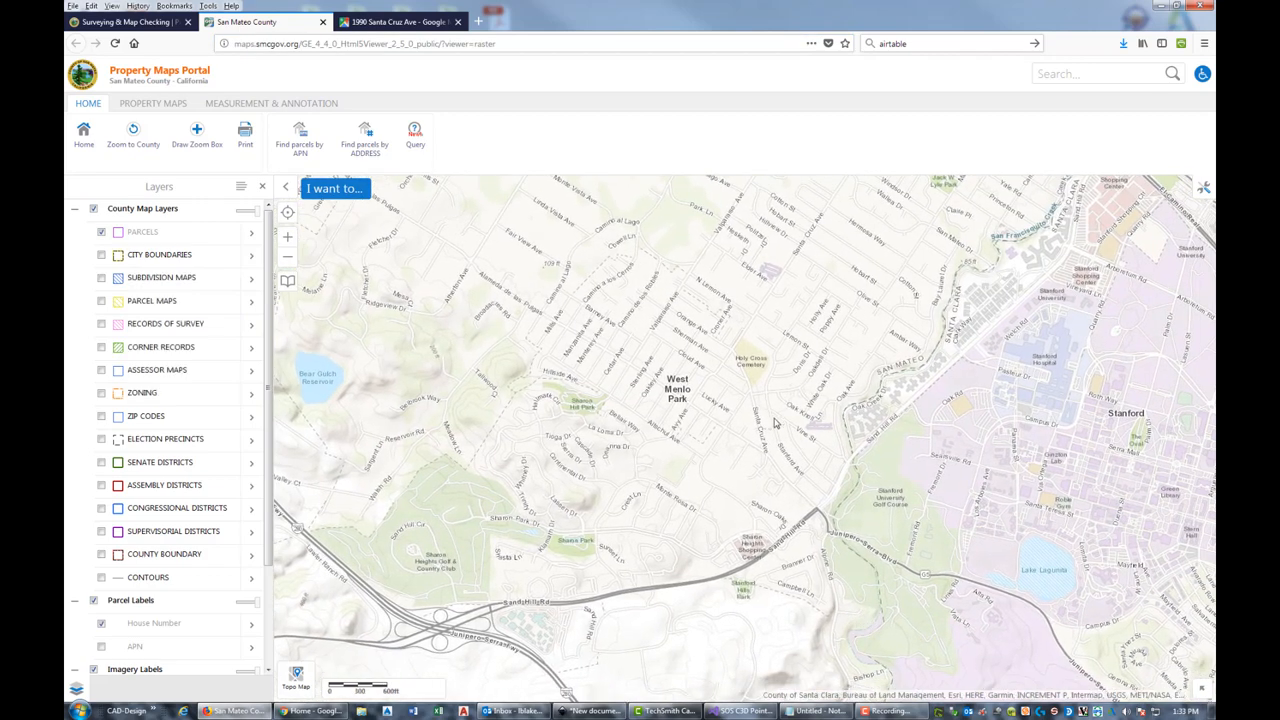
# Zoom into the West Menlo Park blocks and show the Parcels layer with house numbers.
pyautogui.scroll(3)
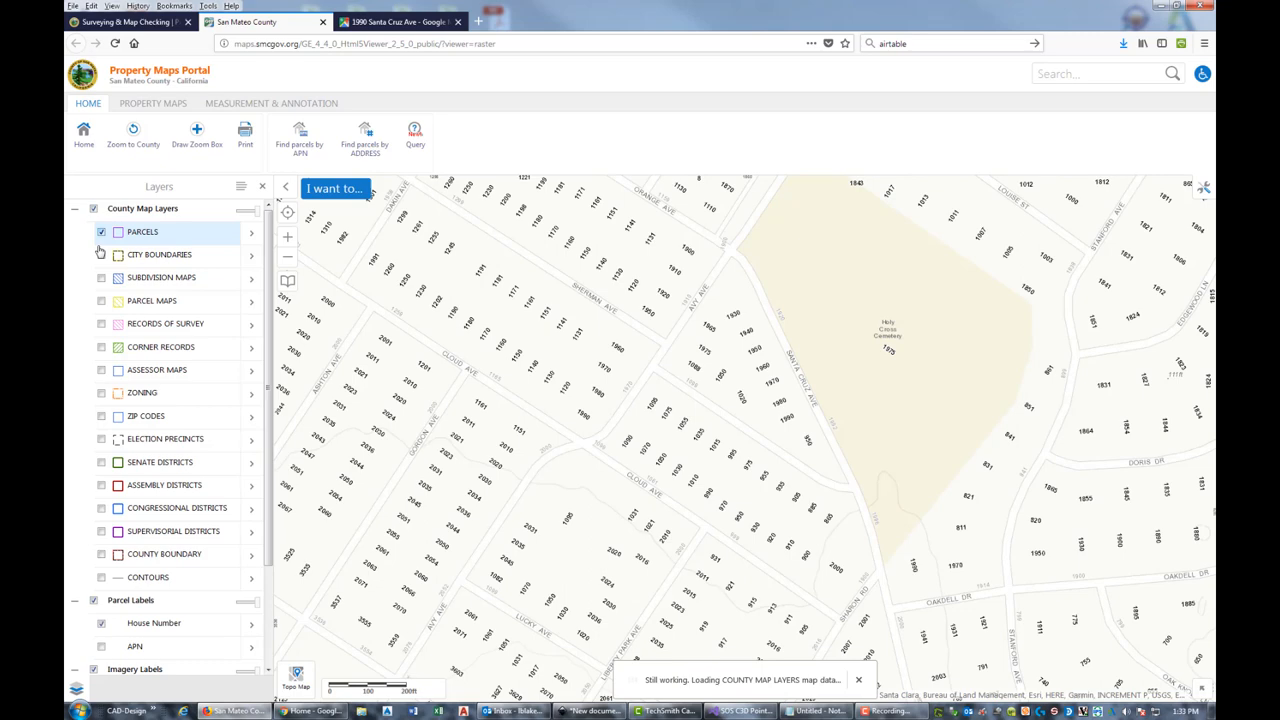
pyautogui.click(100, 232)
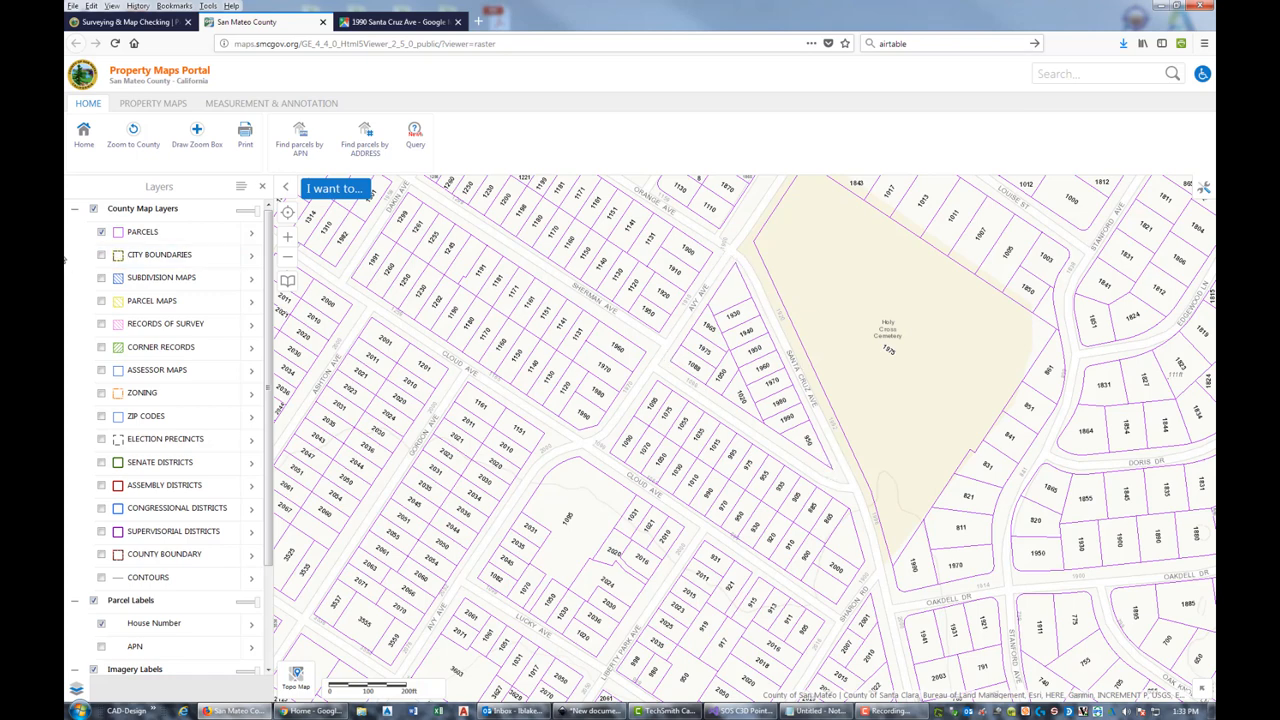
pyautogui.click(100, 276)
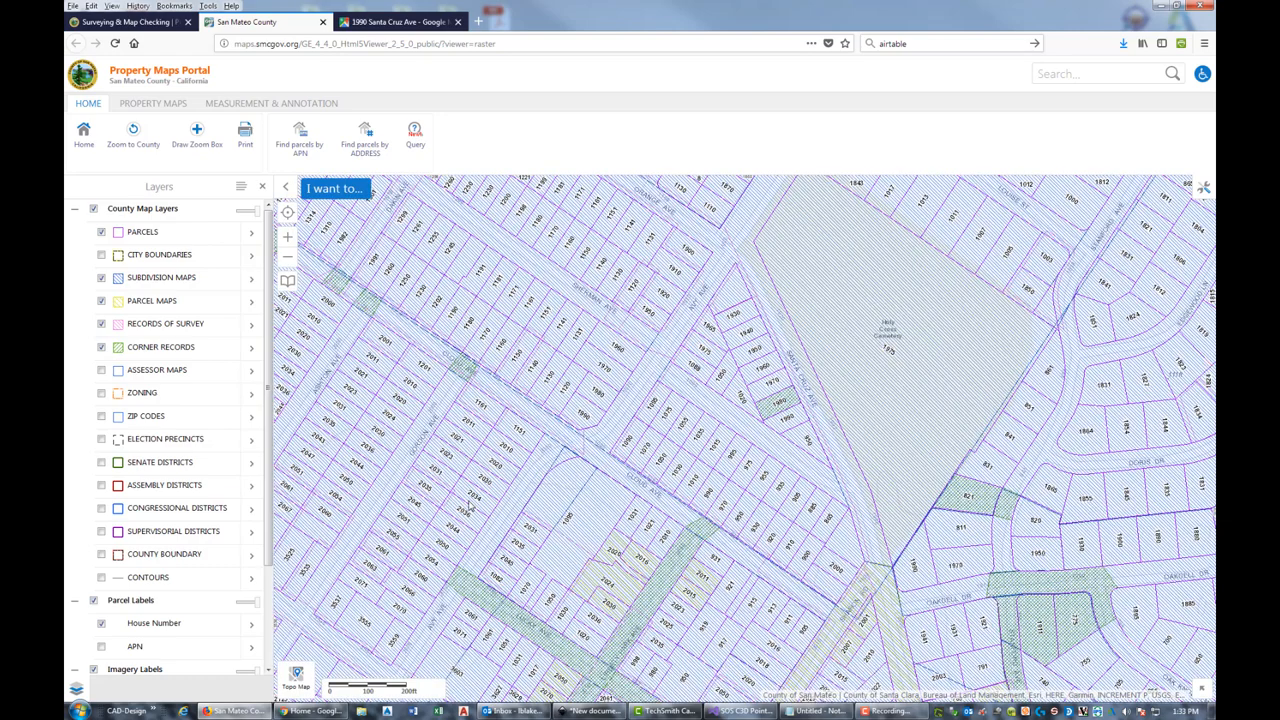
pyautogui.moveTo(540, 504)
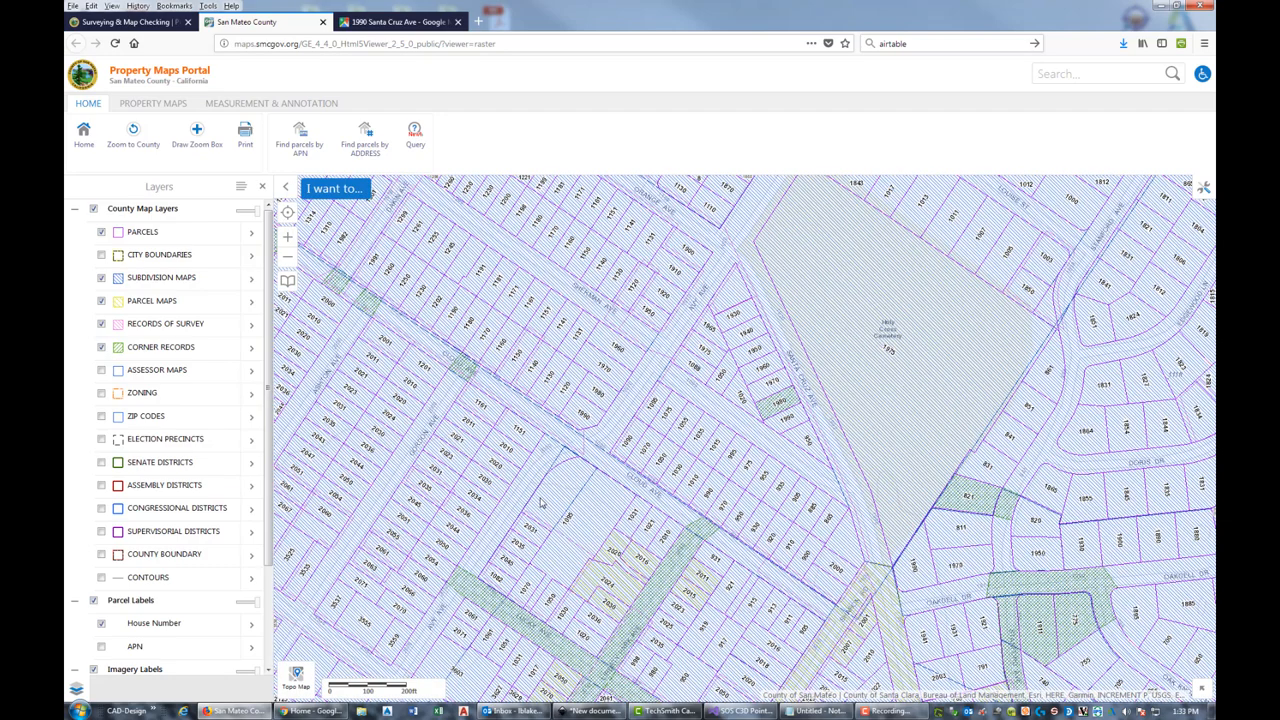
pyautogui.moveTo(772, 396)
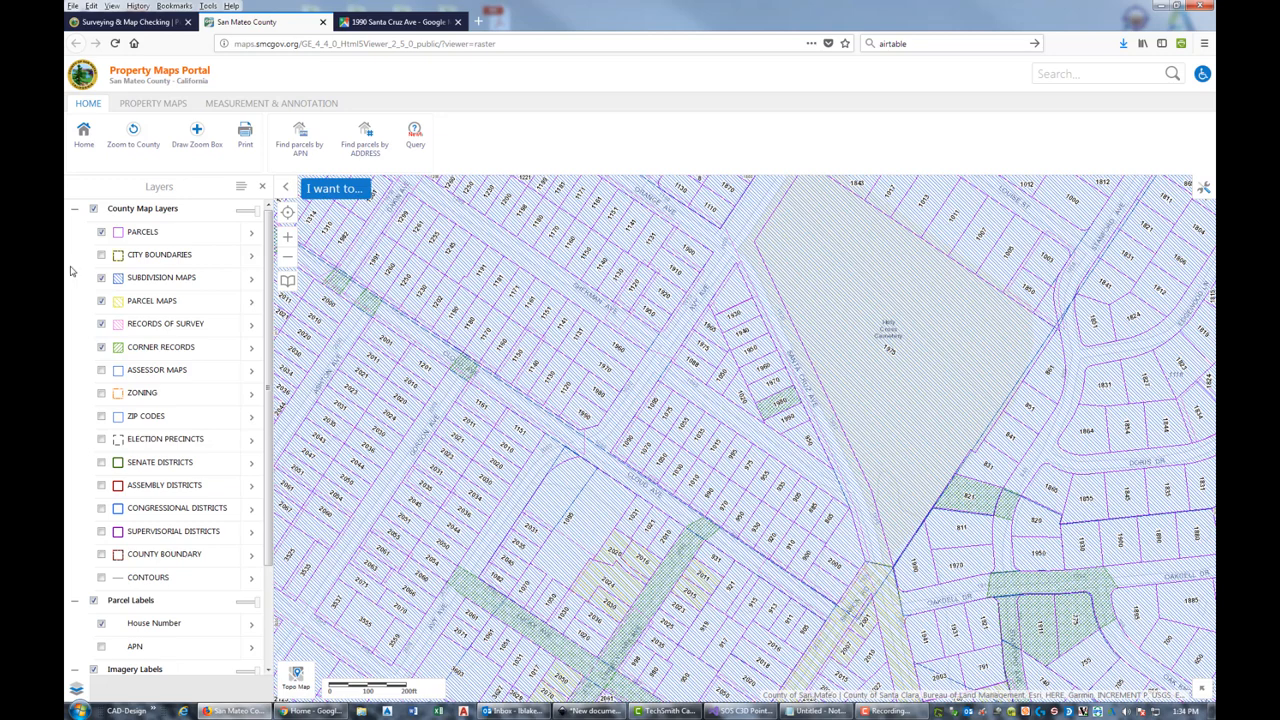
pyautogui.click(100, 276)
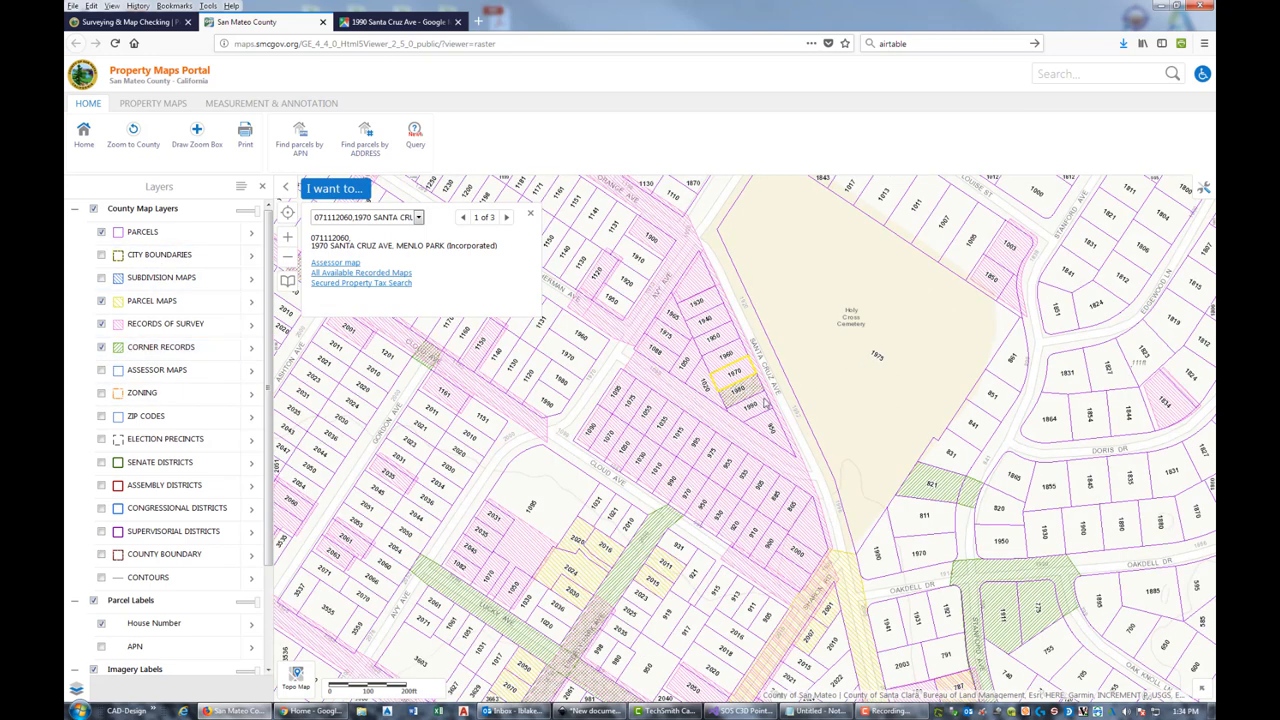
pyautogui.moveTo(764, 400)
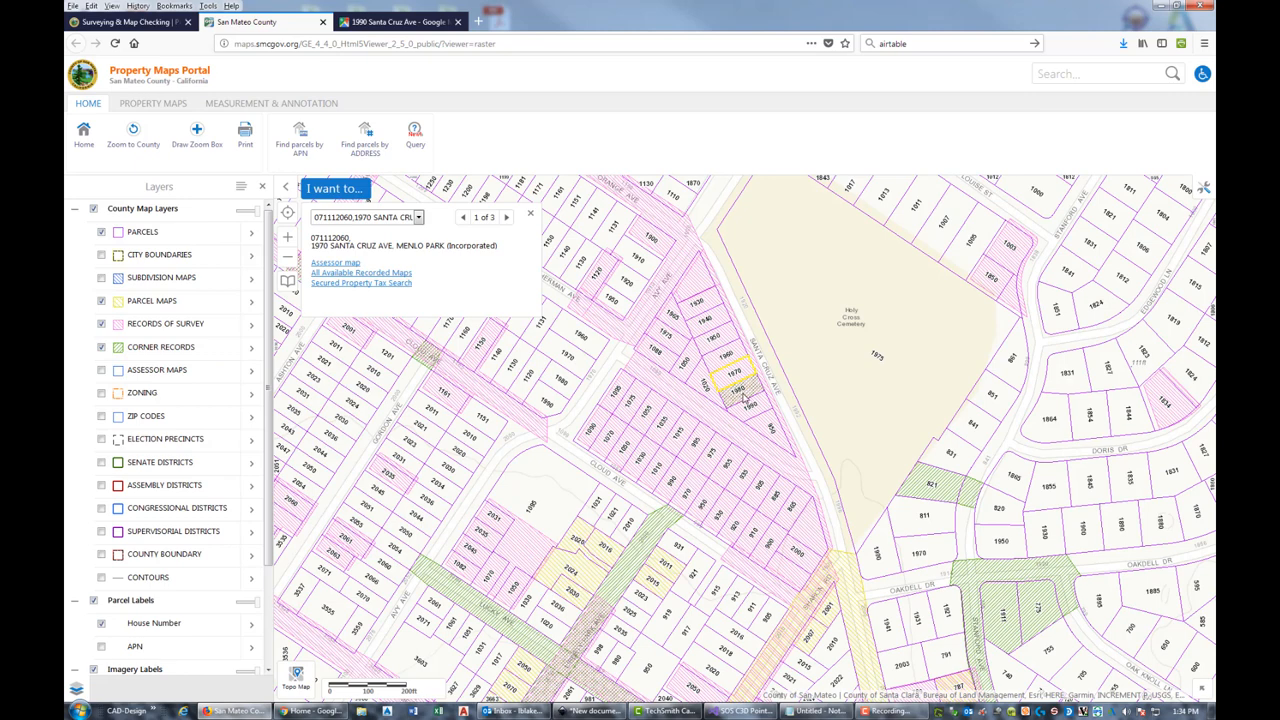
pyautogui.moveTo(624, 364)
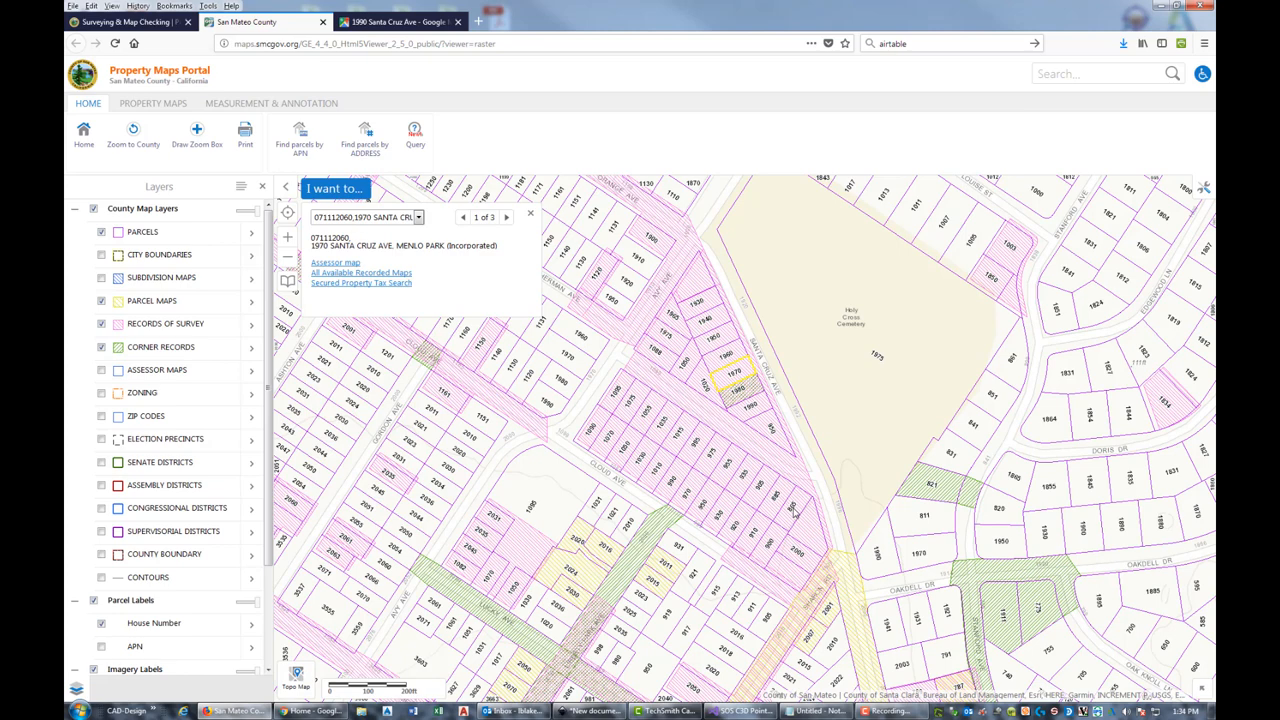
pyautogui.moveTo(668, 344)
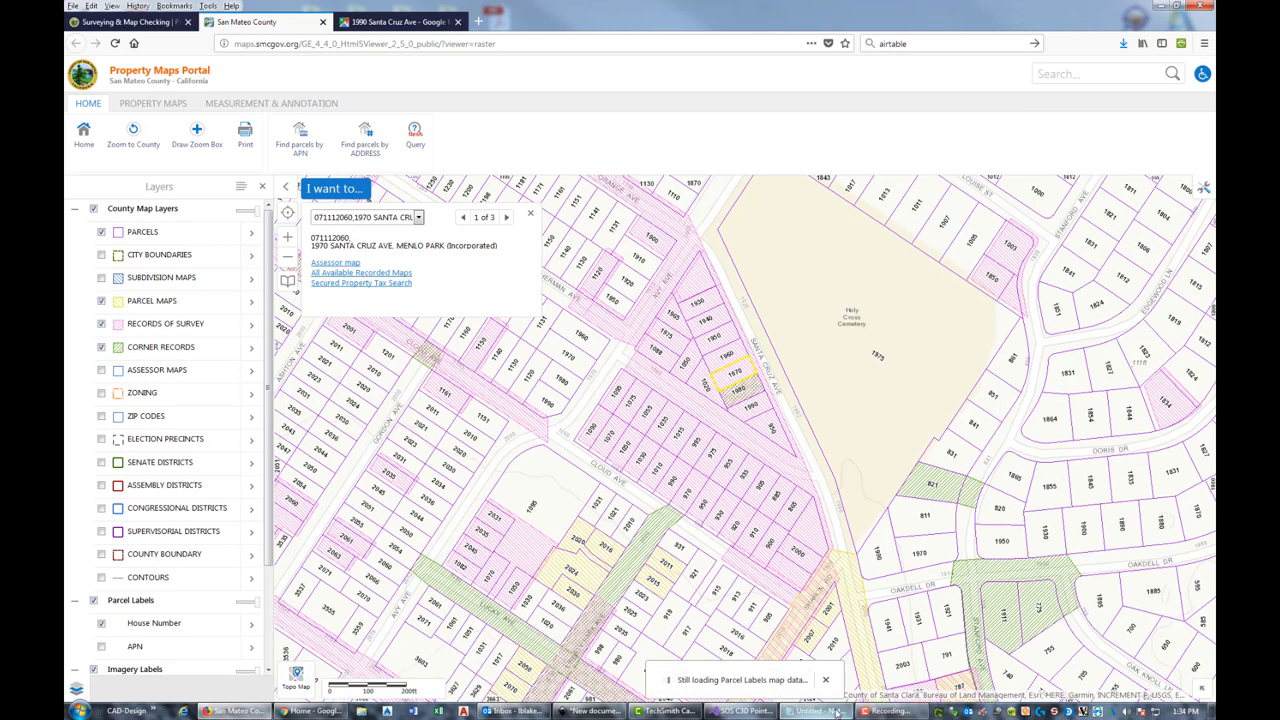
# List all recorded maps for 1870 Santa Cruz Ave and show Corner Record 2759's details.
pyautogui.click(816, 712)
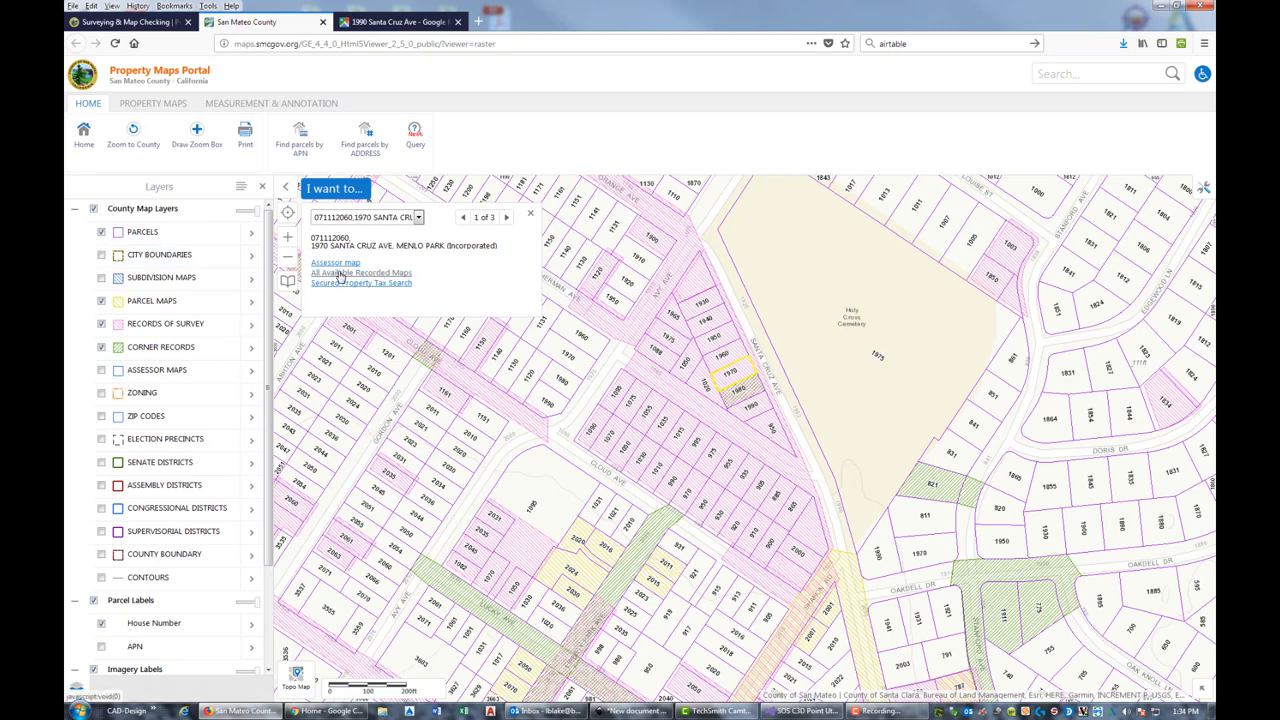
pyautogui.click(360, 272)
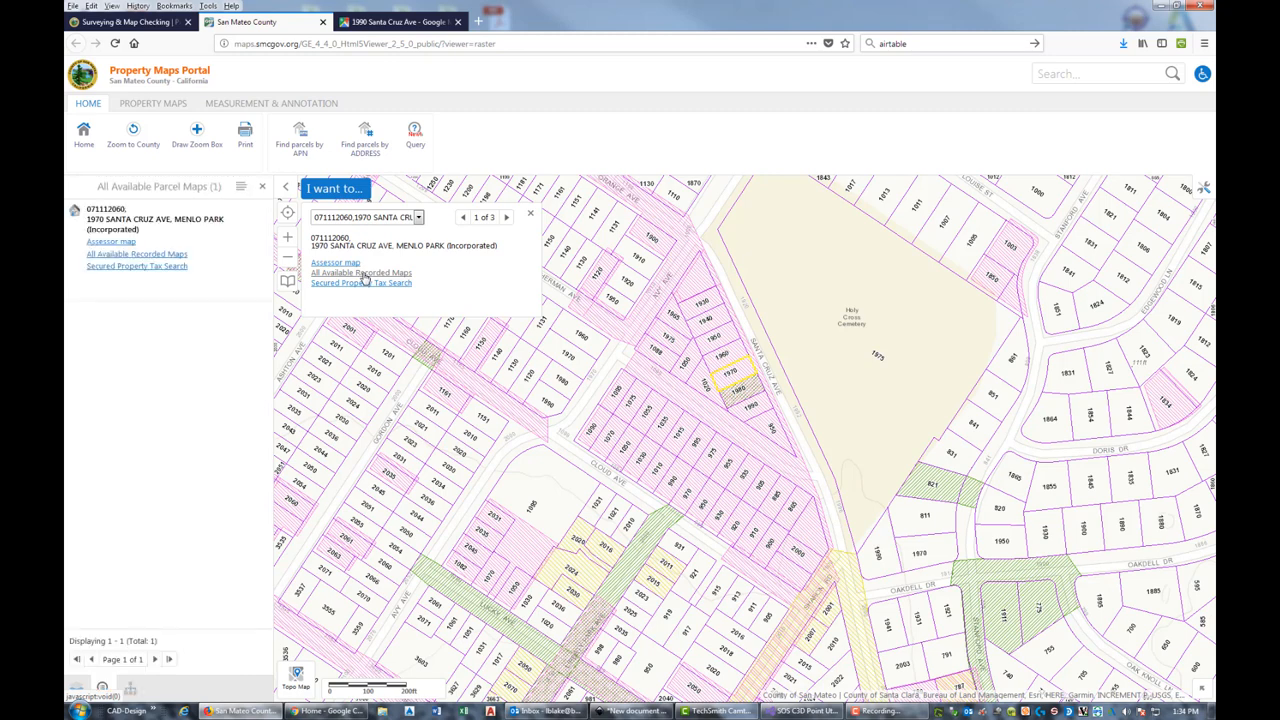
pyautogui.click(136, 254)
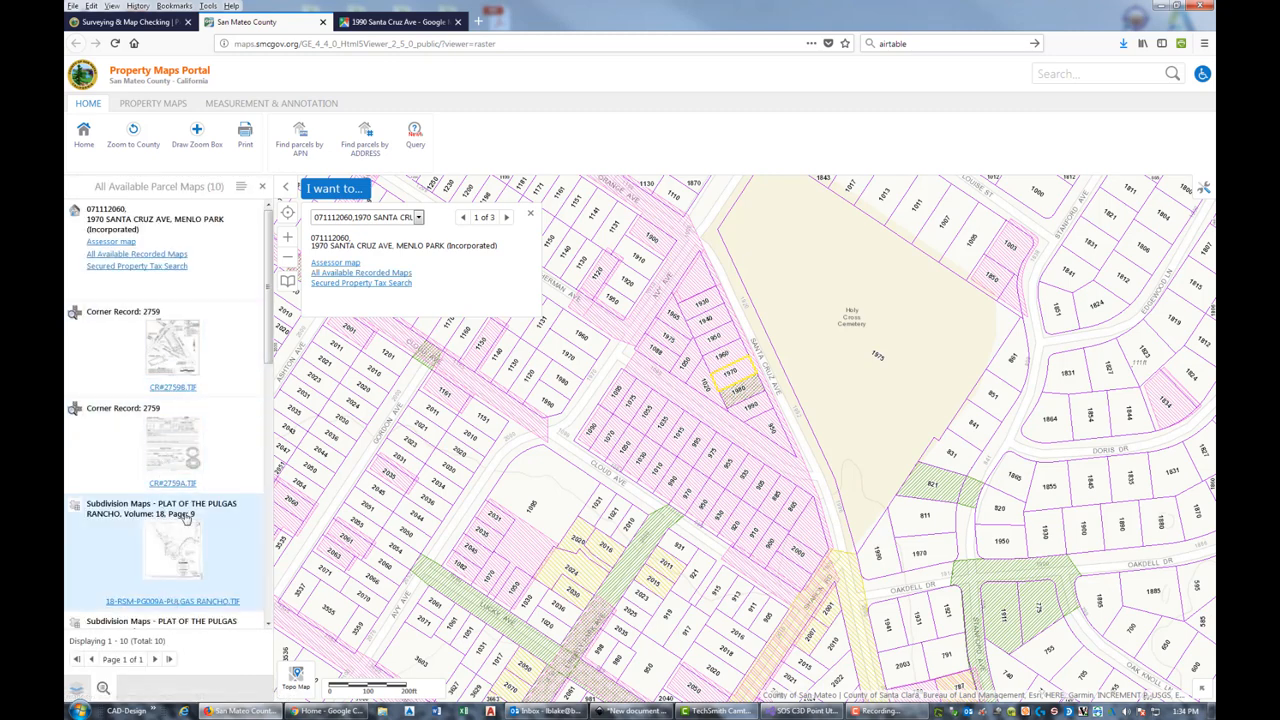
pyautogui.click(172, 348)
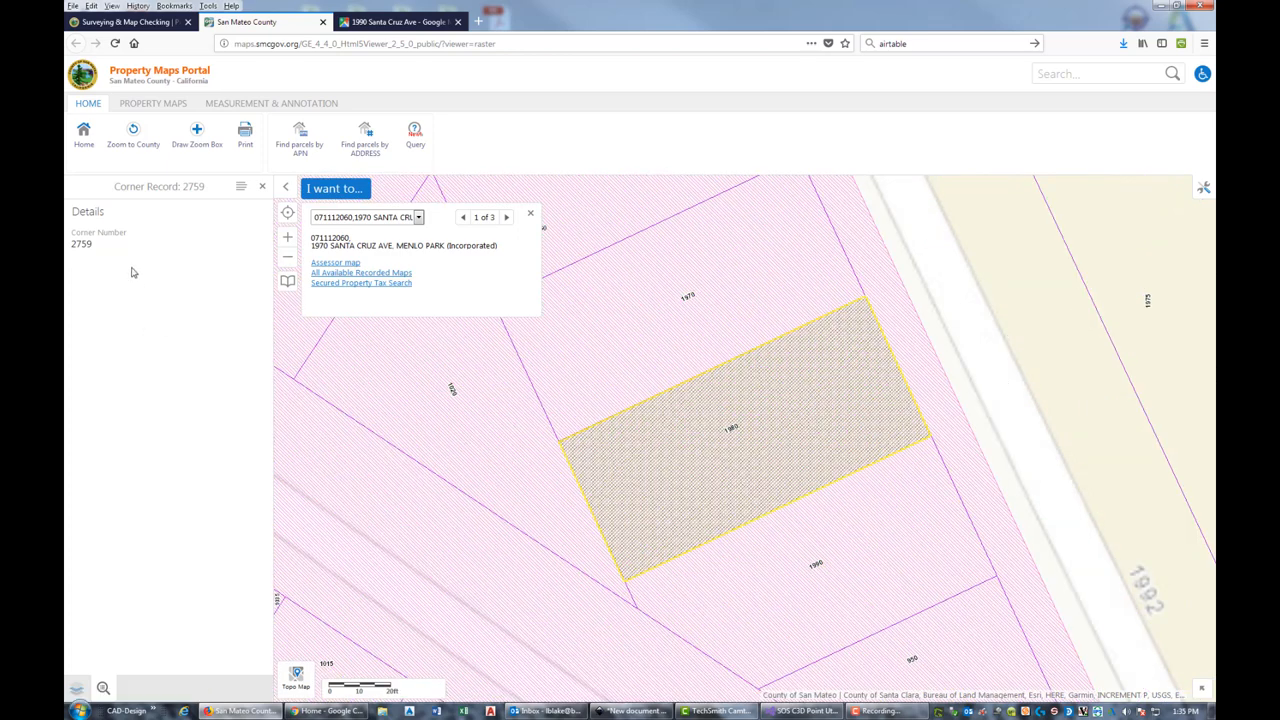
pyautogui.moveTo(192, 324)
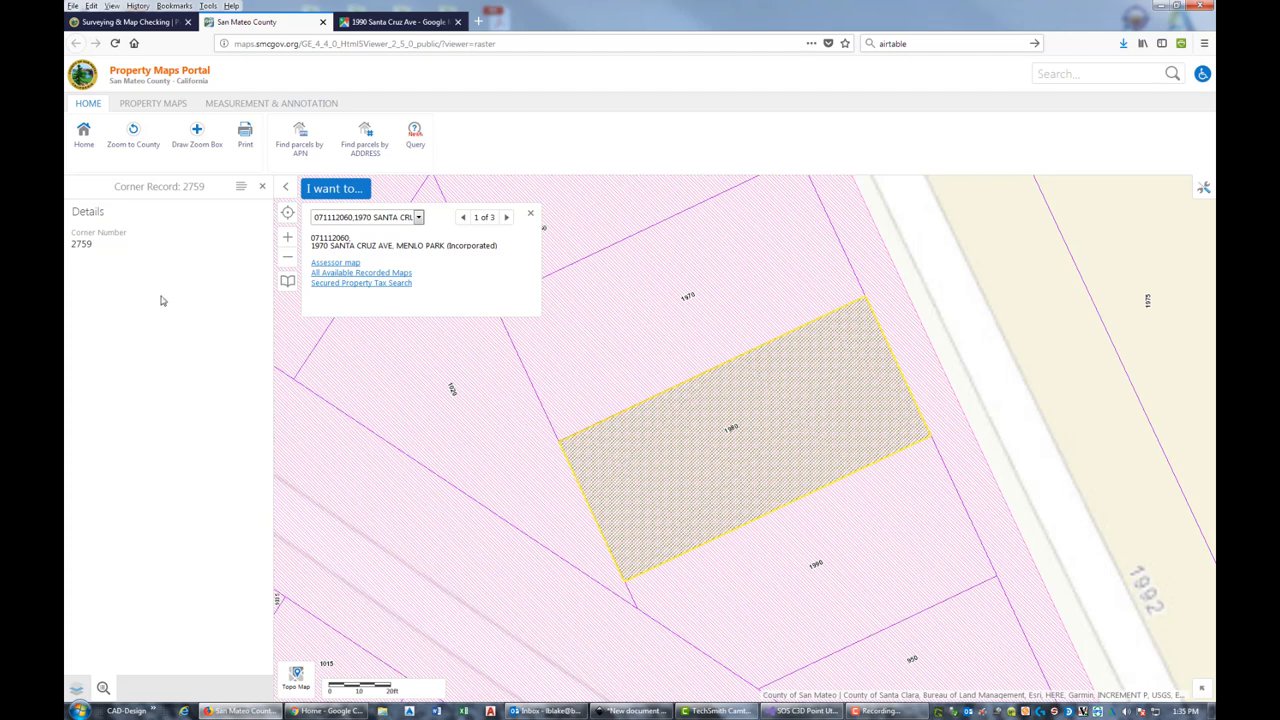
pyautogui.moveTo(268, 294)
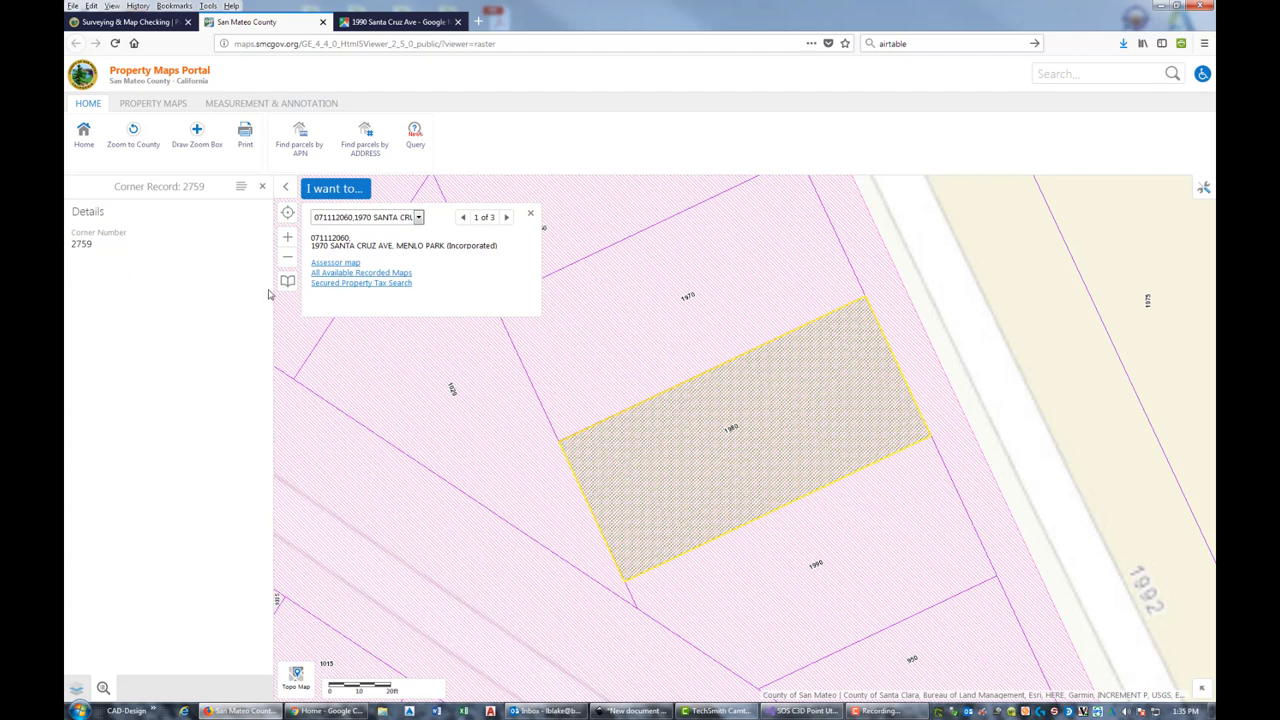
pyautogui.moveTo(184, 258)
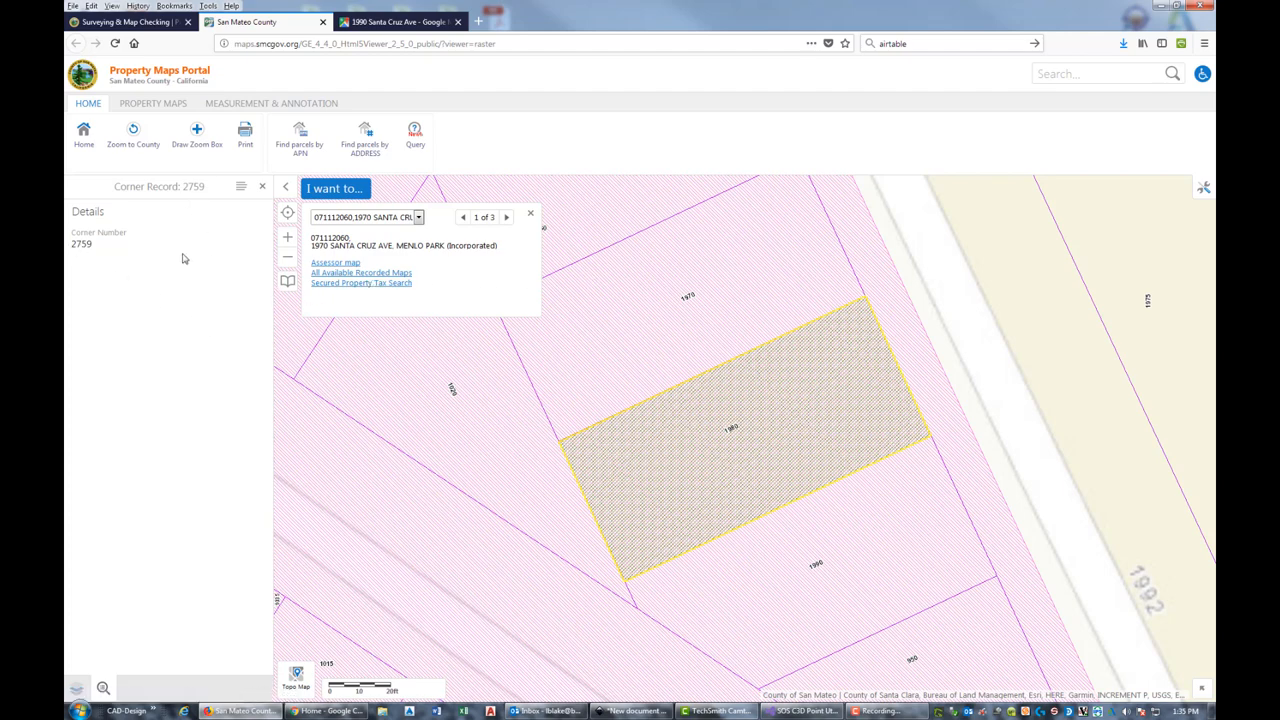
pyautogui.moveTo(224, 200)
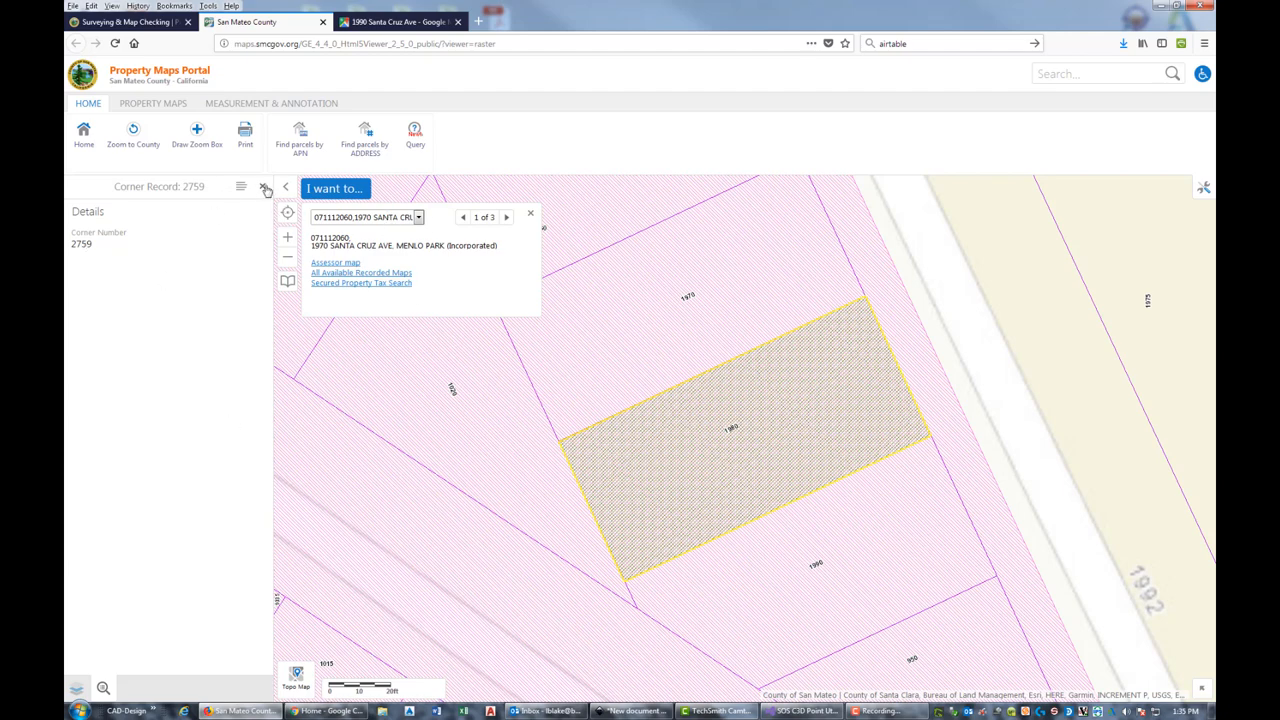
# Download the Corner Record 2759 TIF from its link and hand it to IrfanView.
pyautogui.rightClick(172, 388)
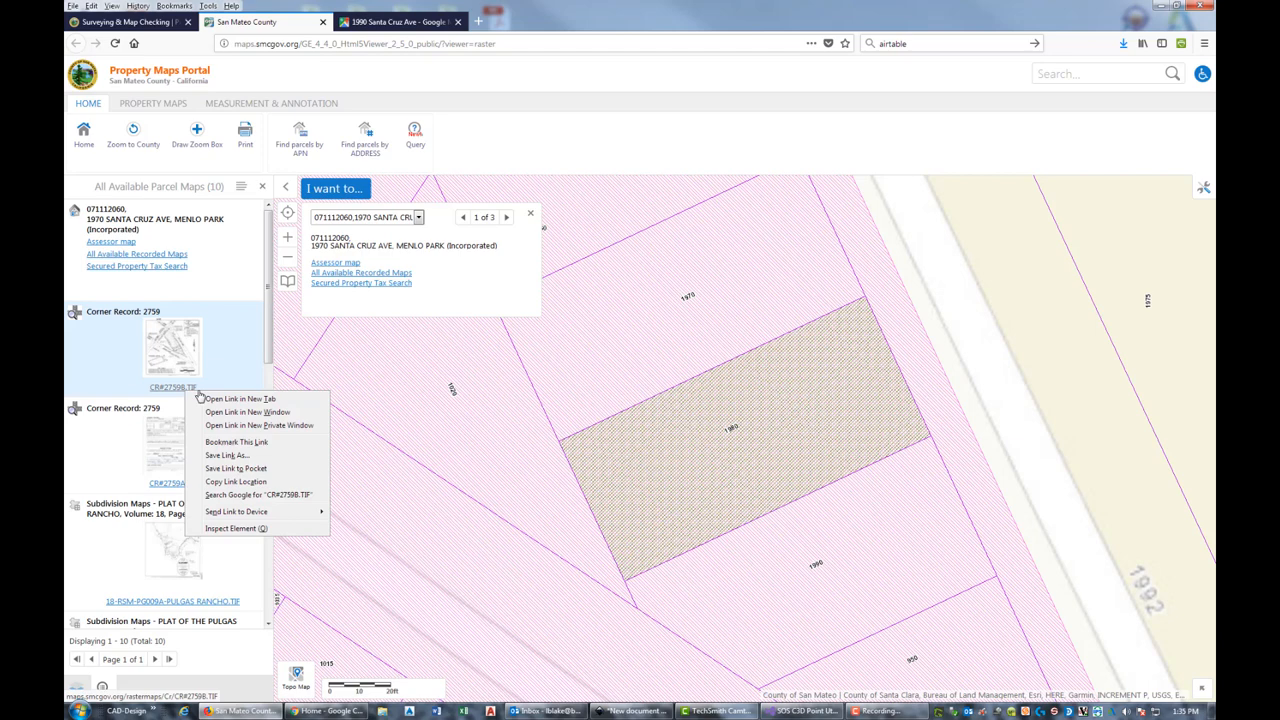
pyautogui.click(240, 398)
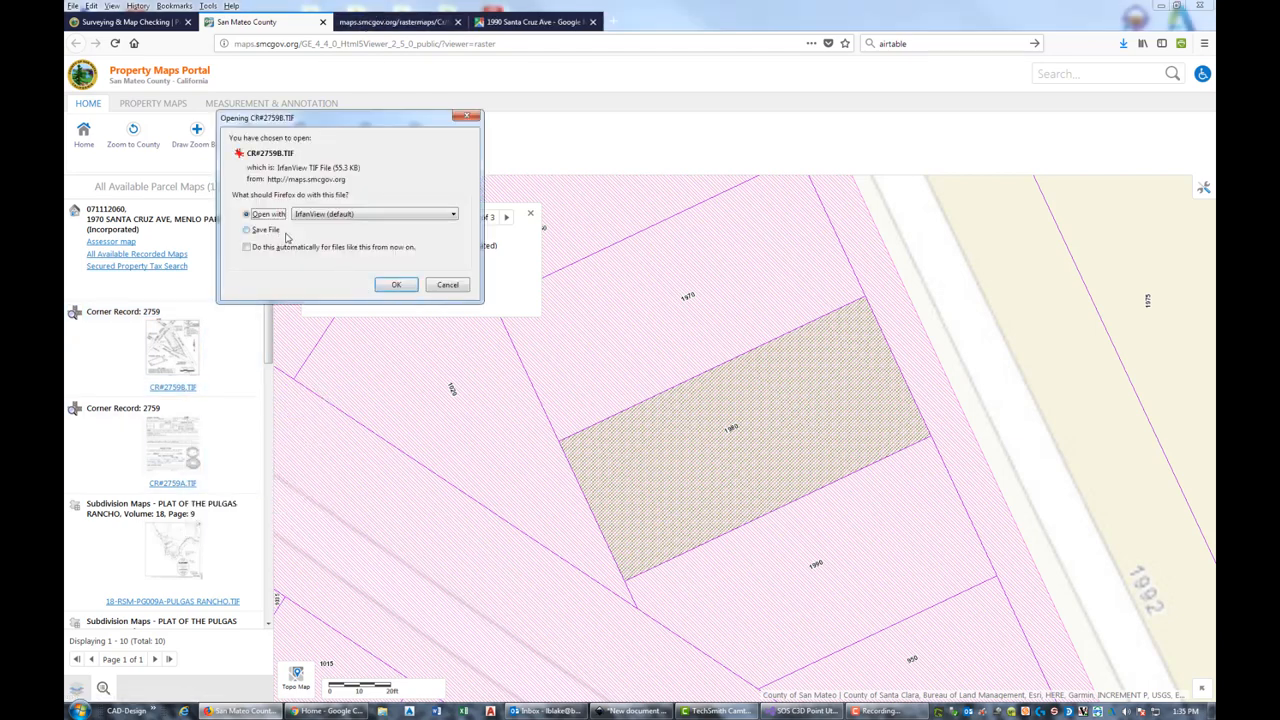
pyautogui.click(448, 284)
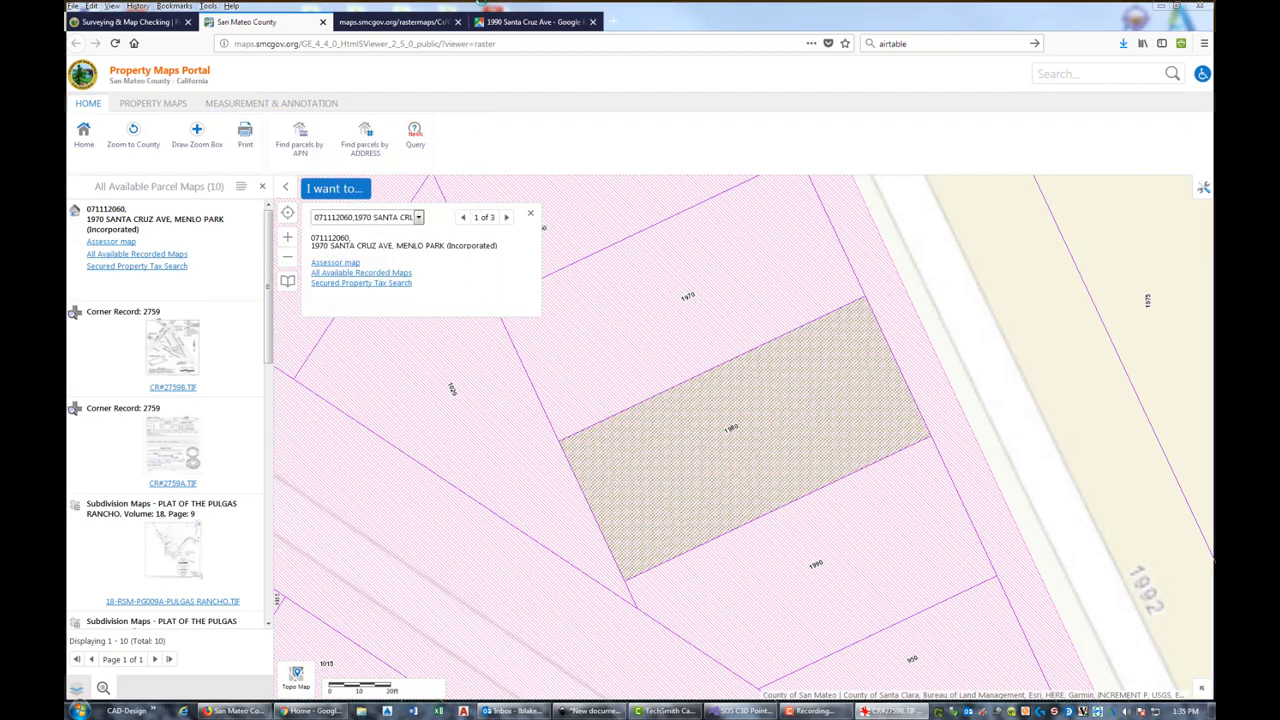
pyautogui.click(172, 388)
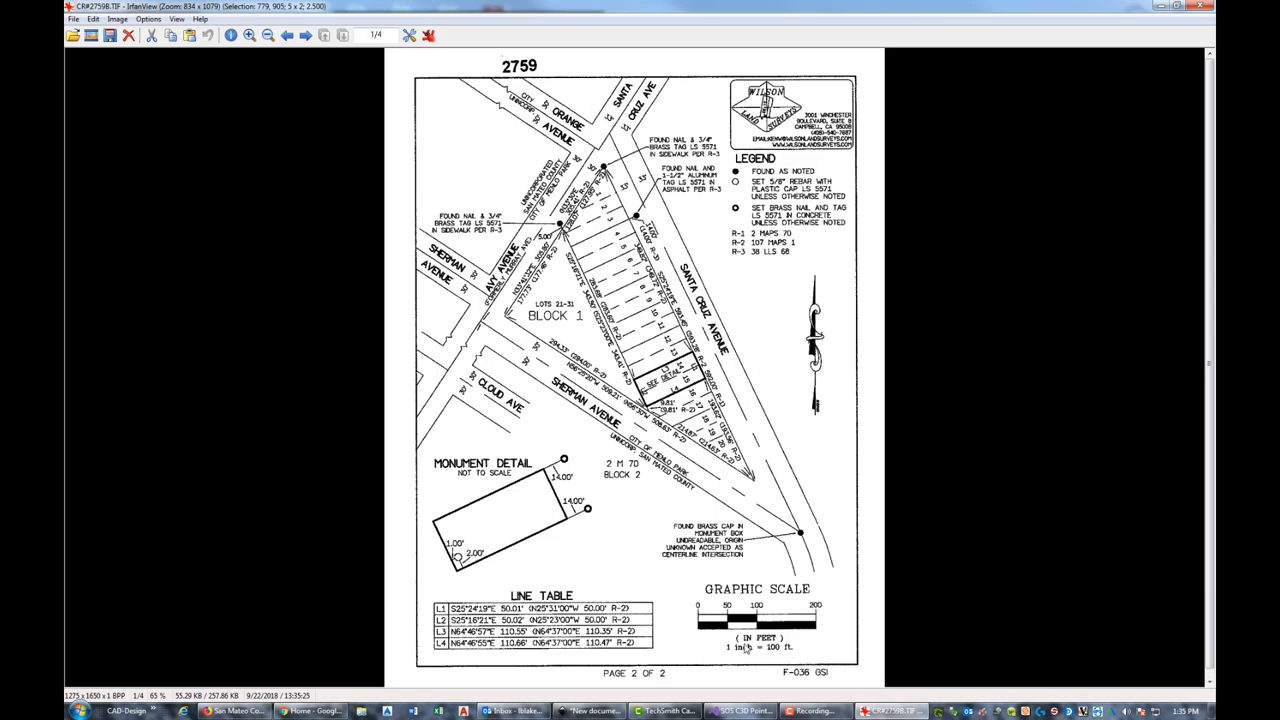
pyautogui.moveTo(796, 52)
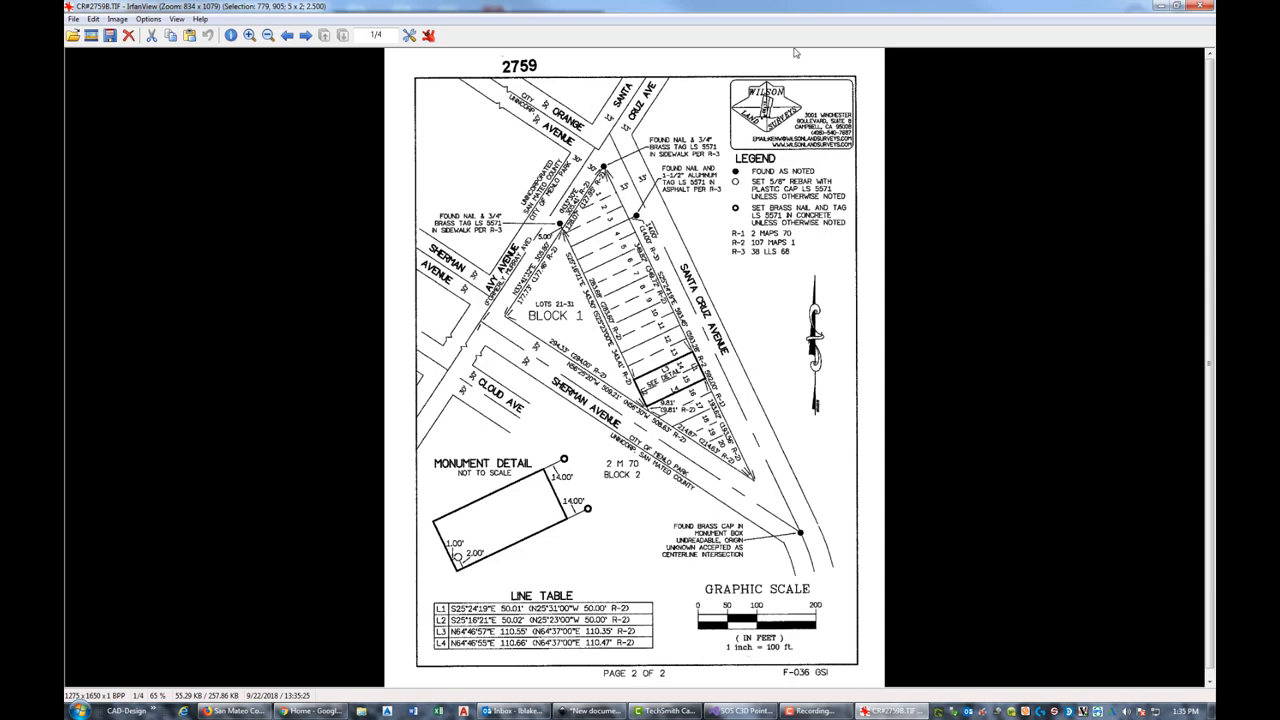
pyautogui.moveTo(344, 238)
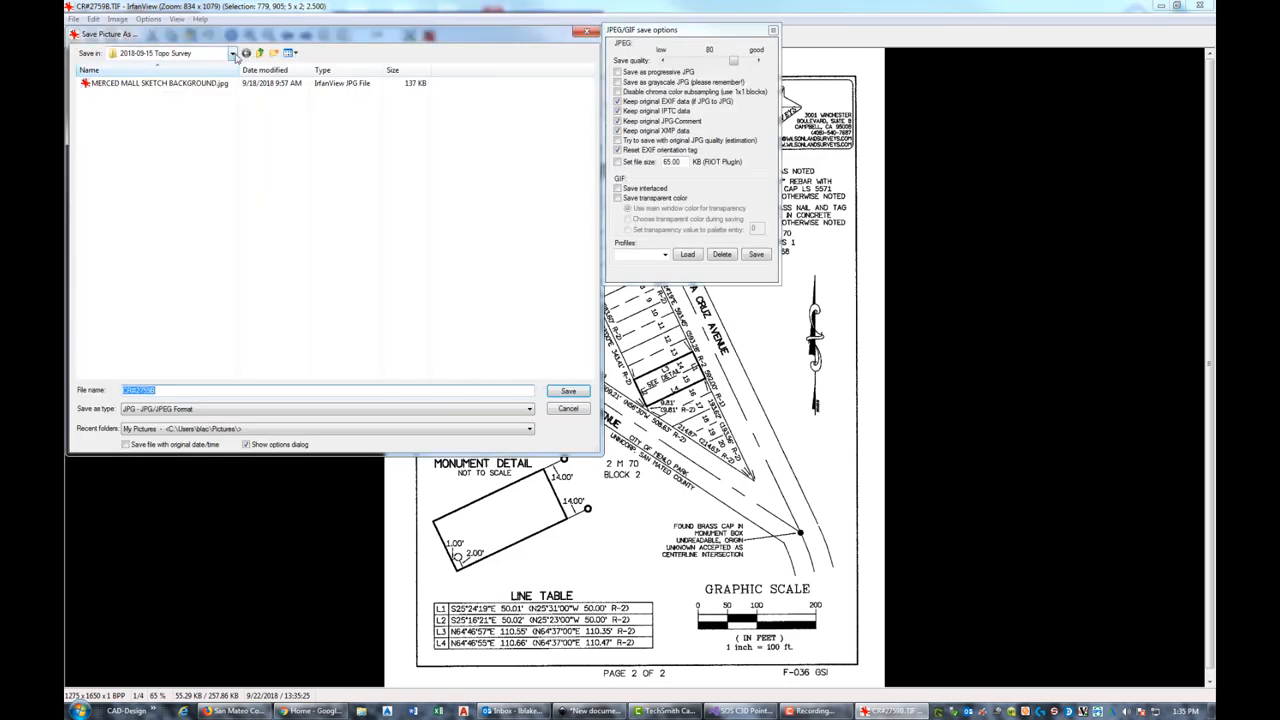
# Save the Corner Record 2759 drawing from IrfanView as a JPG in a chosen folder.
pyautogui.click(232, 52)
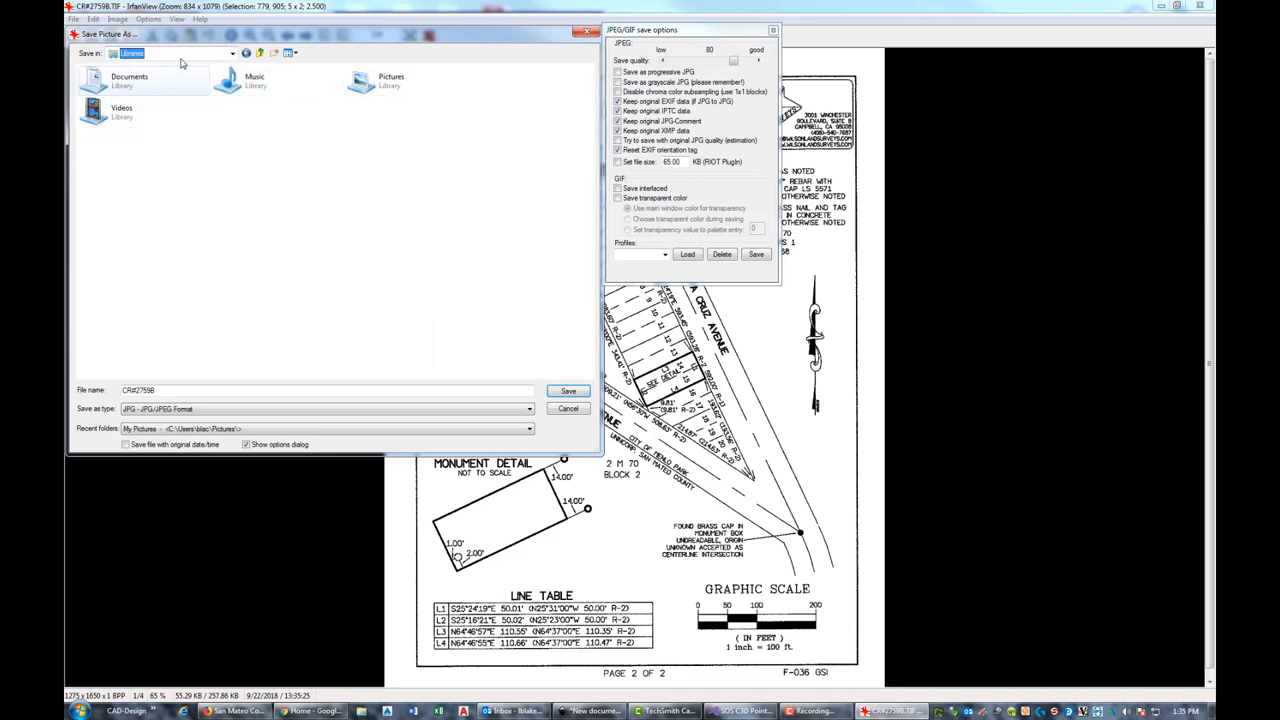
pyautogui.click(232, 52)
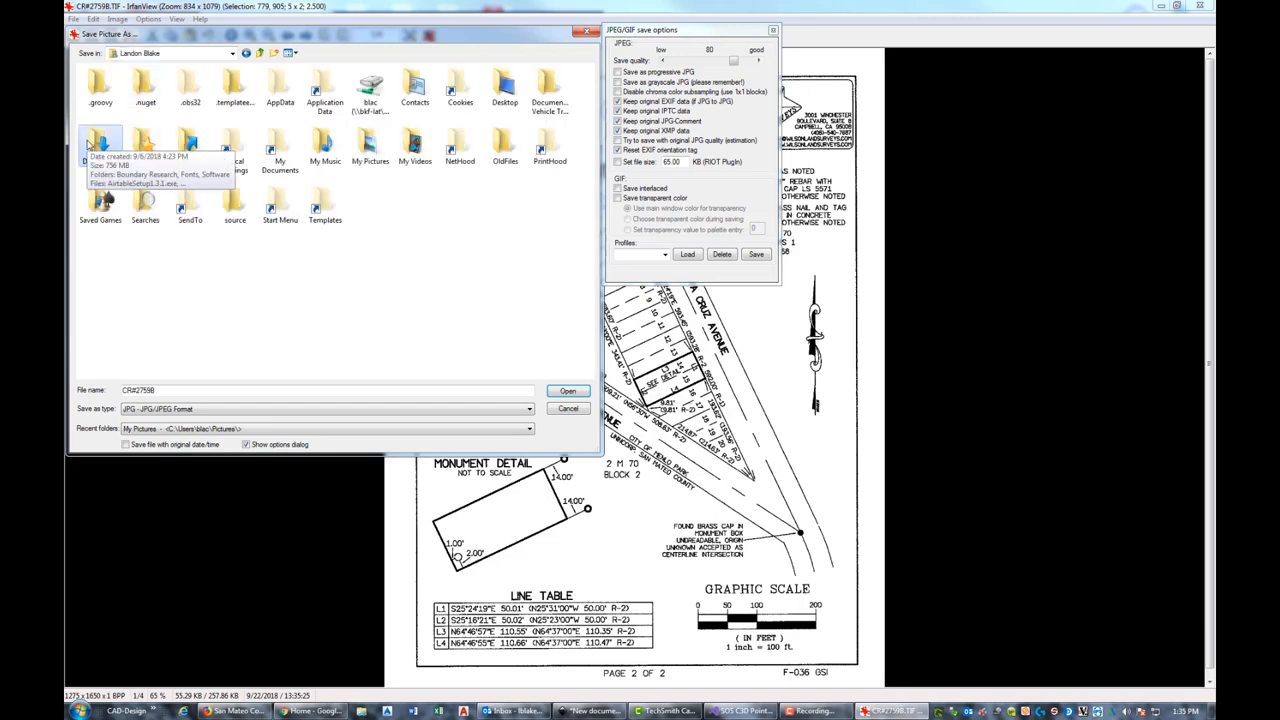
pyautogui.click(568, 390)
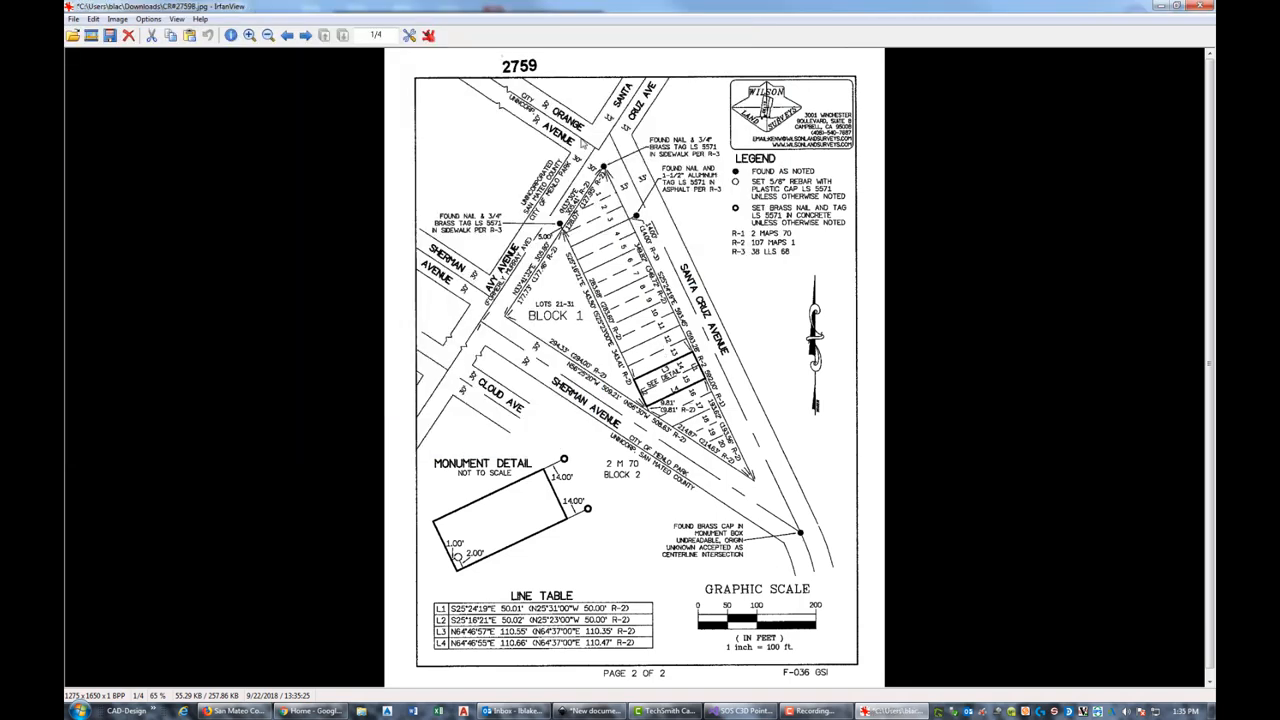
pyautogui.moveTo(750, 160)
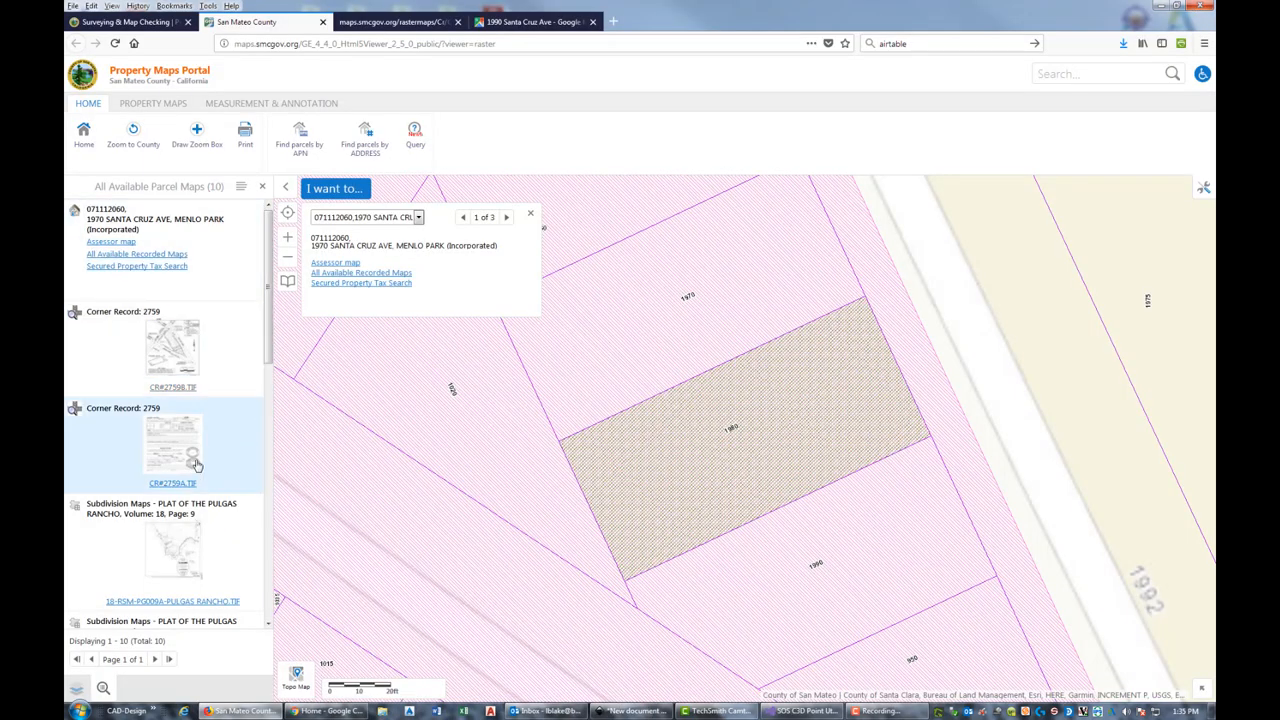
# Download the Pulgas Rancho subdivision map from its link and view it in IrfanView.
pyautogui.rightClick(172, 482)
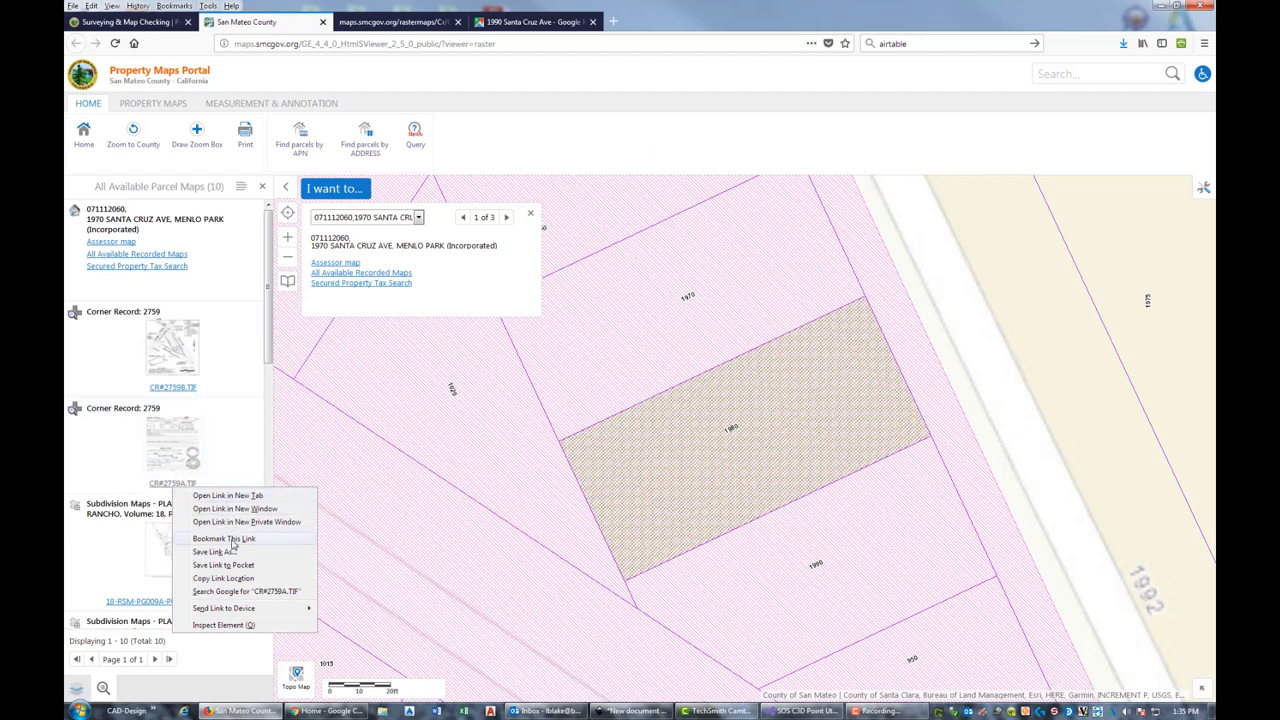
pyautogui.click(212, 552)
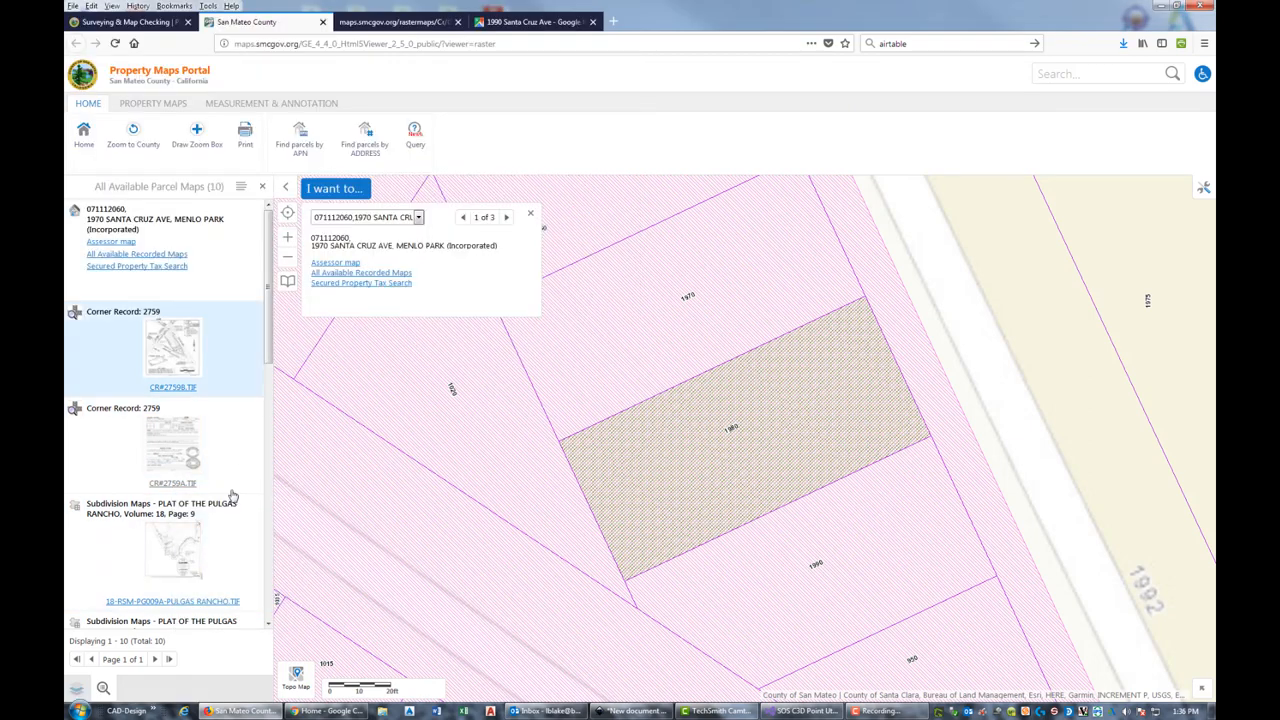
pyautogui.scroll(-3)
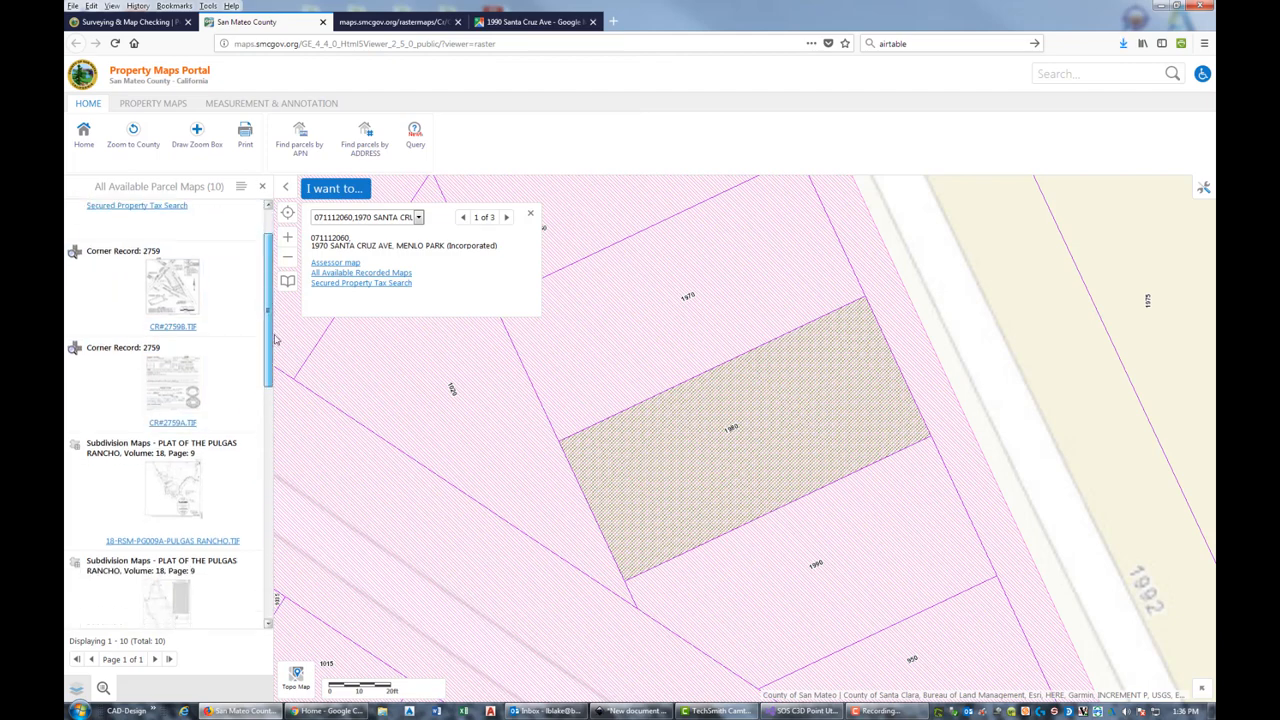
pyautogui.scroll(-3)
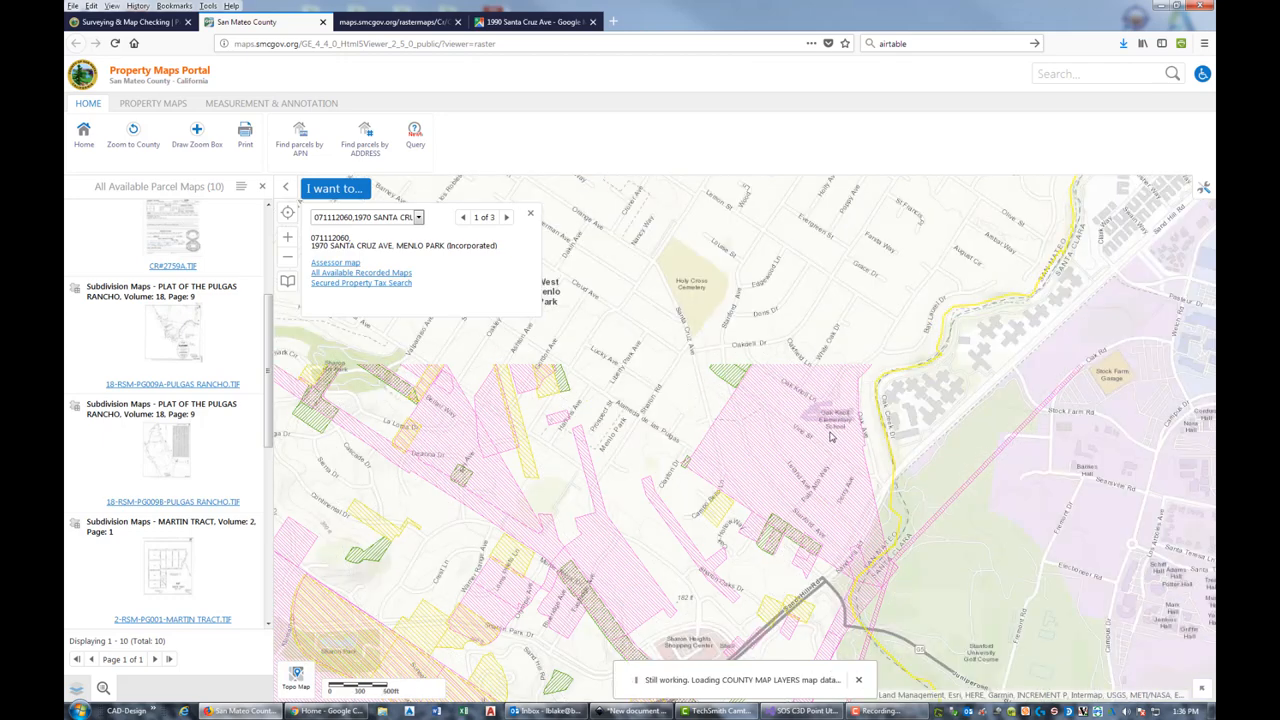
pyautogui.scroll(-3)
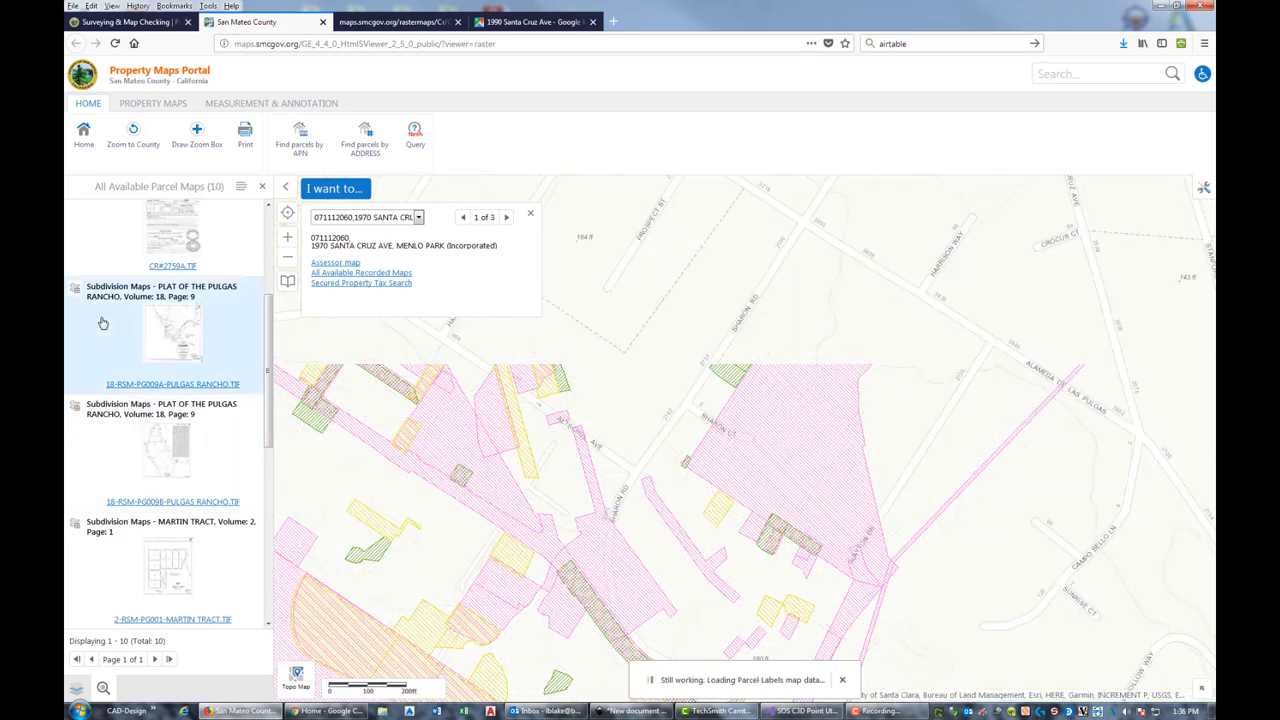
pyautogui.rightClick(172, 384)
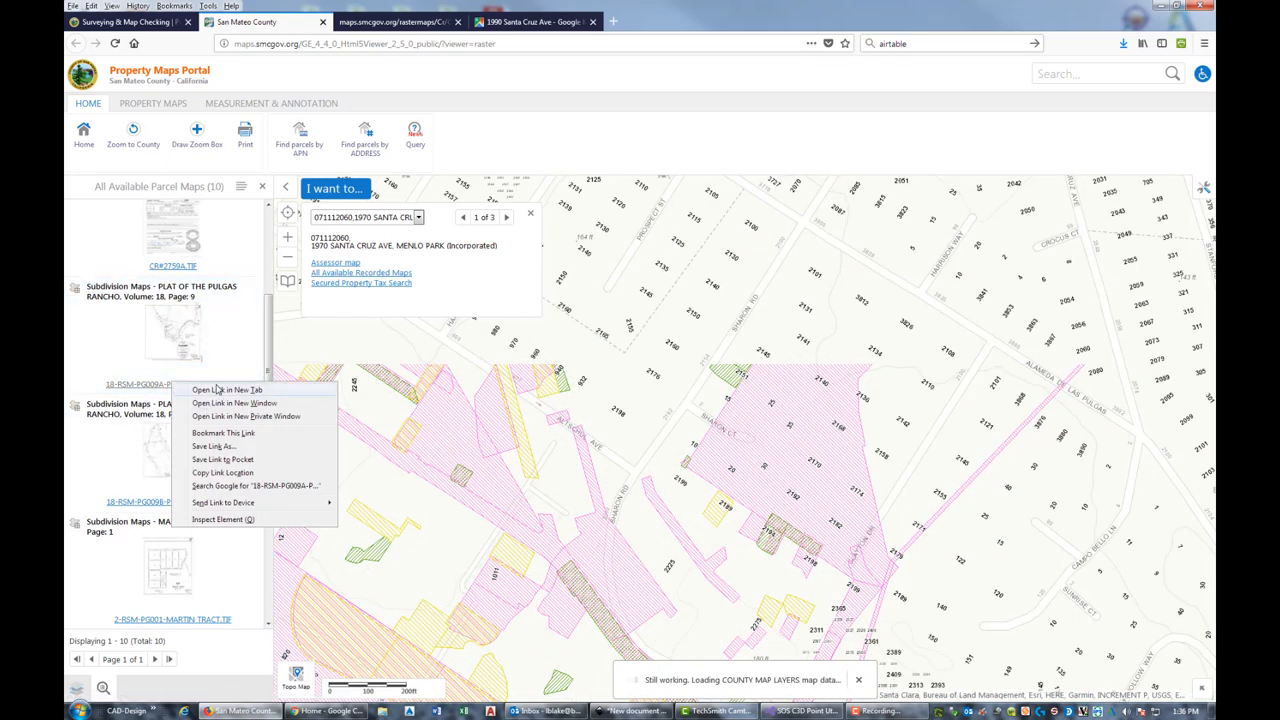
pyautogui.click(228, 388)
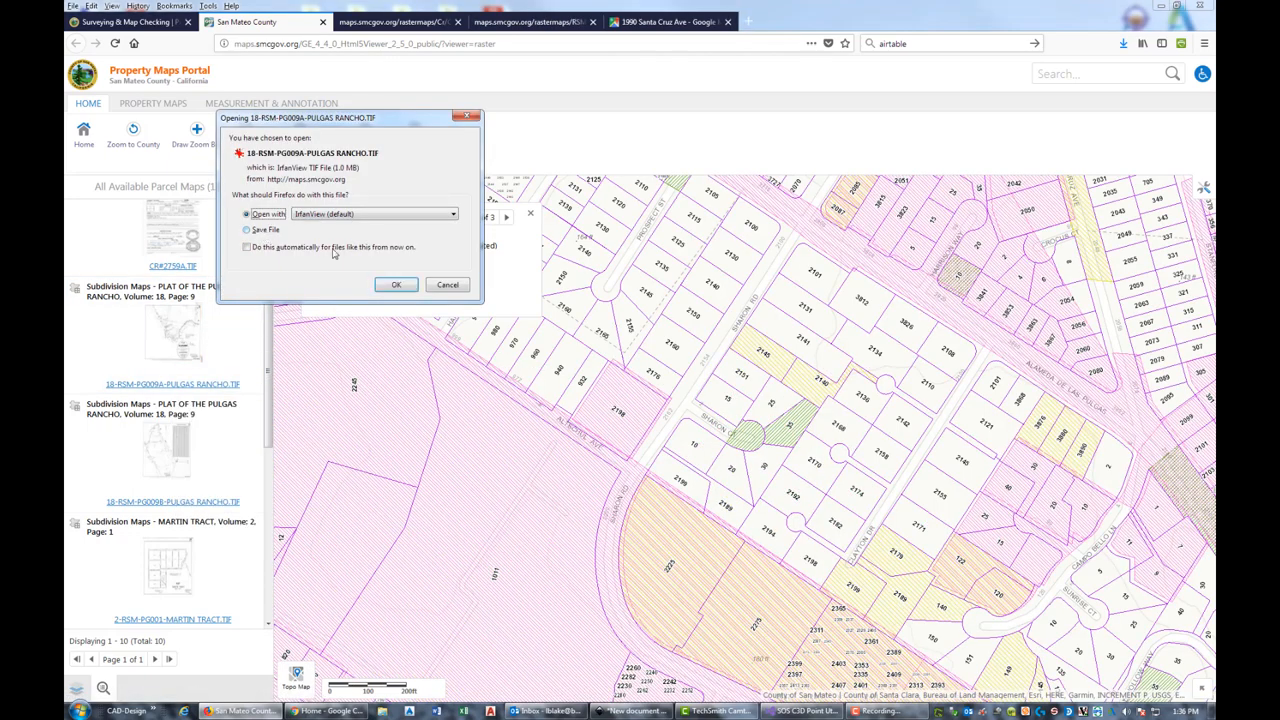
pyautogui.click(396, 284)
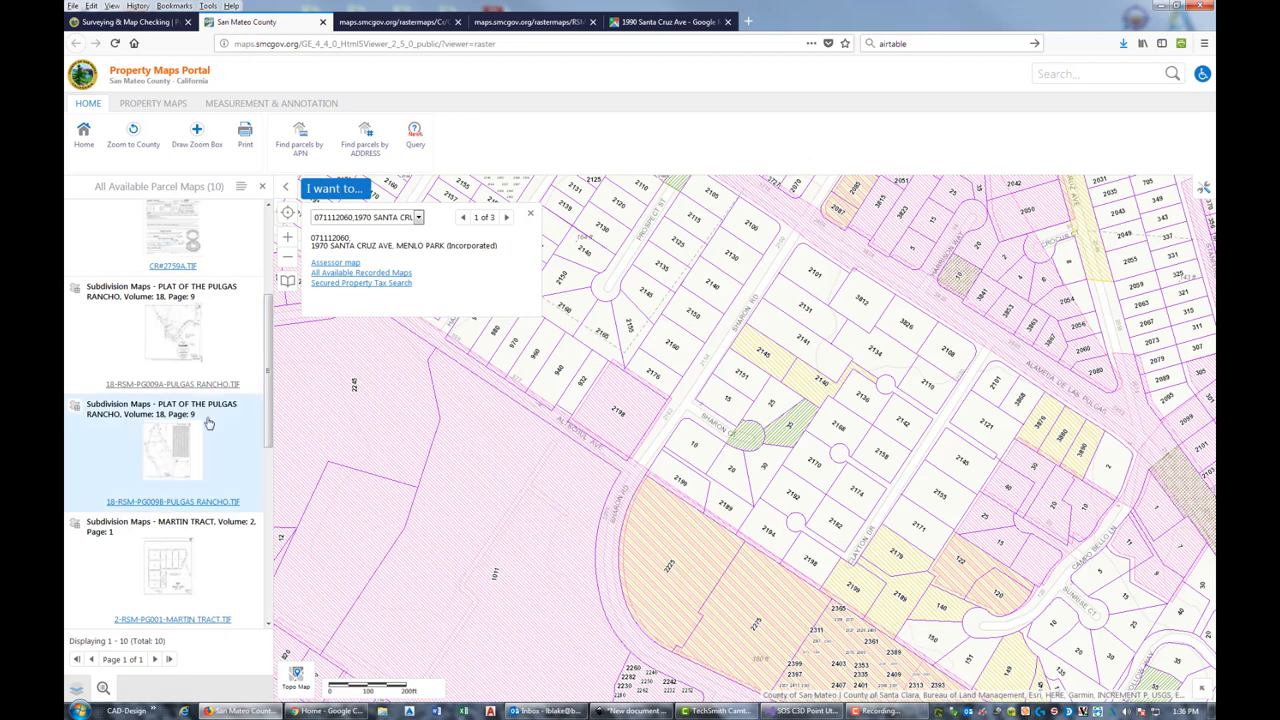
# Download the Martin Tract subdivision map and view it in IrfanView.
pyautogui.scroll(-3)
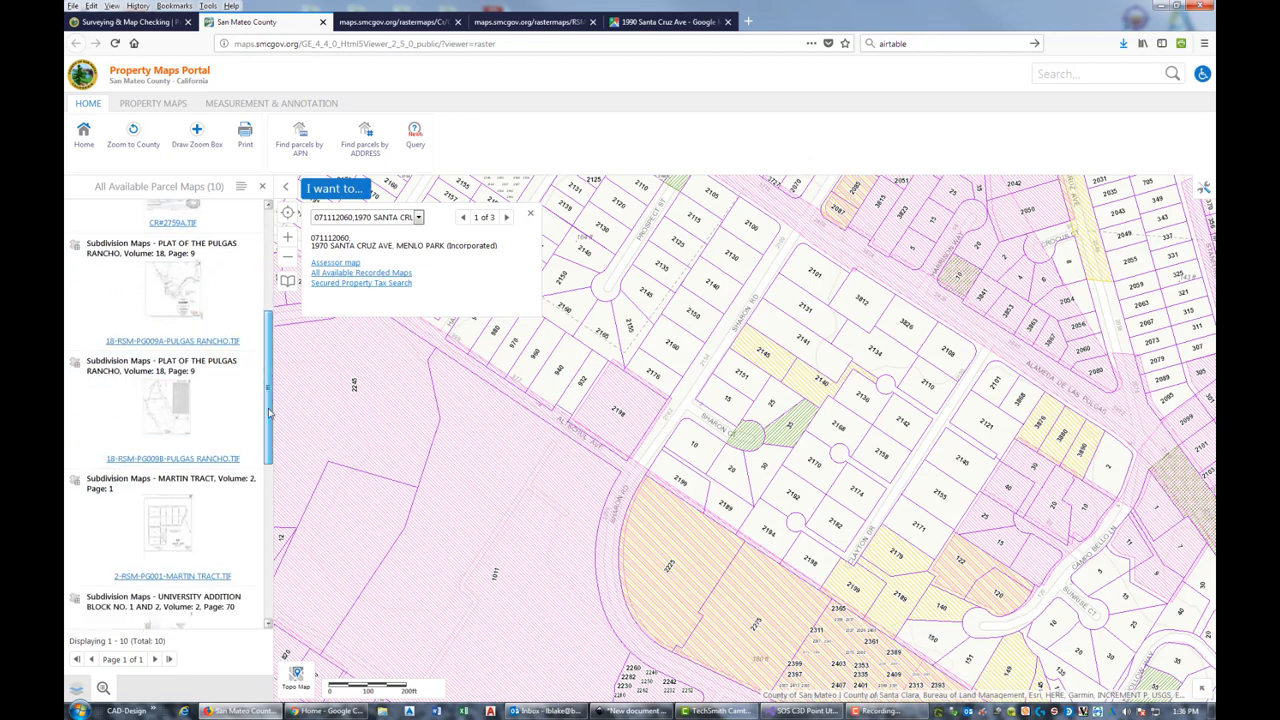
pyautogui.scroll(-3)
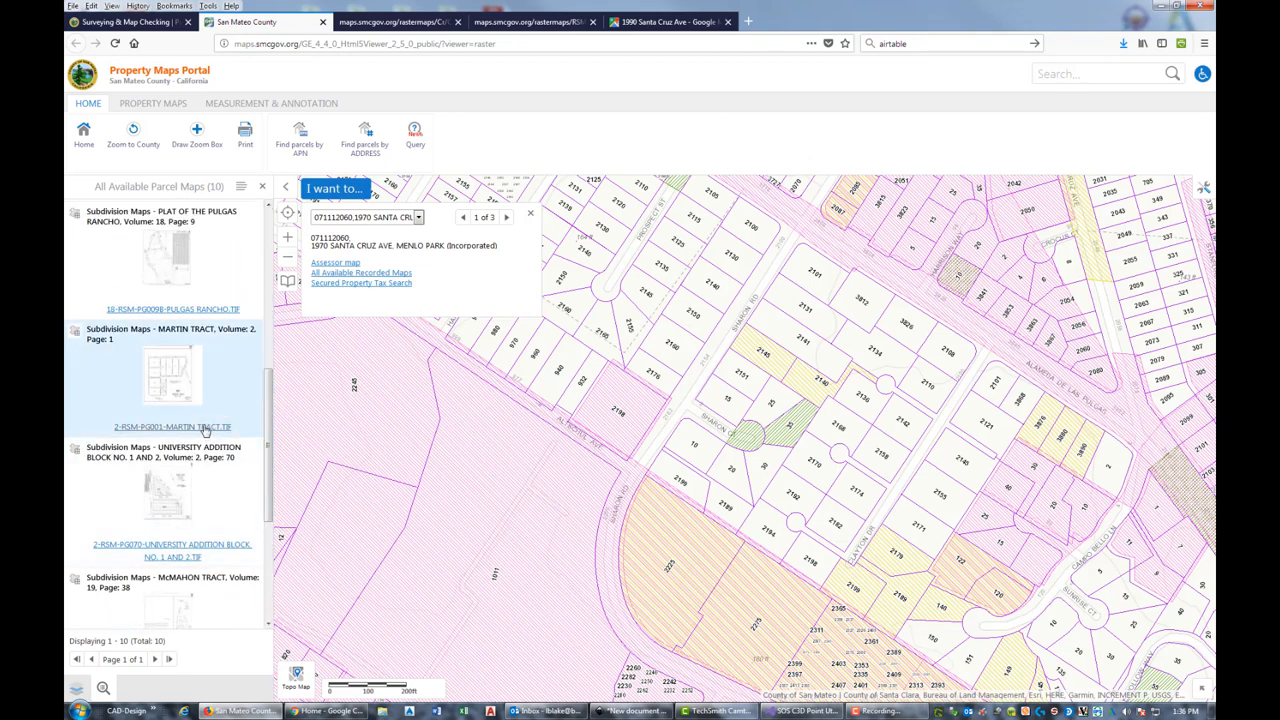
pyautogui.rightClick(172, 426)
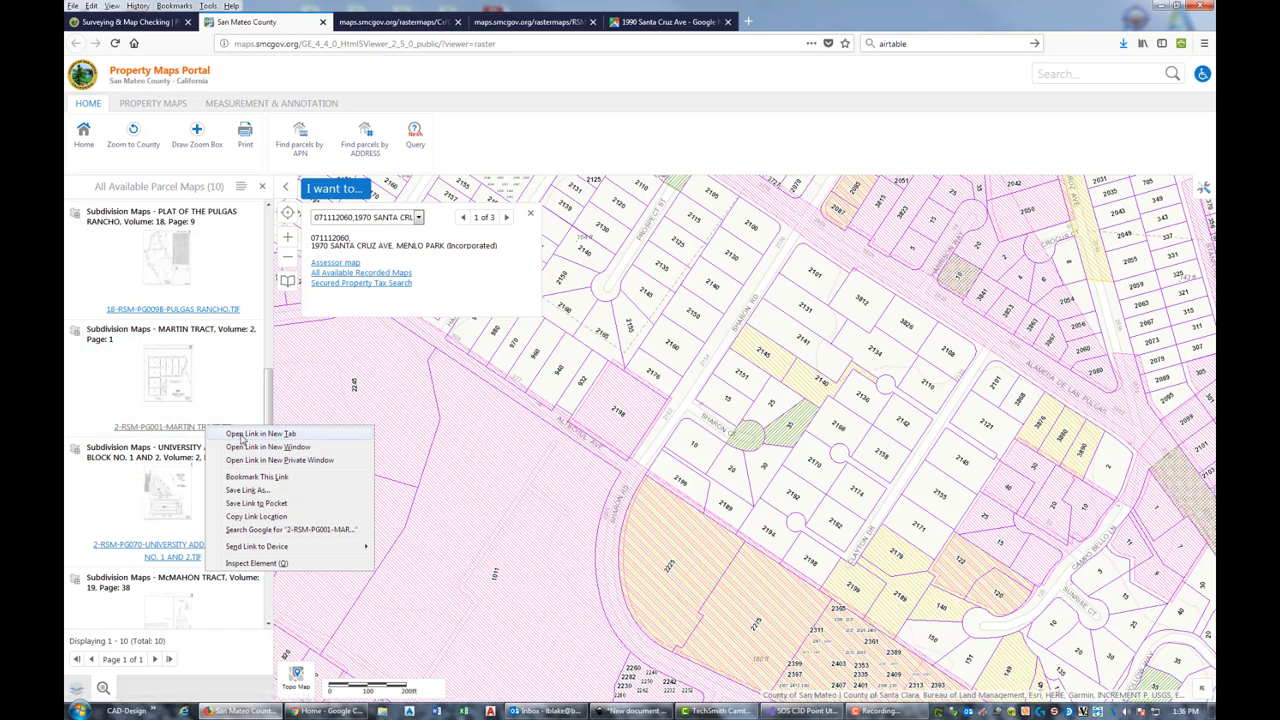
pyautogui.click(260, 432)
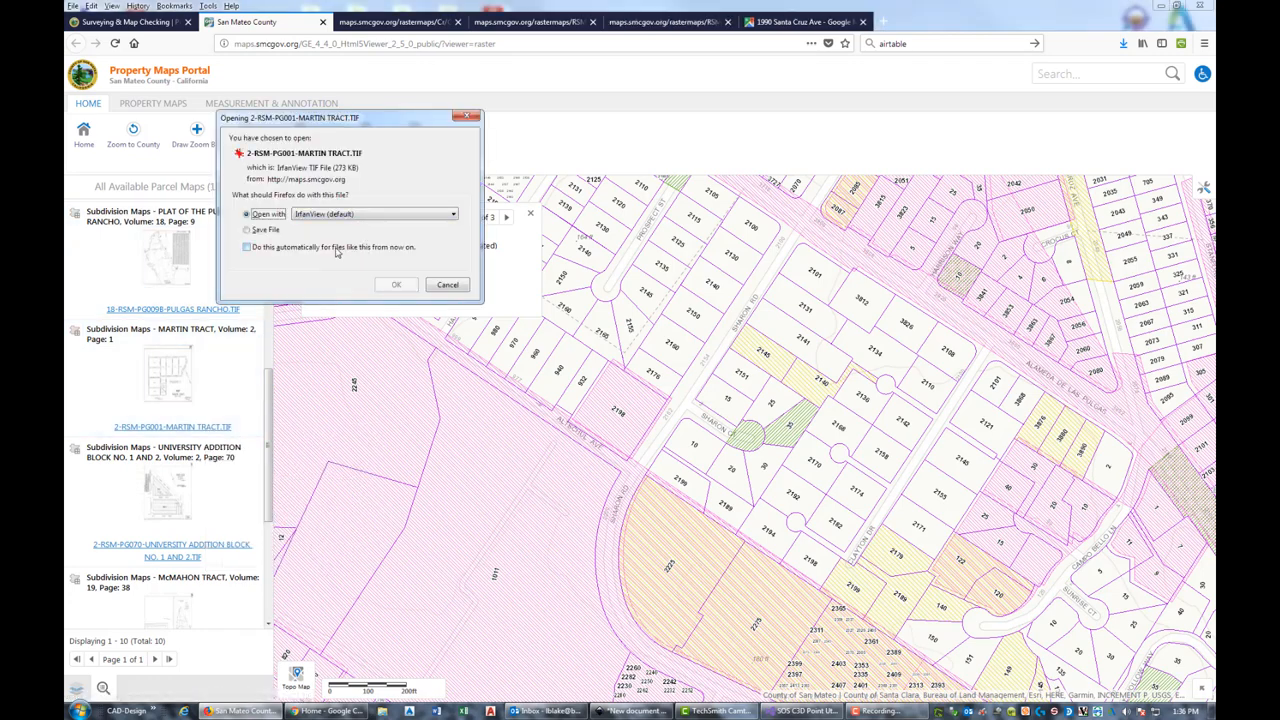
pyautogui.click(396, 284)
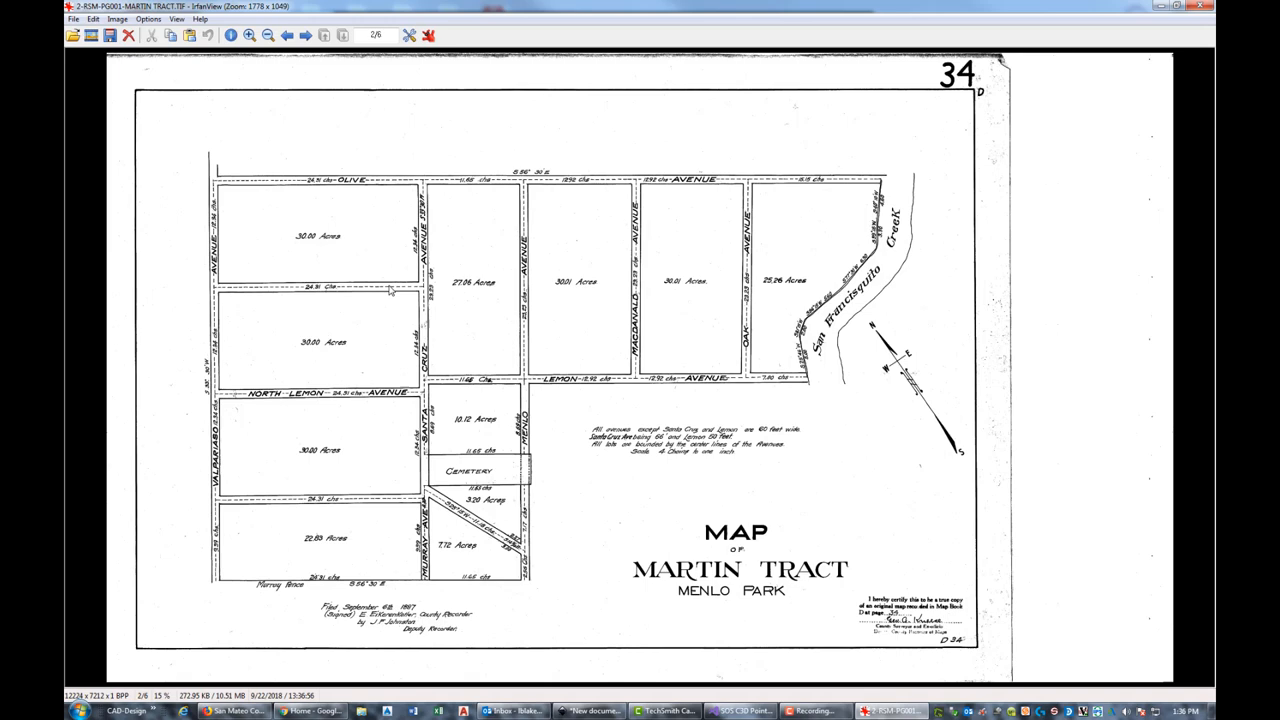
pyautogui.moveTo(708, 296)
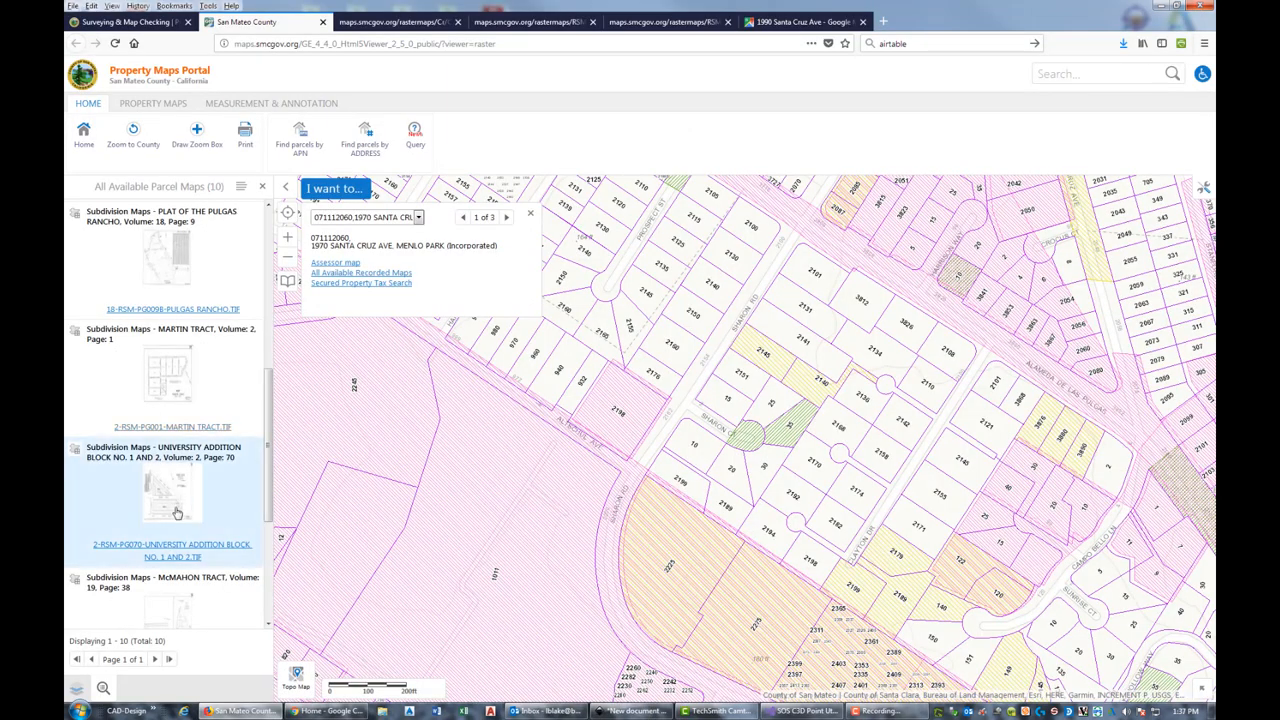
# Download the University Addition Blocks 1 and 2 map and view it in IrfanView.
pyautogui.rightClick(172, 550)
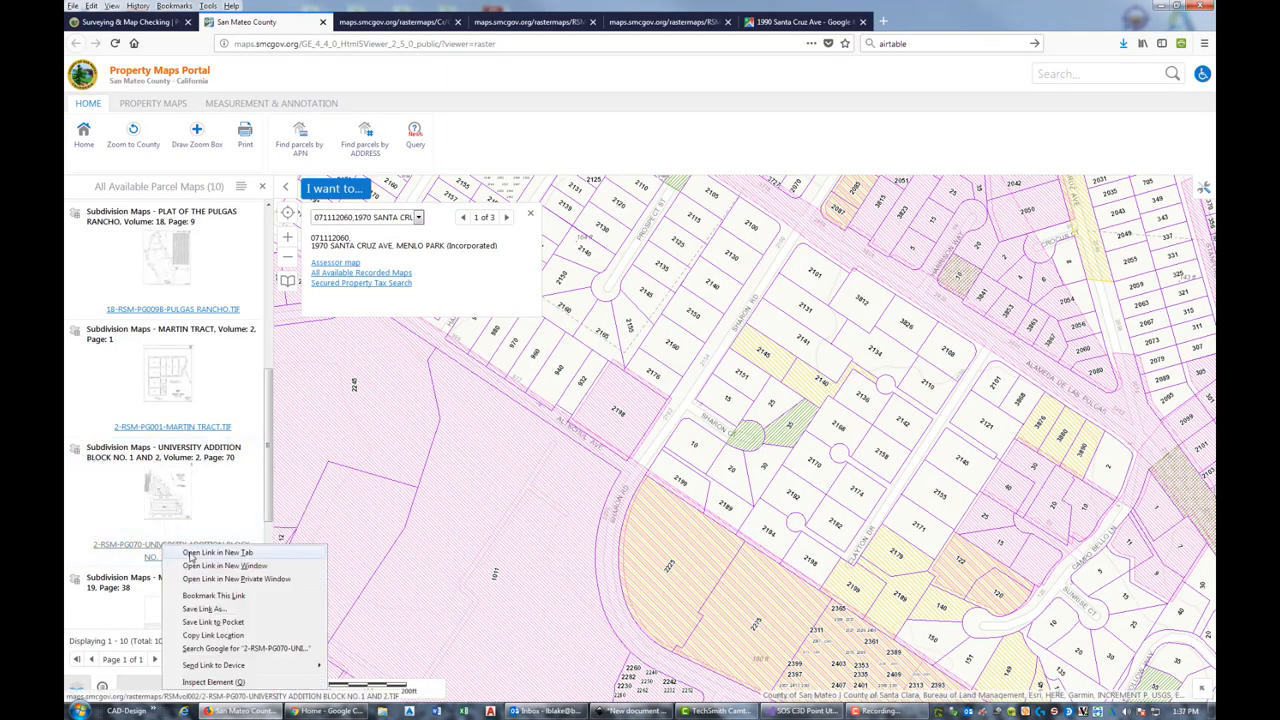
pyautogui.click(220, 552)
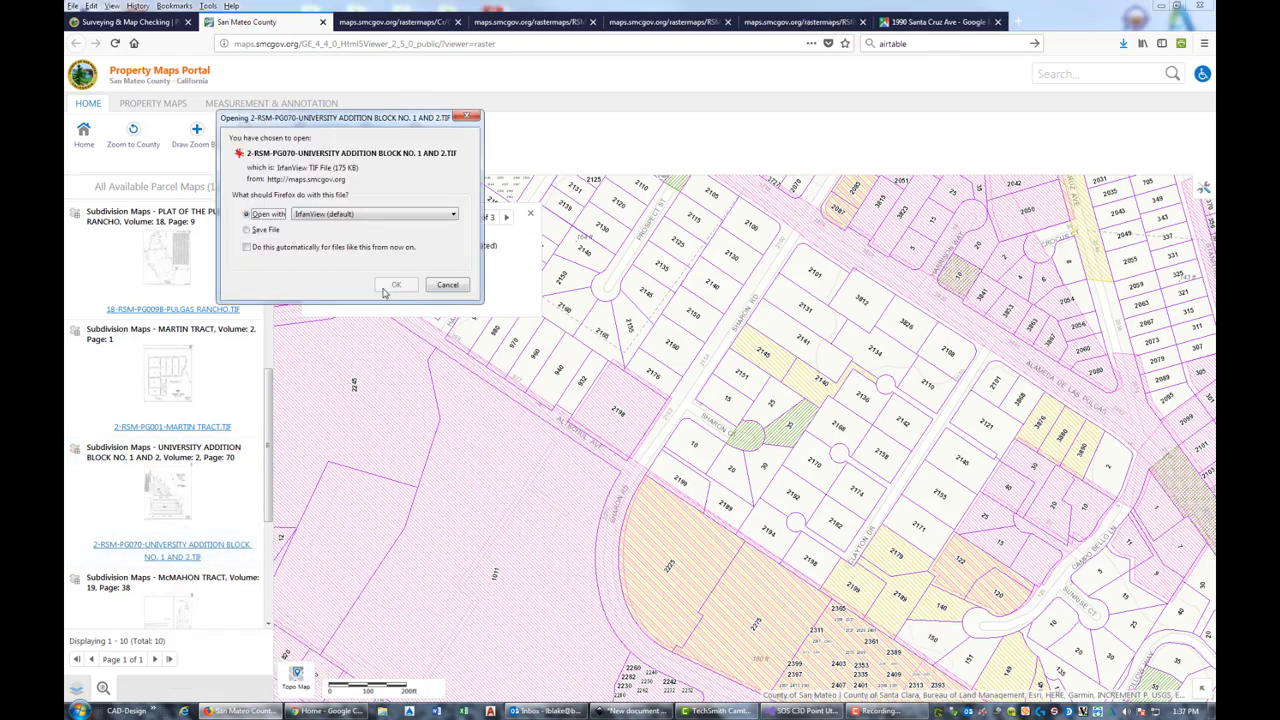
pyautogui.click(396, 284)
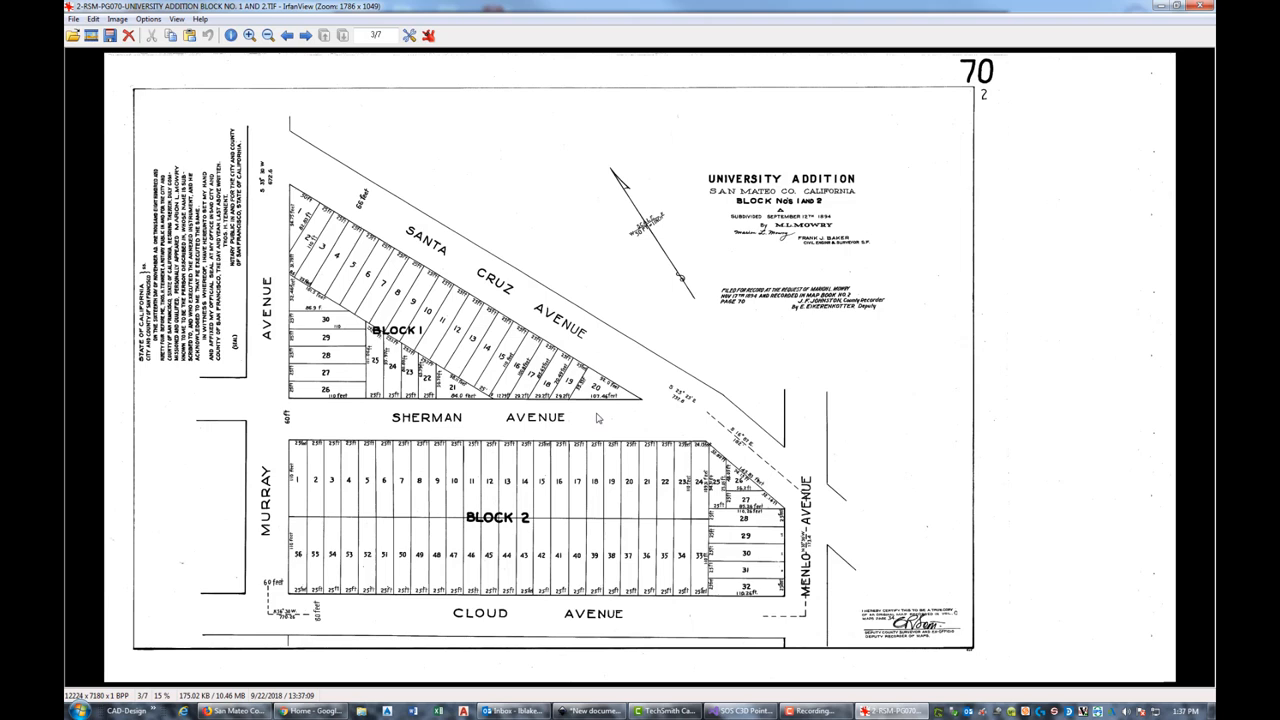
pyautogui.moveTo(490, 192)
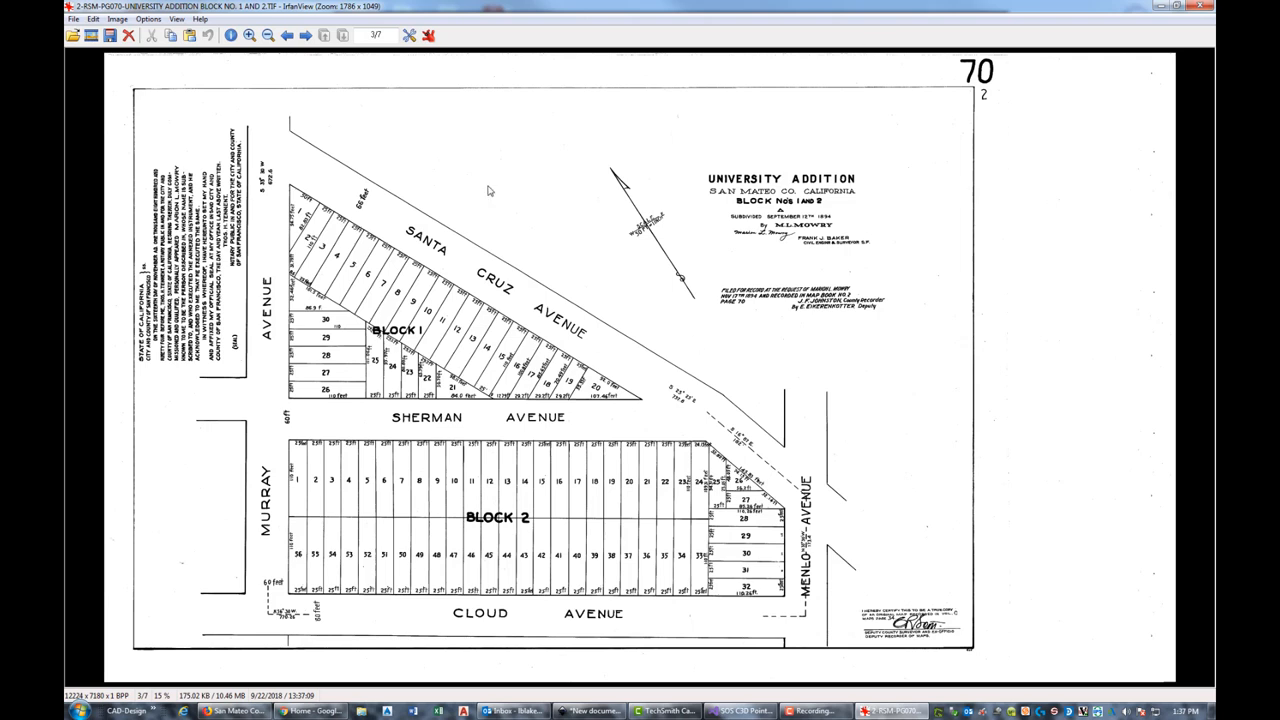
pyautogui.moveTo(1088, 48)
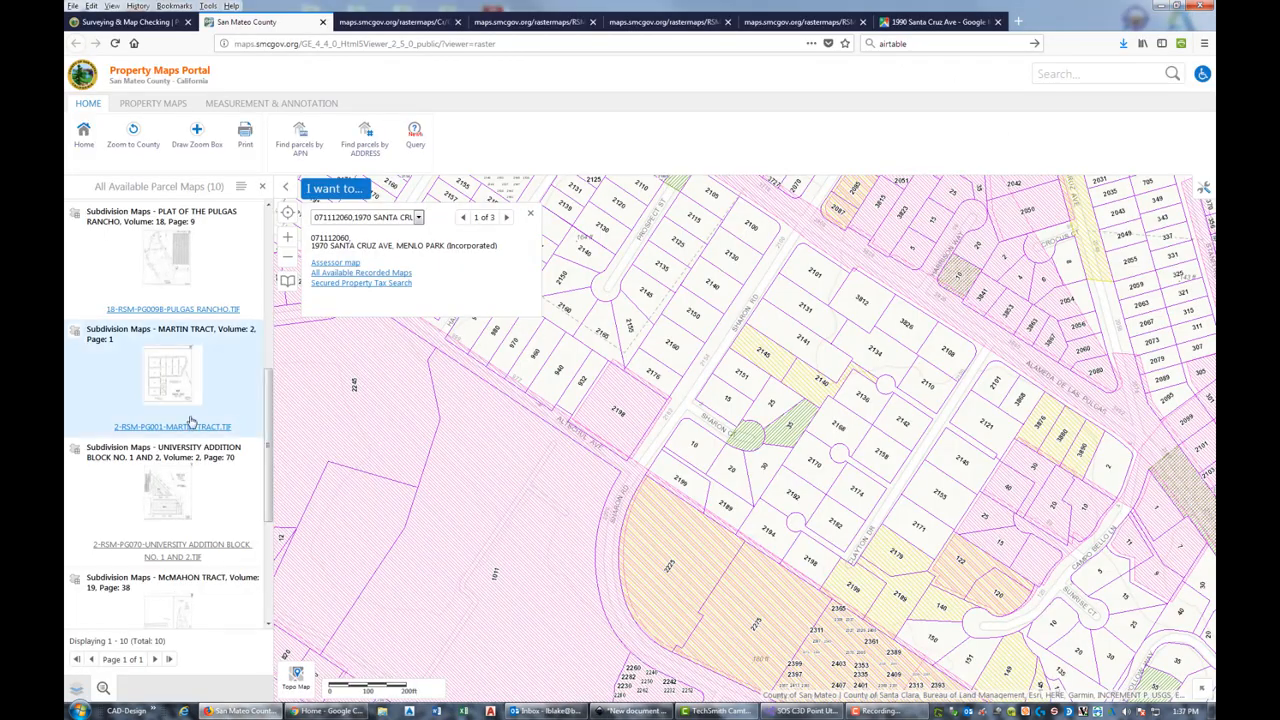
# Download the McMahon Tract map and the Records of Survey Vol. 1 Page 7.2 file into IrfanView.
pyautogui.scroll(-3)
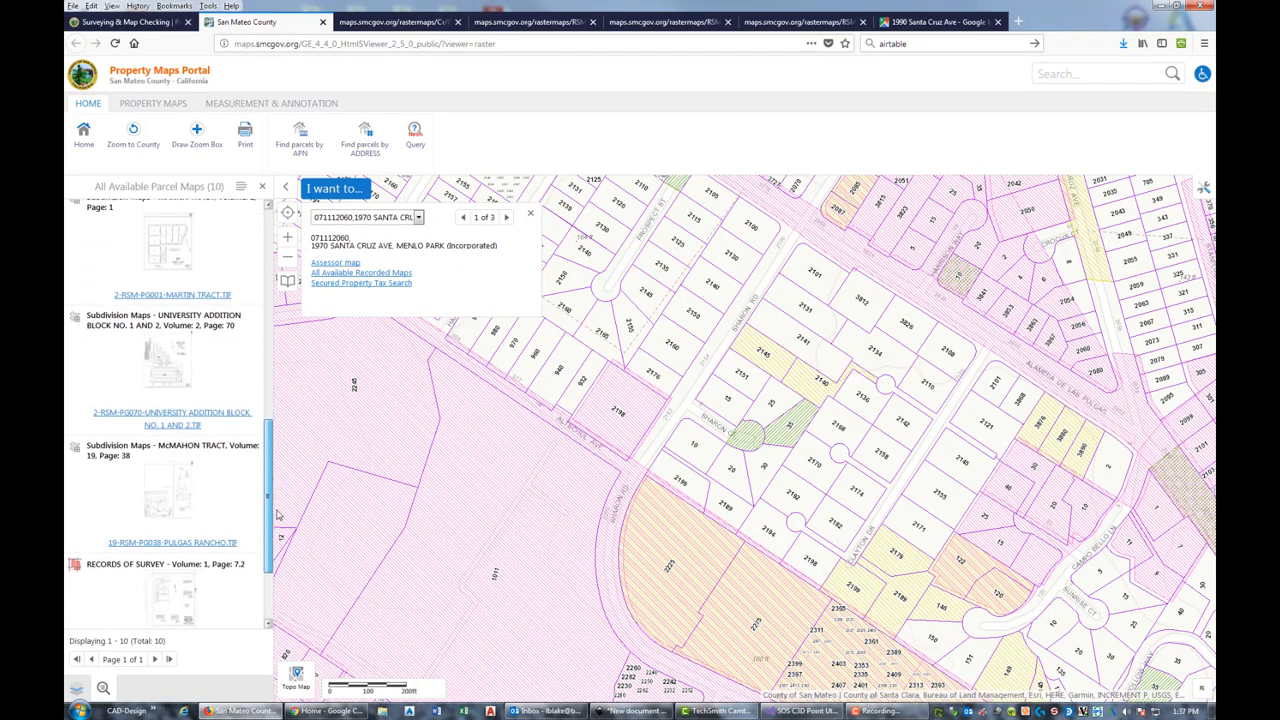
pyautogui.scroll(-3)
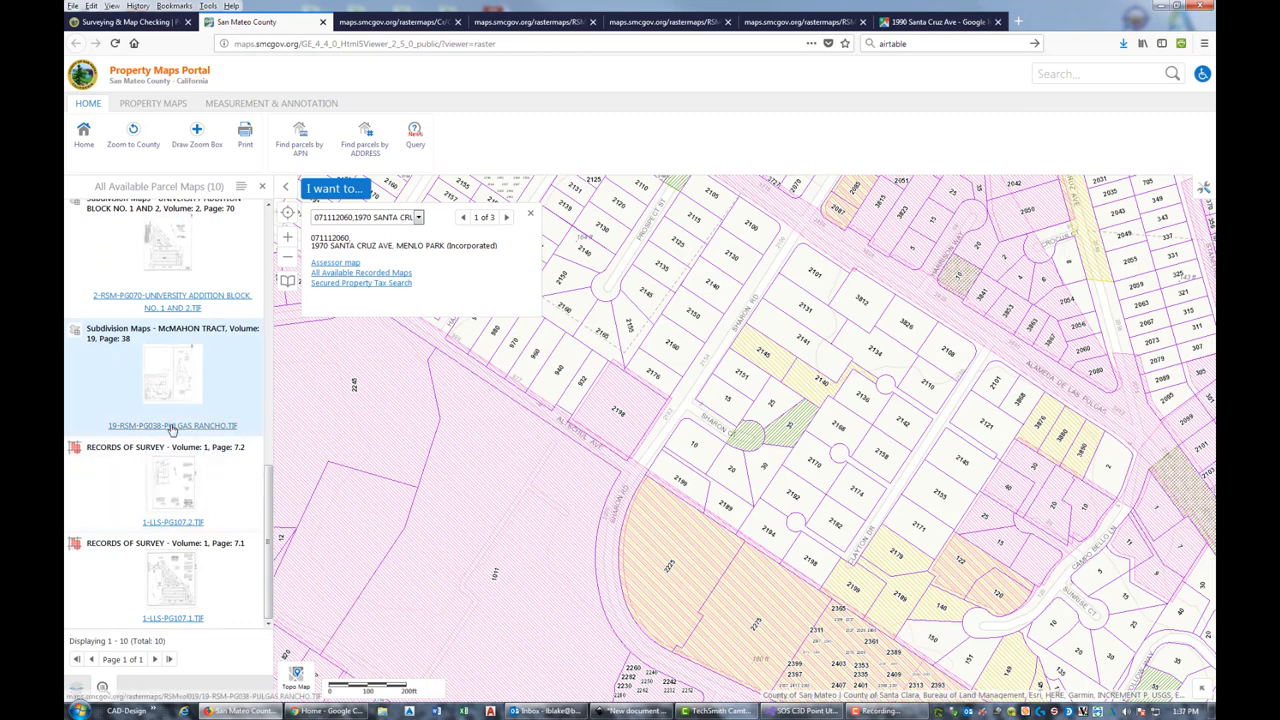
pyautogui.click(172, 424)
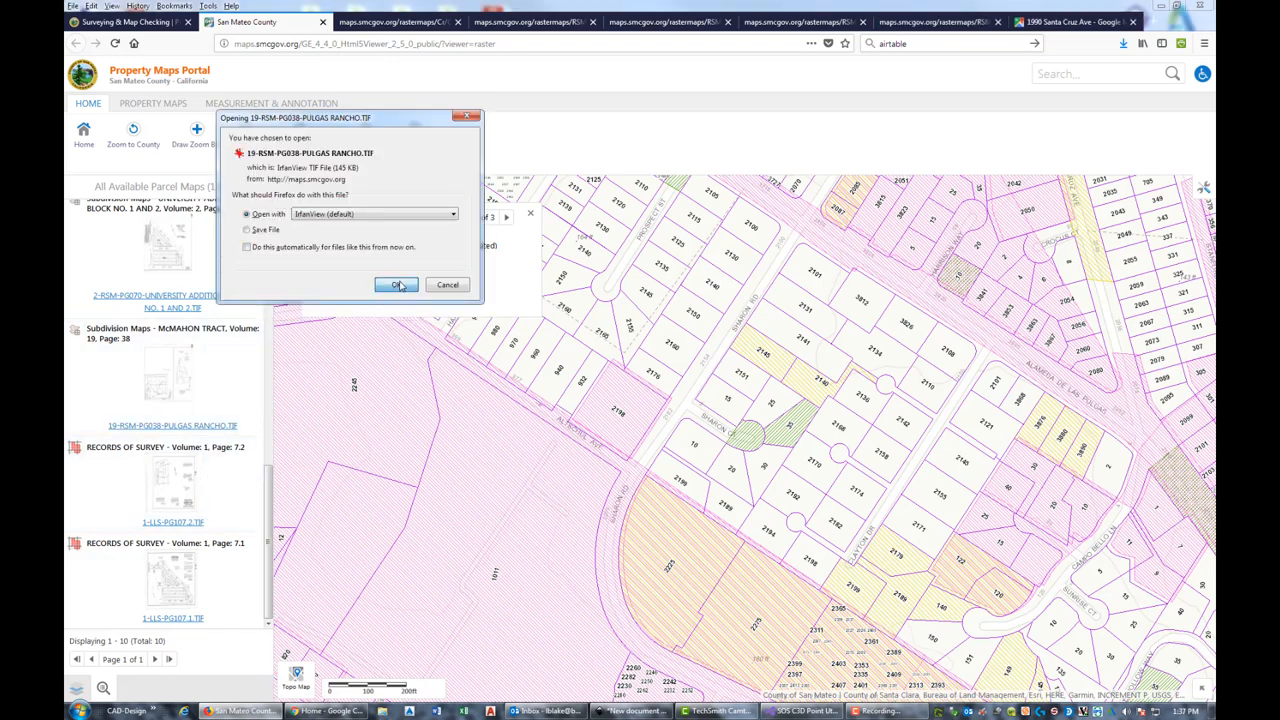
pyautogui.click(396, 284)
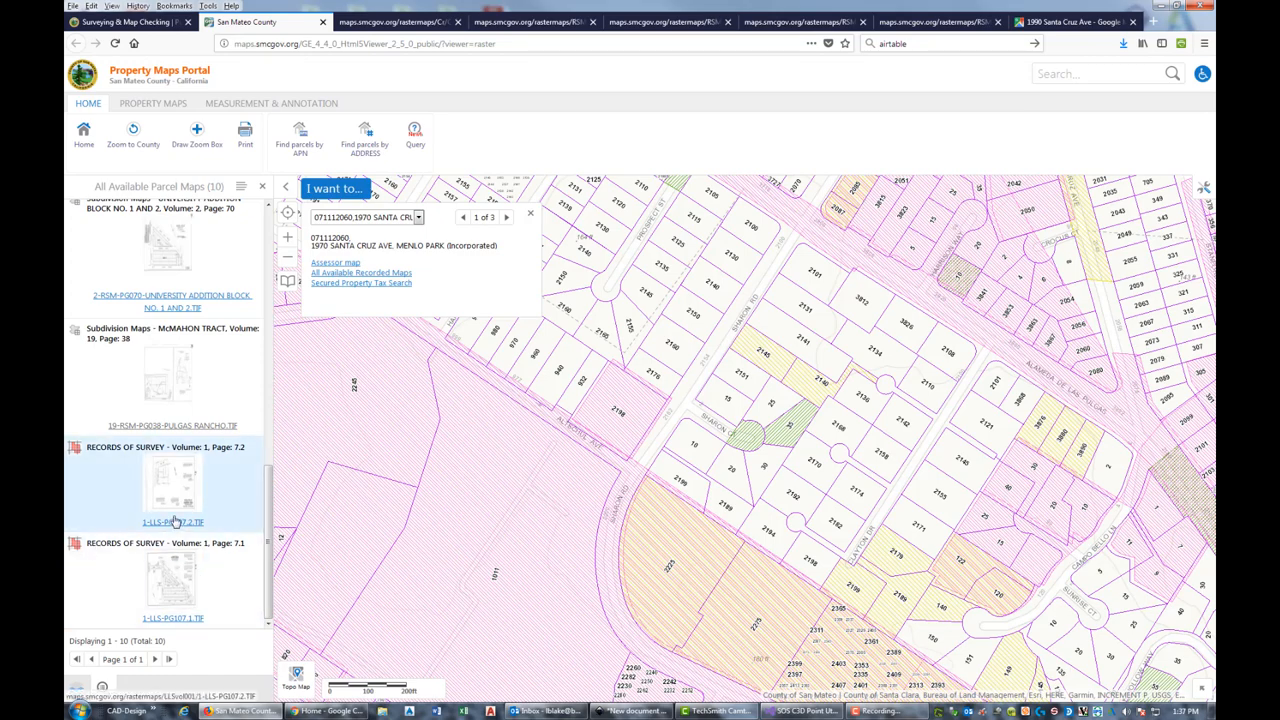
pyautogui.click(172, 520)
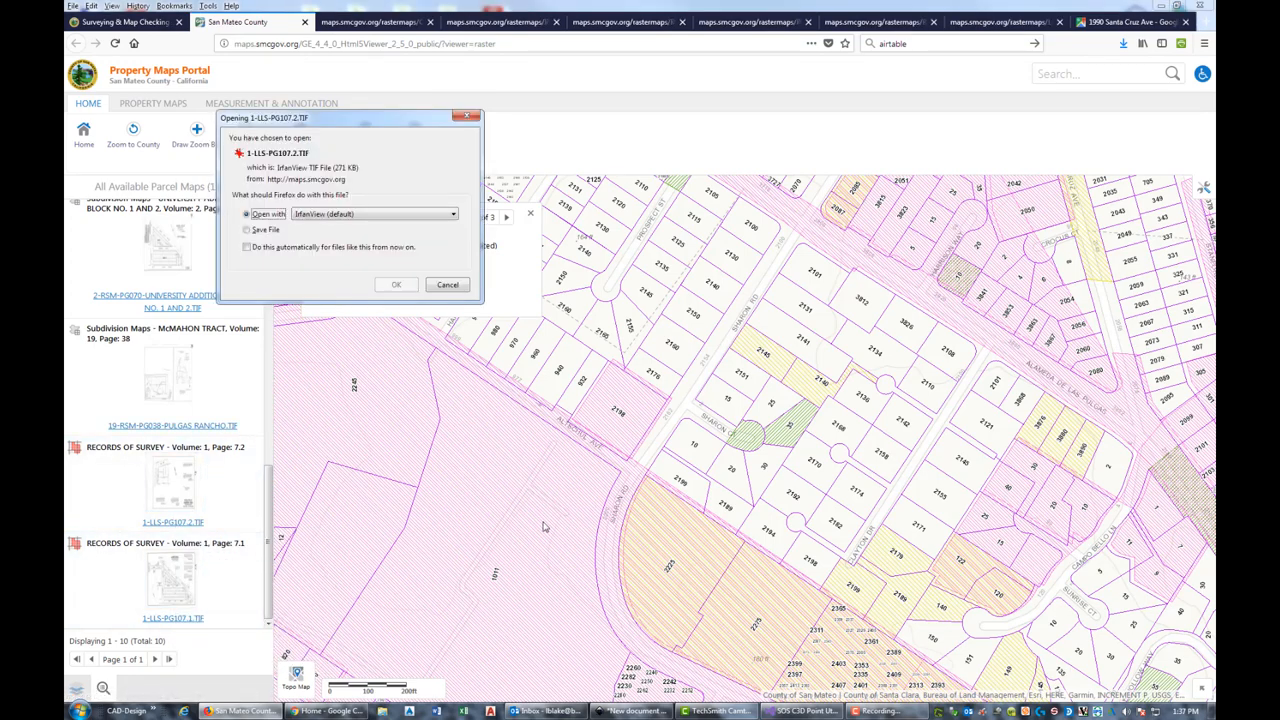
pyautogui.click(396, 284)
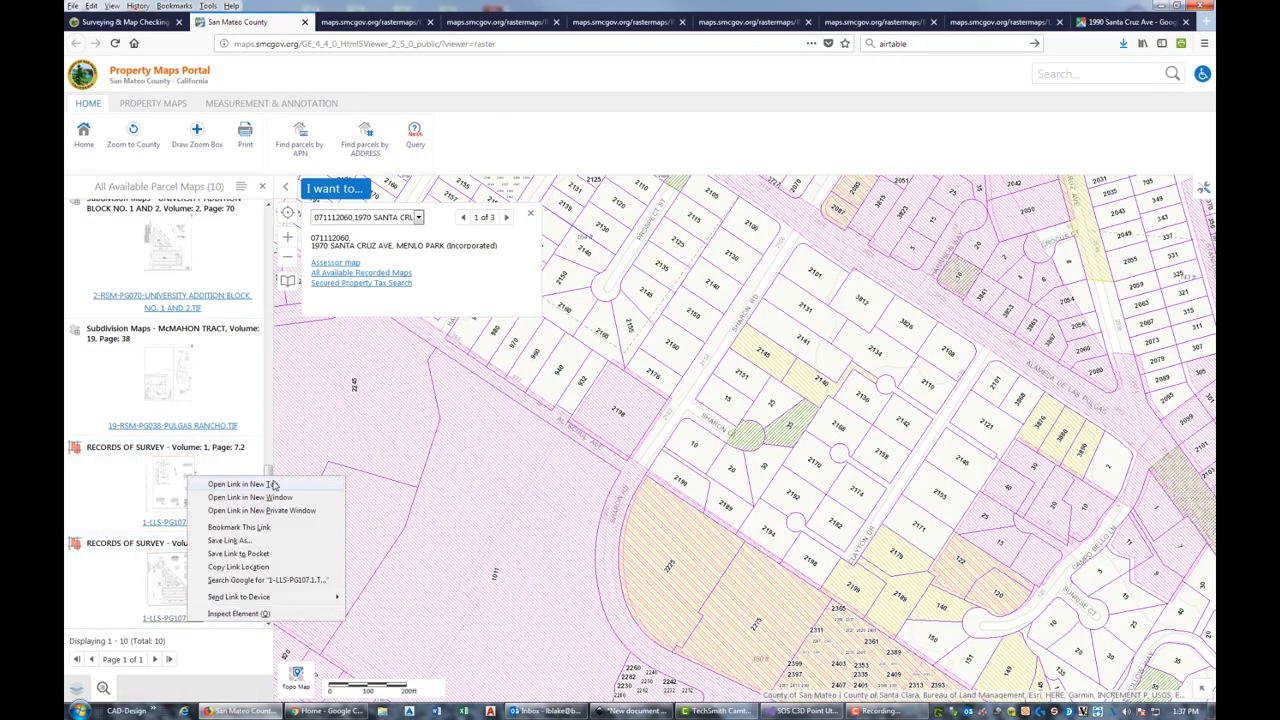
# Download the Vol. 1 Page 7.1 survey sheet into IrfanView and save it as JPG.
pyautogui.click(236, 484)
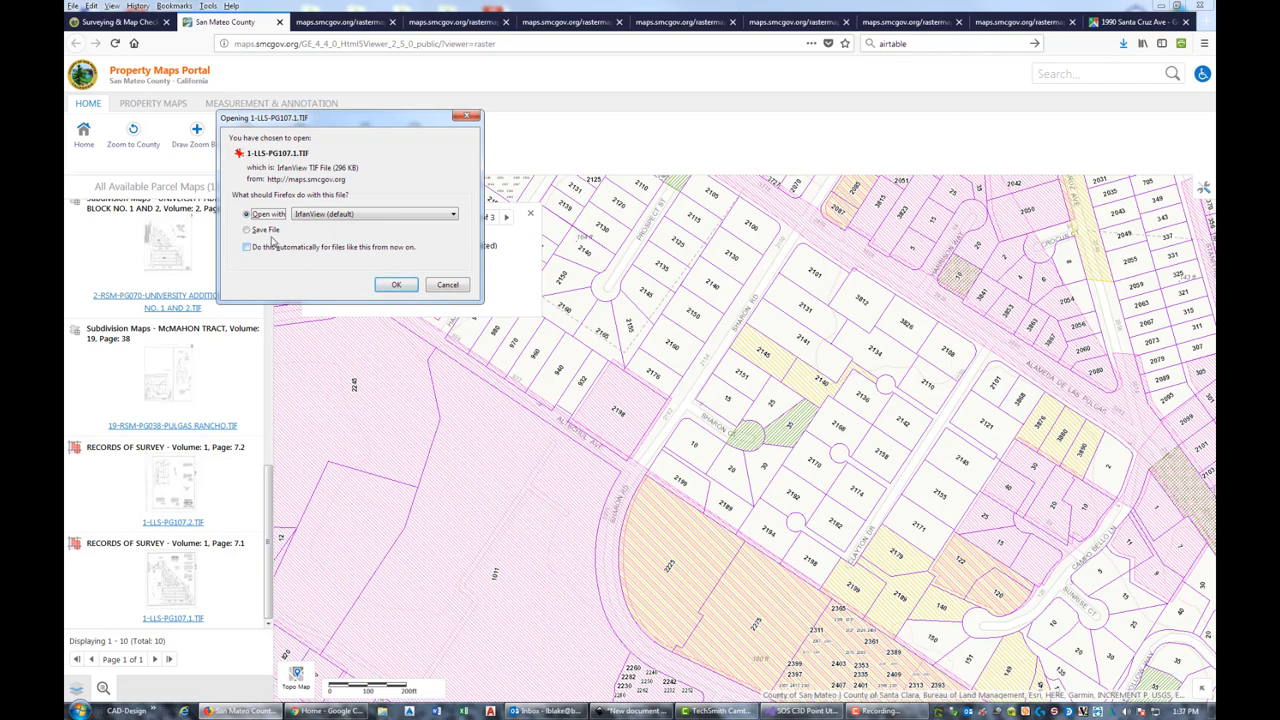
pyautogui.click(396, 284)
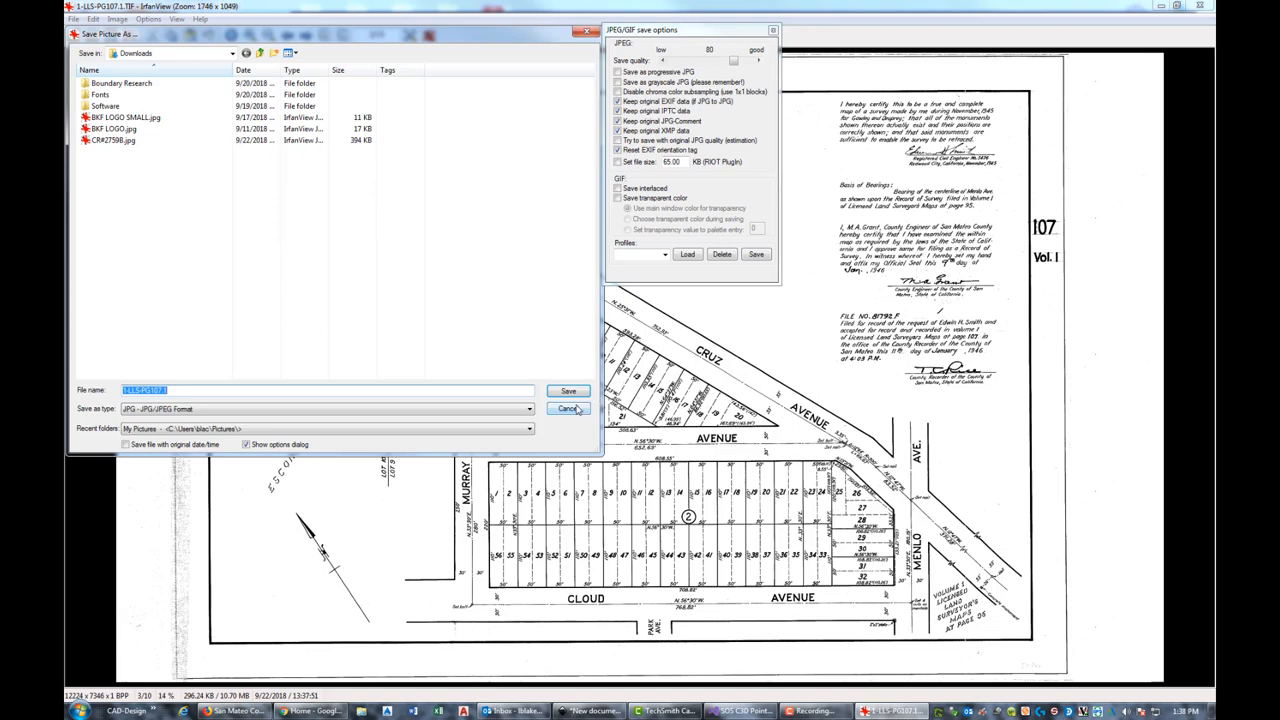
pyautogui.click(568, 408)
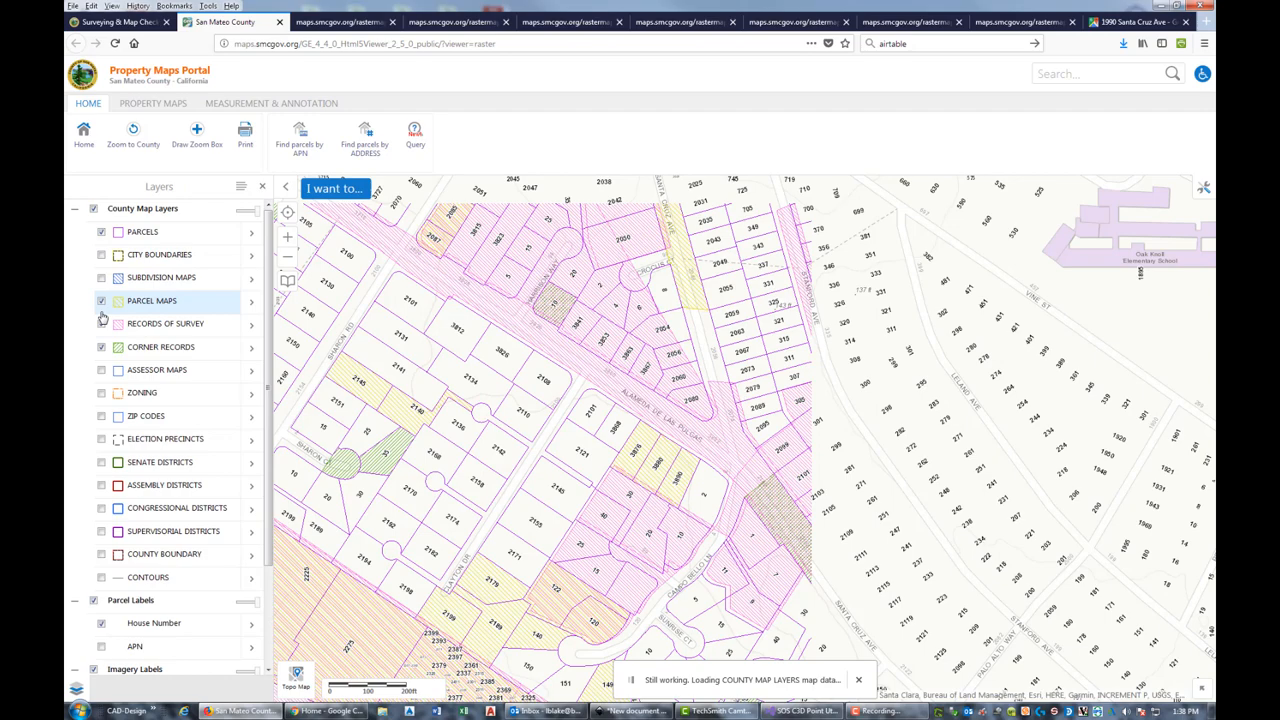
# Hide the Parcels and Corner Records layers and show only the Parcel Maps hatching.
pyautogui.click(100, 324)
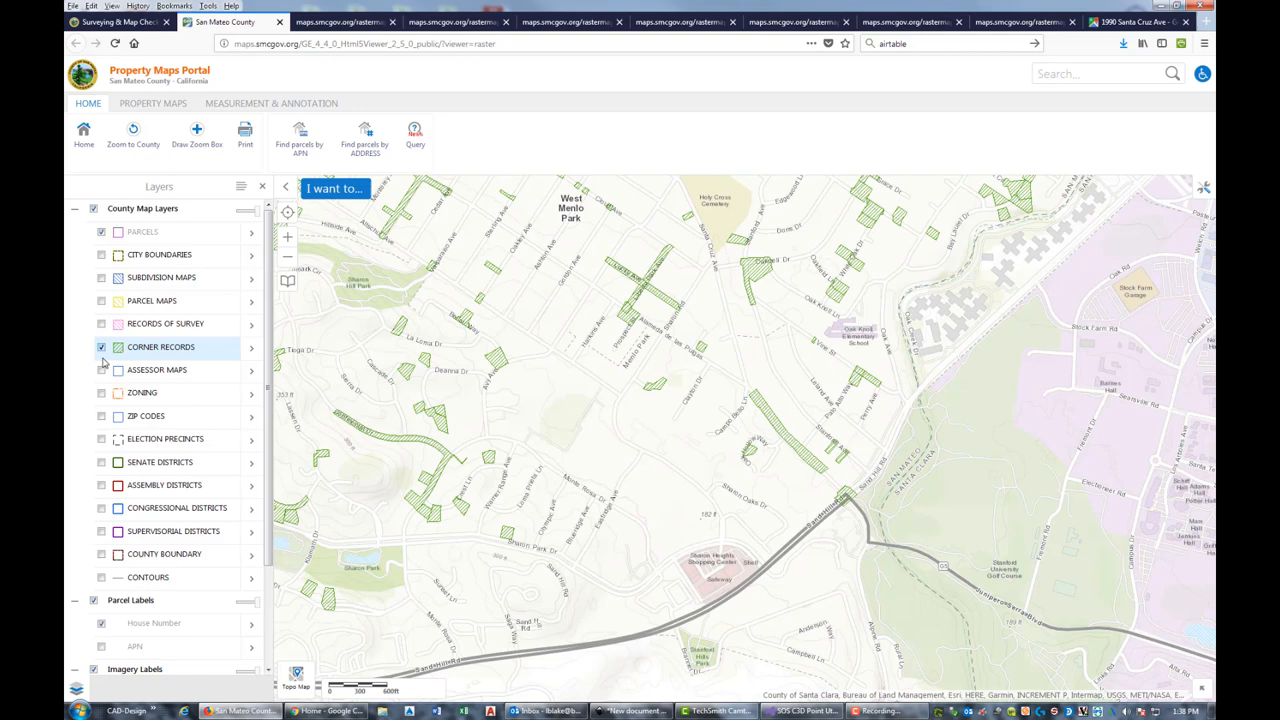
pyautogui.click(100, 348)
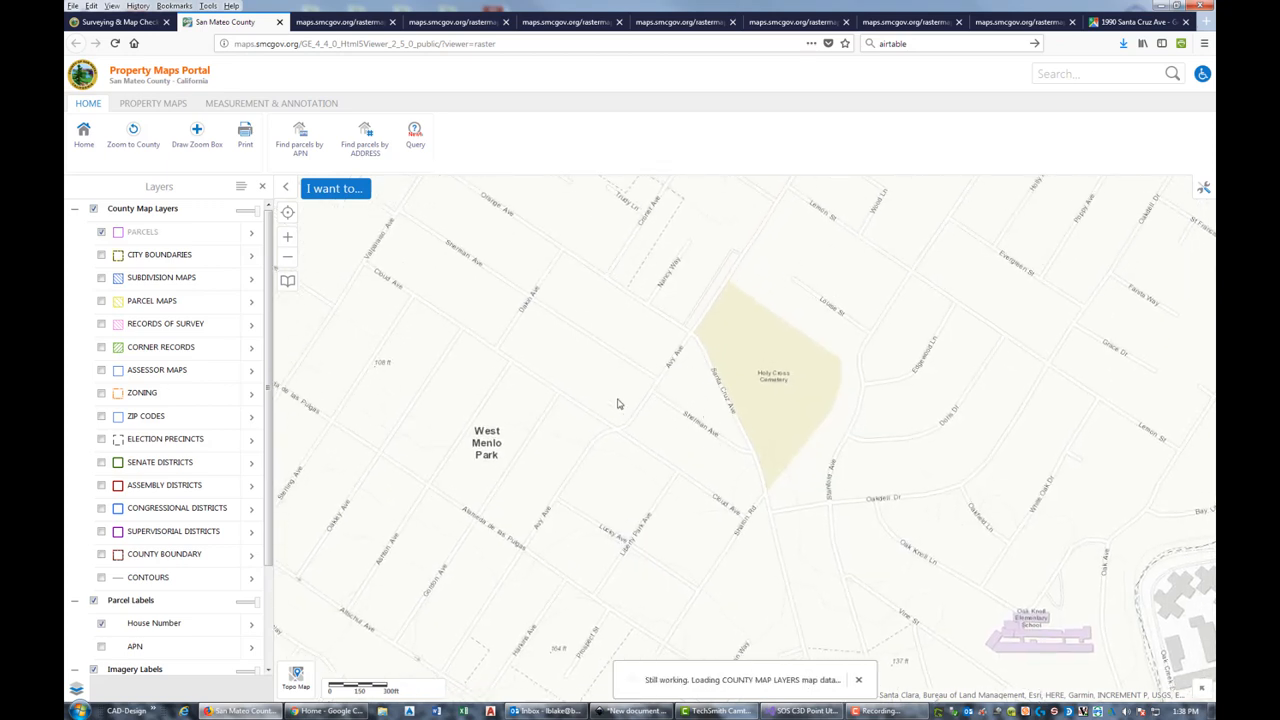
pyautogui.click(100, 300)
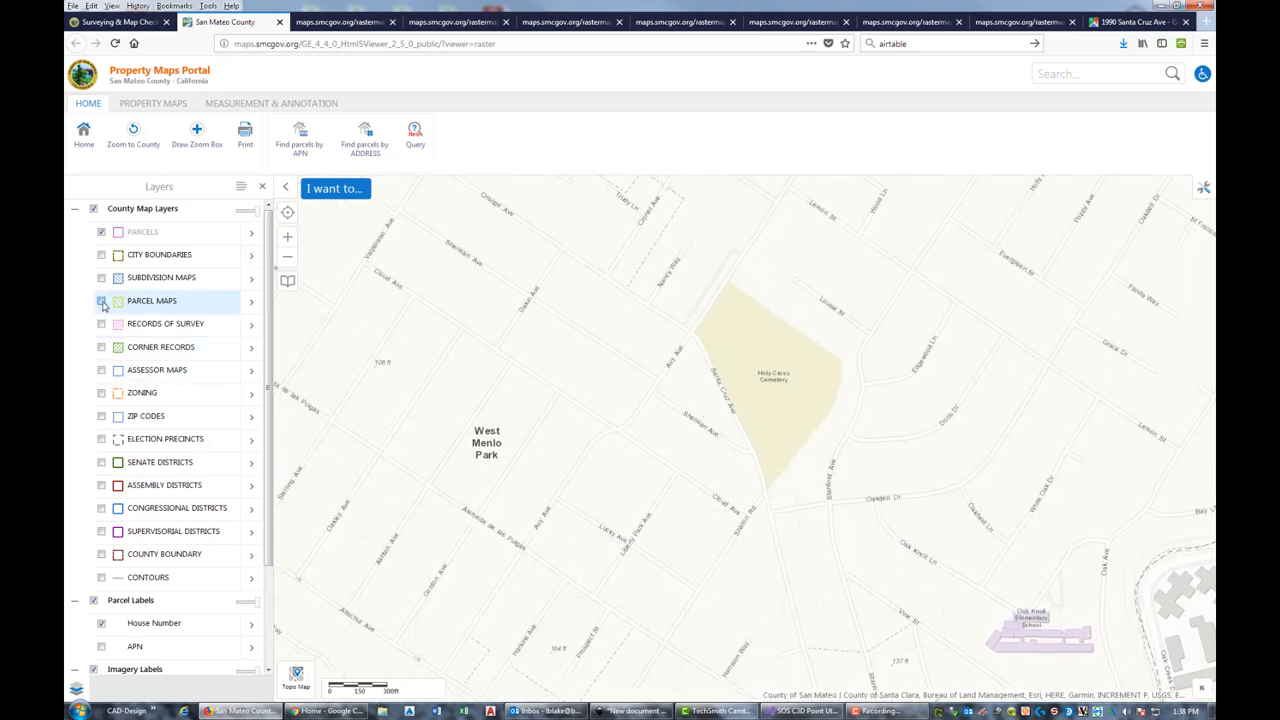
pyautogui.click(100, 300)
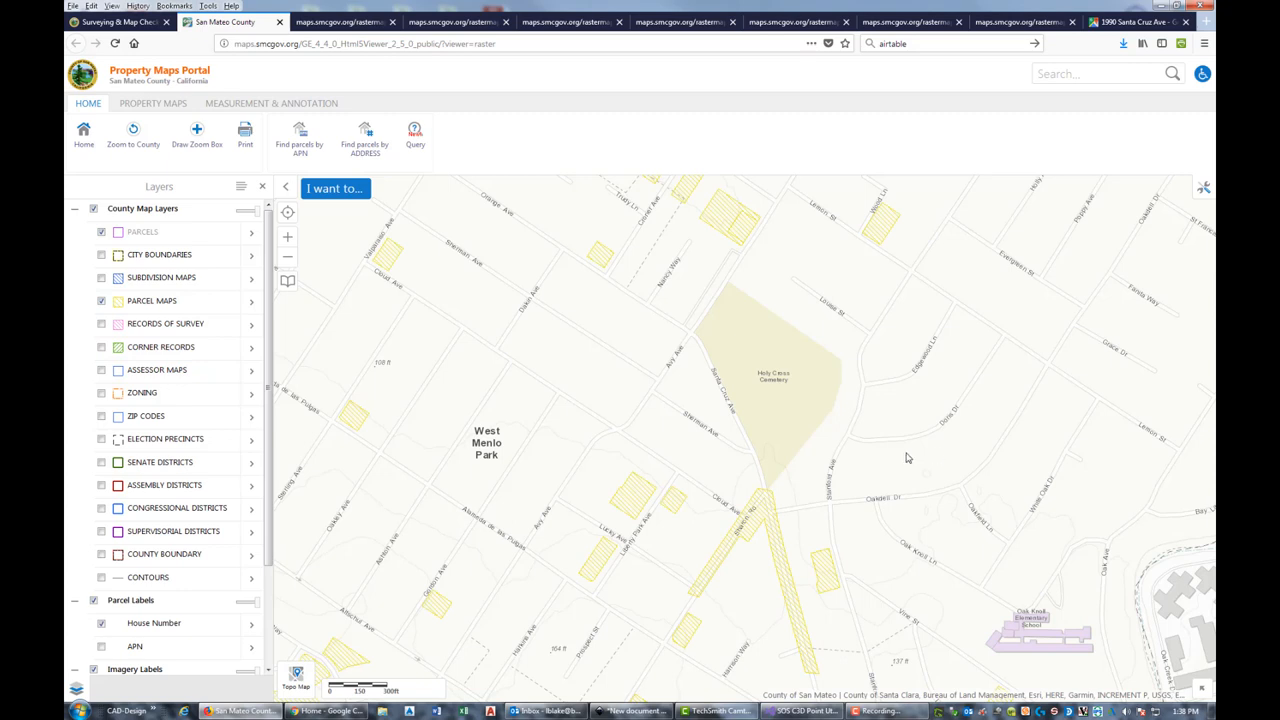
pyautogui.moveTo(816, 612)
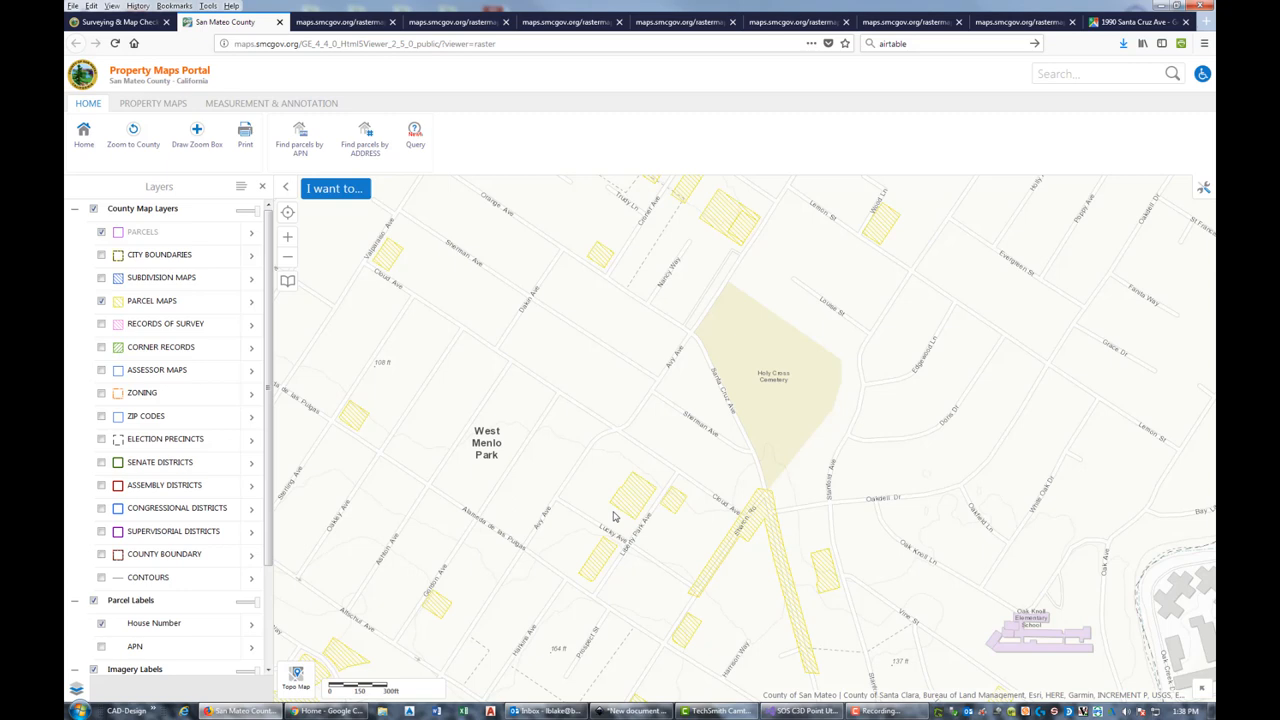
pyautogui.moveTo(664, 498)
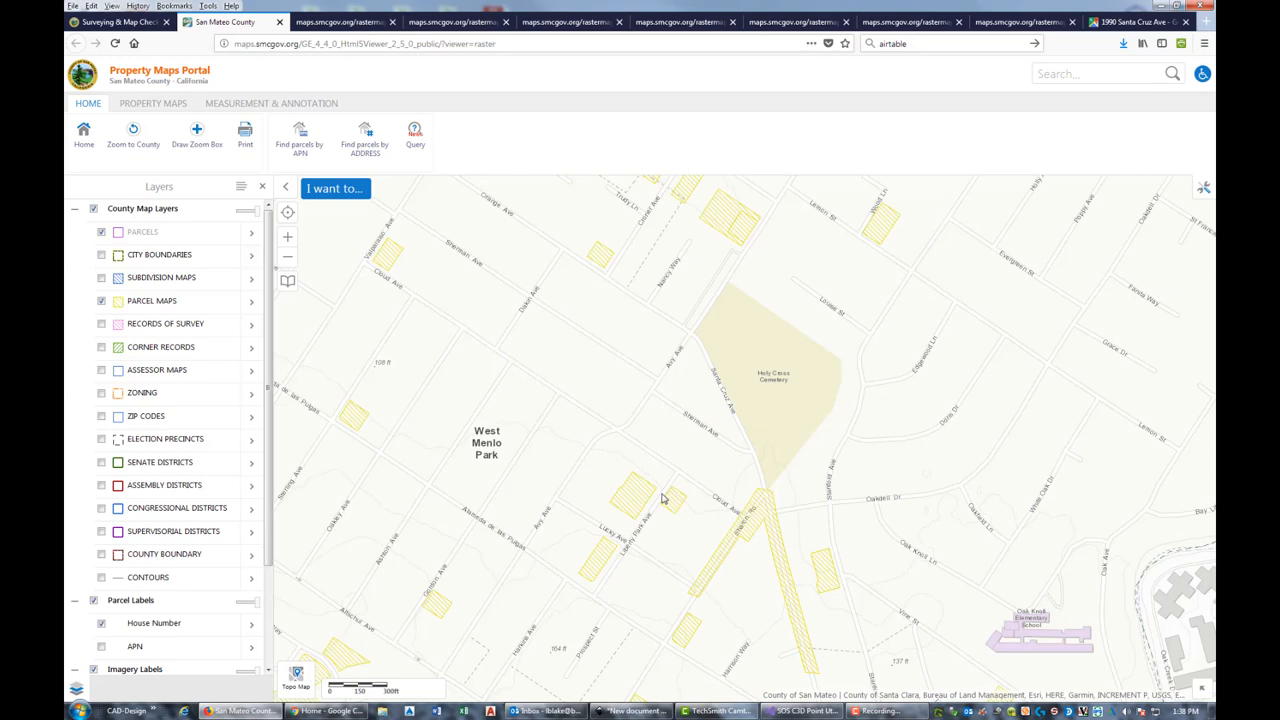
pyautogui.moveTo(764, 520)
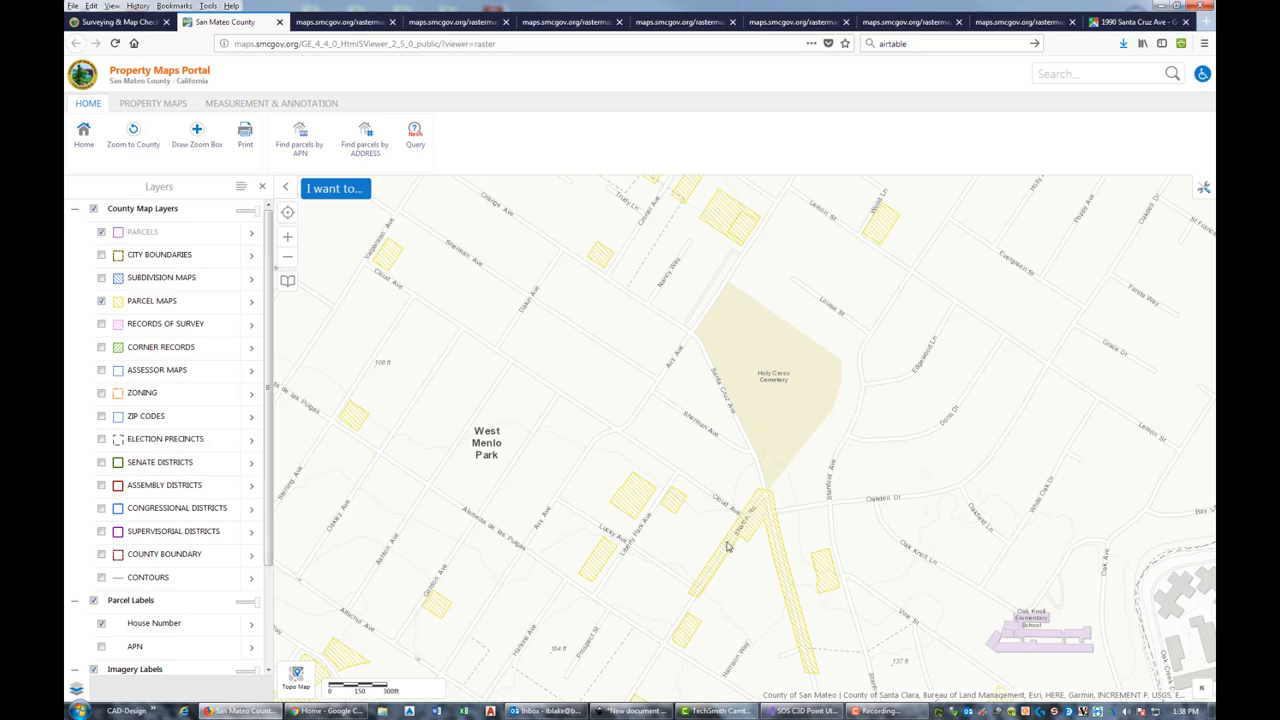
# Download Parcel Map P1068 (Volume 78, Page 14) for the hatched area near the cemetery.
pyautogui.click(728, 548)
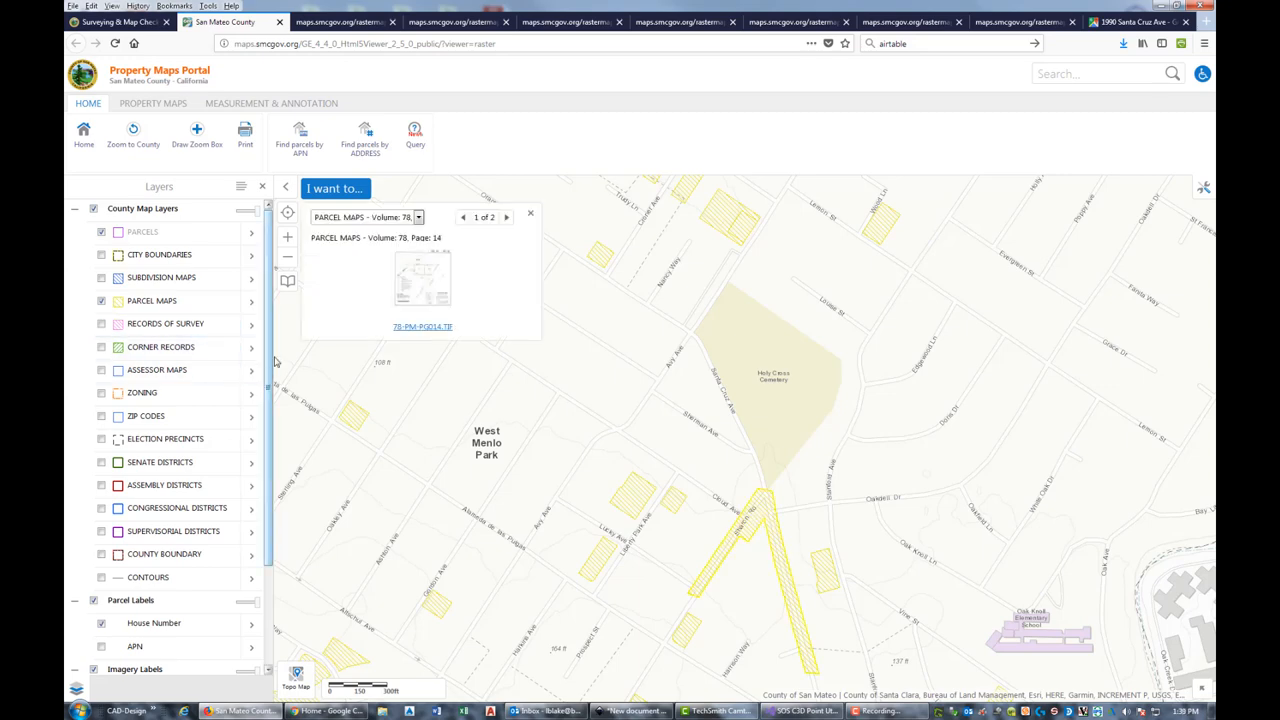
pyautogui.rightClick(422, 326)
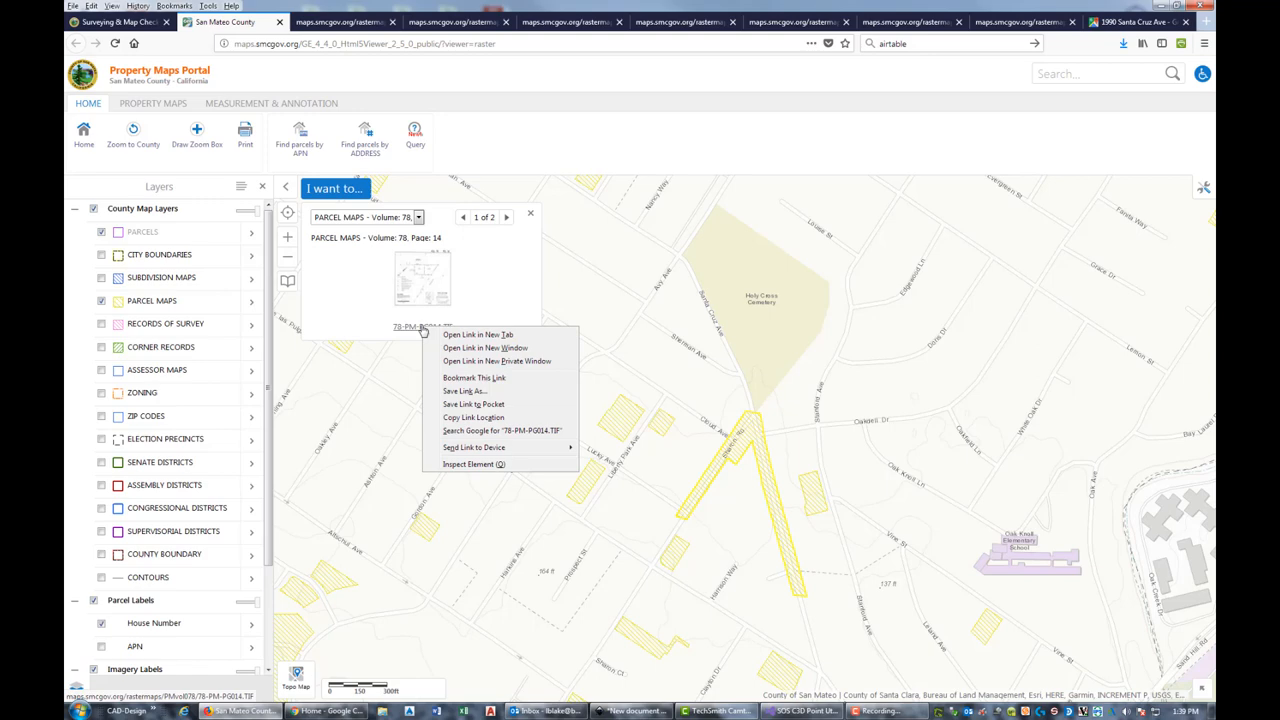
pyautogui.click(476, 334)
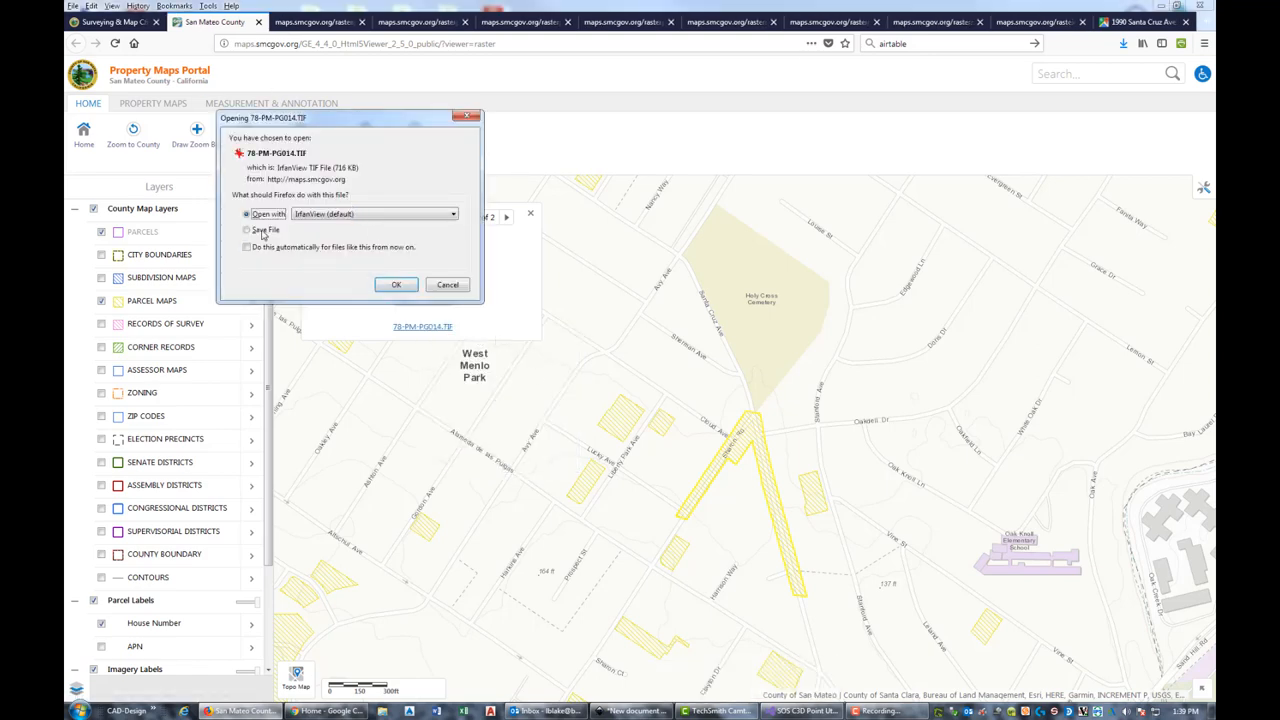
pyautogui.click(246, 230)
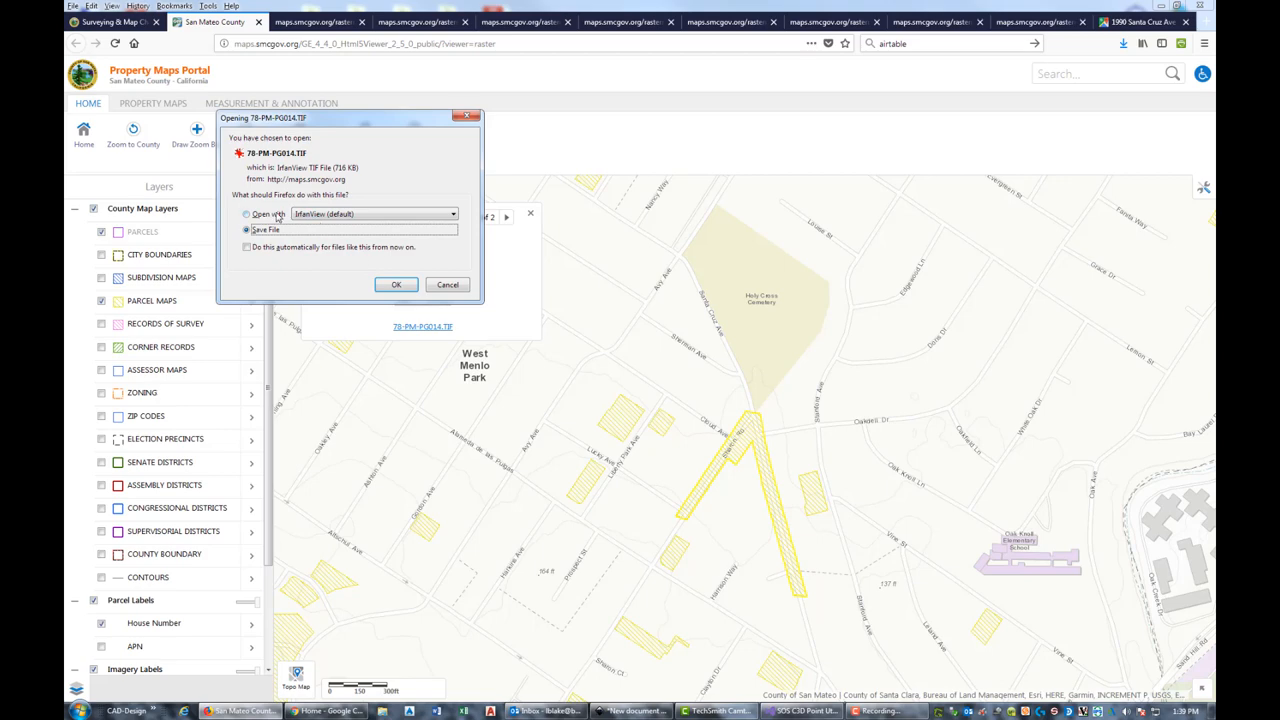
pyautogui.click(396, 284)
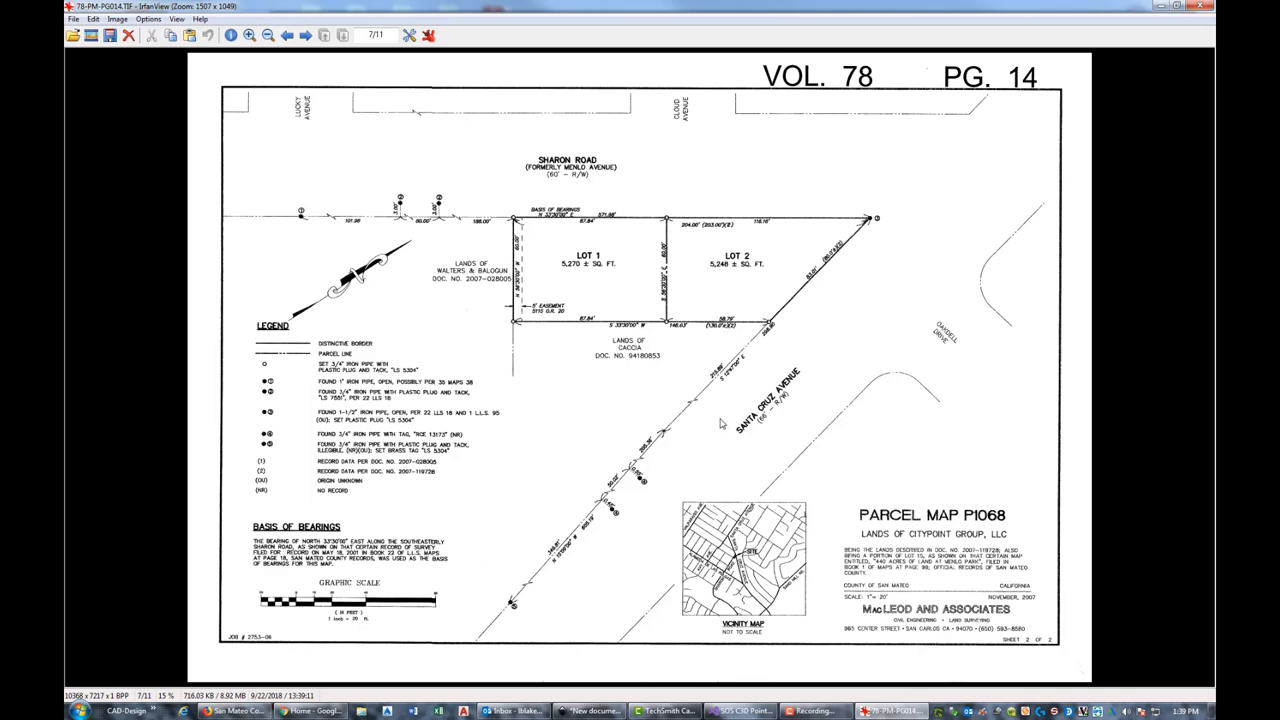
# Review the image in IrfanView, return to the portal and reopen the Volume 78, Page 14 map in the viewer.
pyautogui.click(308, 36)
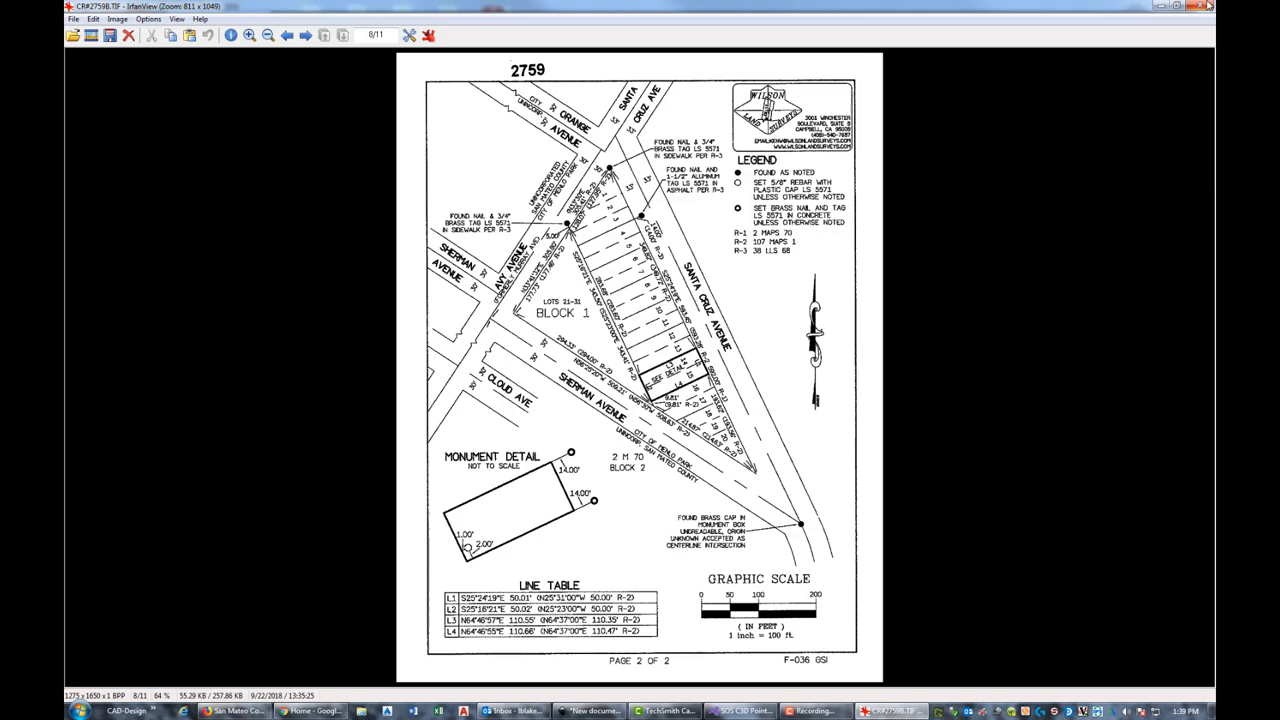
pyautogui.click(236, 710)
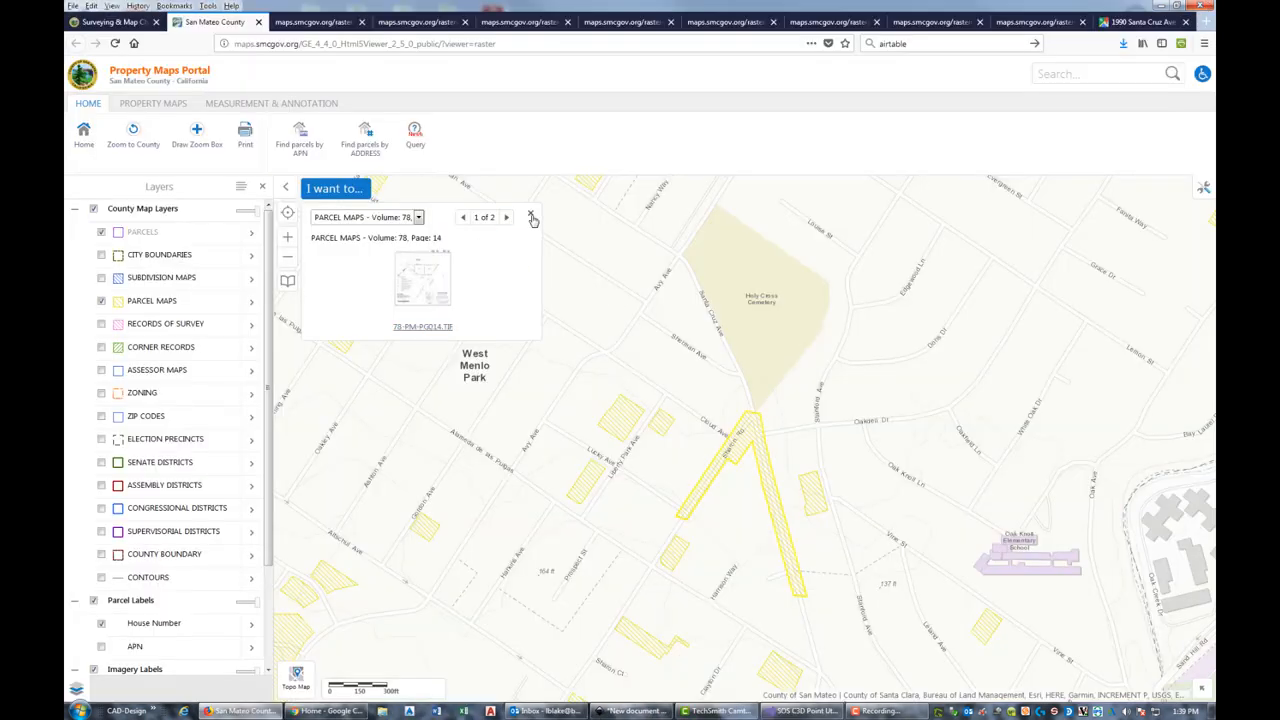
pyautogui.moveTo(752, 418)
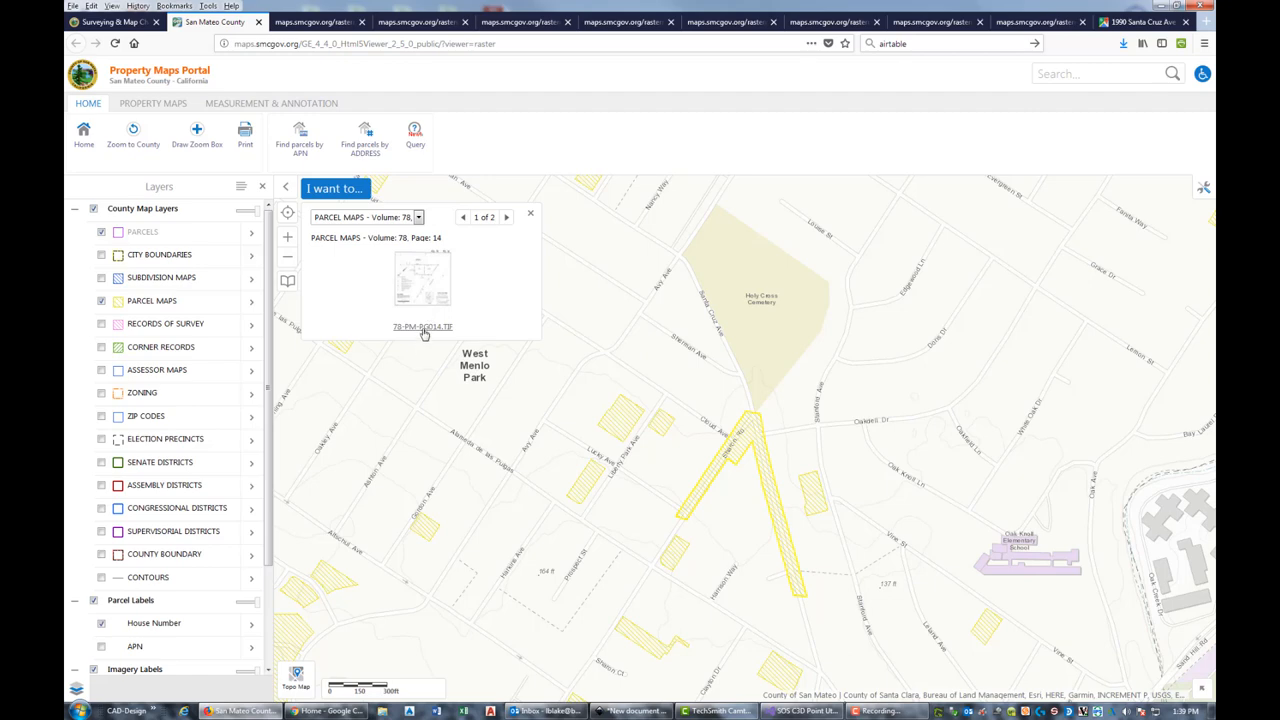
pyautogui.click(422, 326)
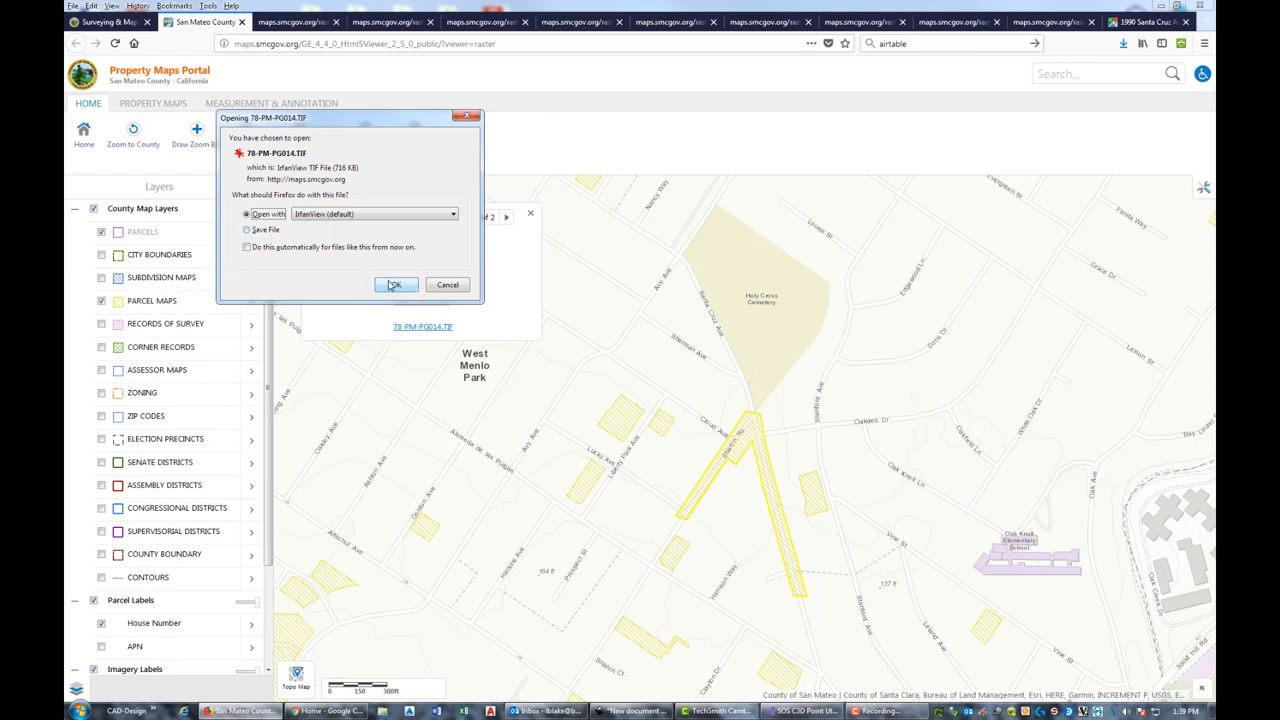
pyautogui.click(394, 284)
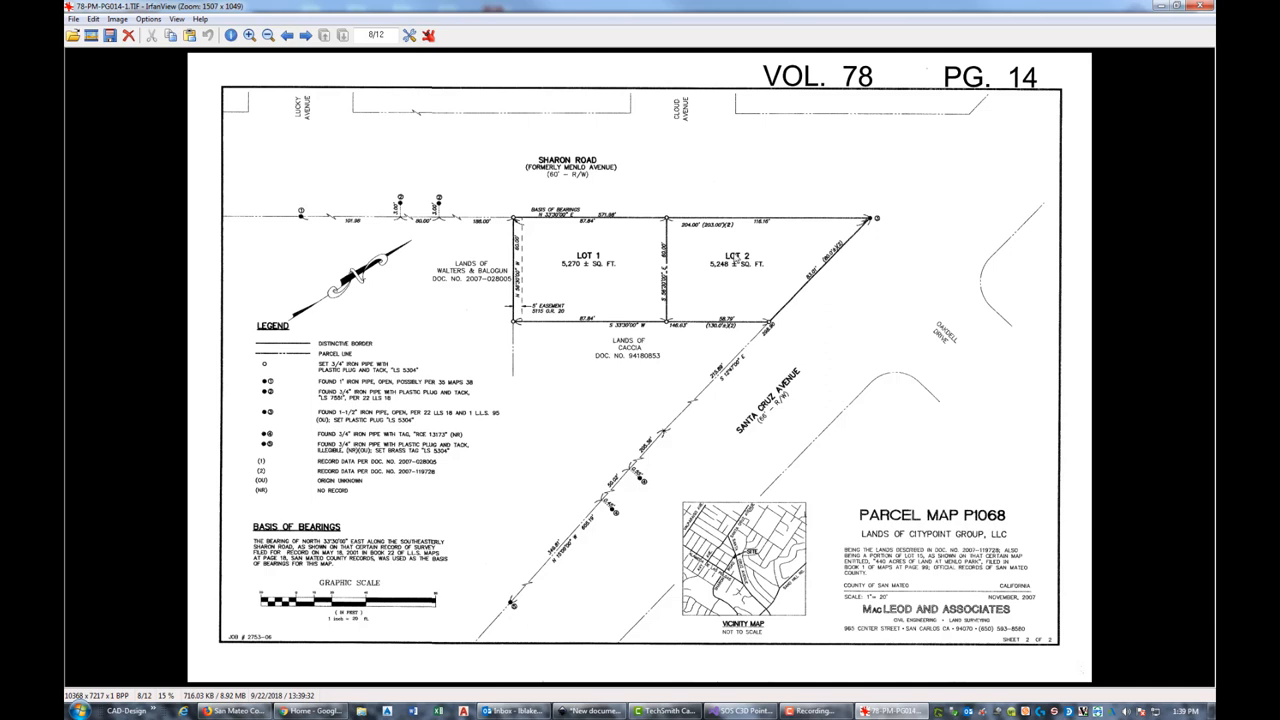
pyautogui.moveTo(728, 344)
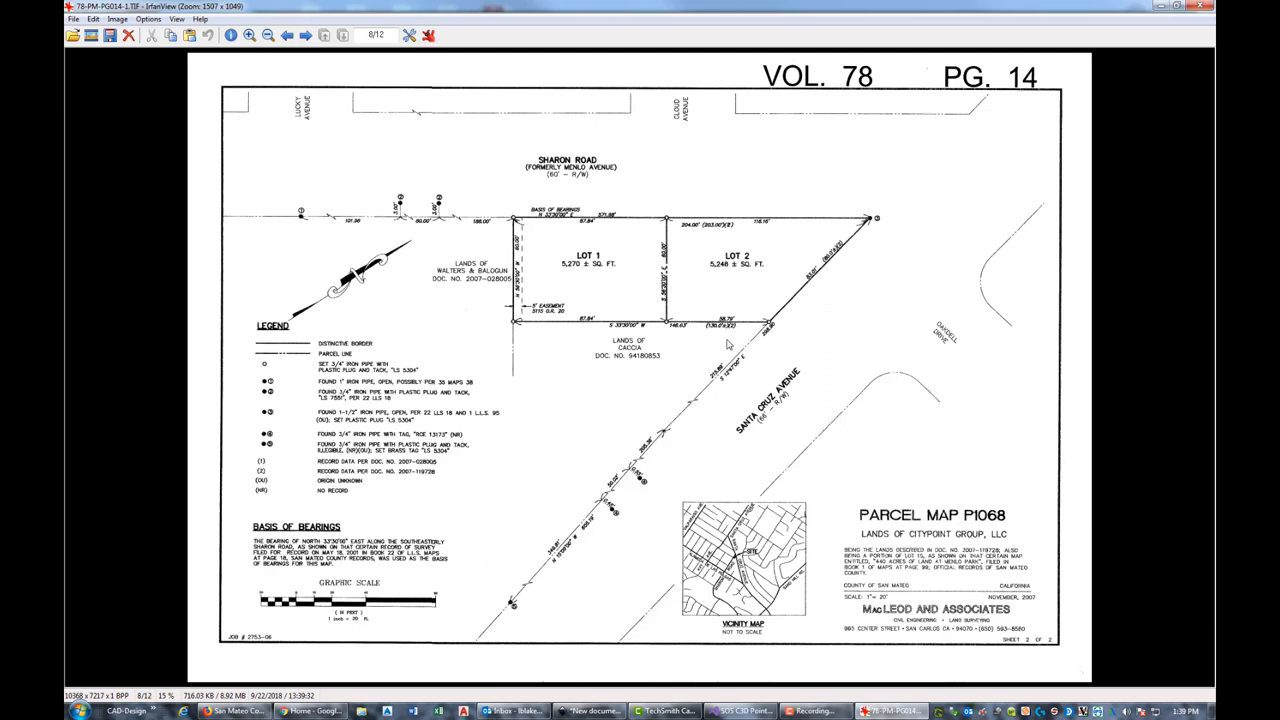
pyautogui.moveTo(500, 344)
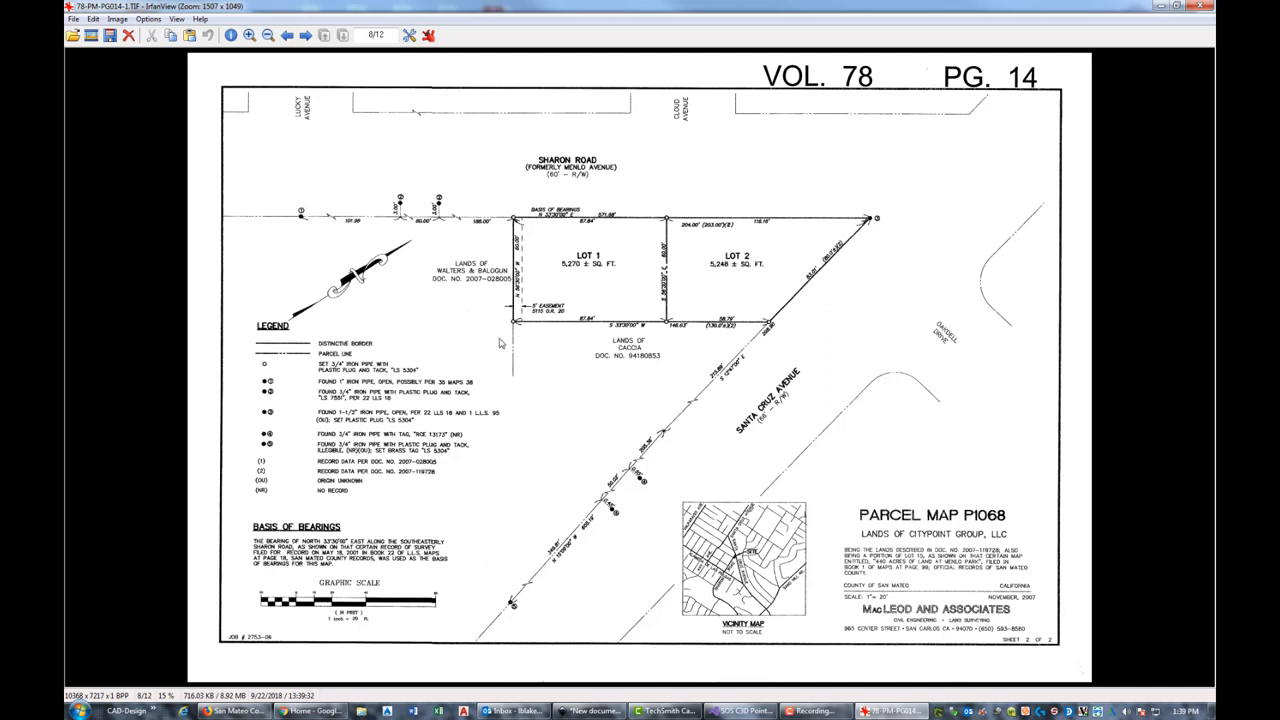
pyautogui.moveTo(690, 116)
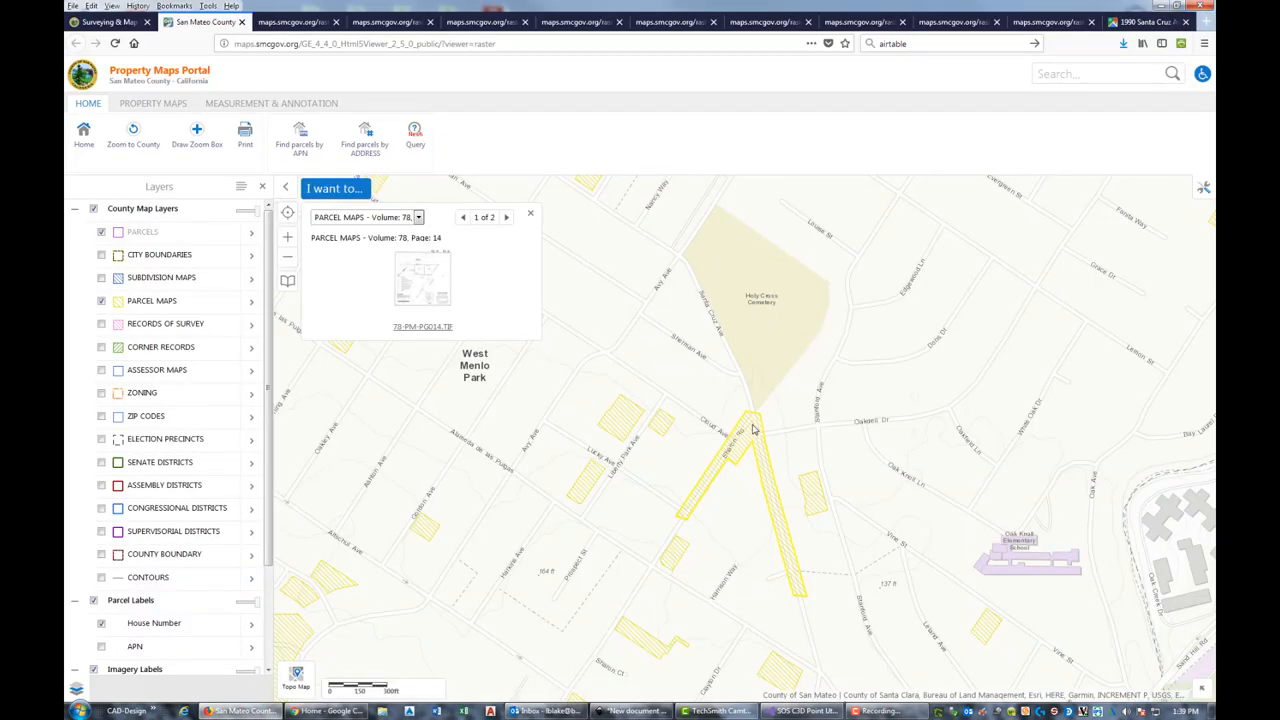
pyautogui.moveTo(420, 324)
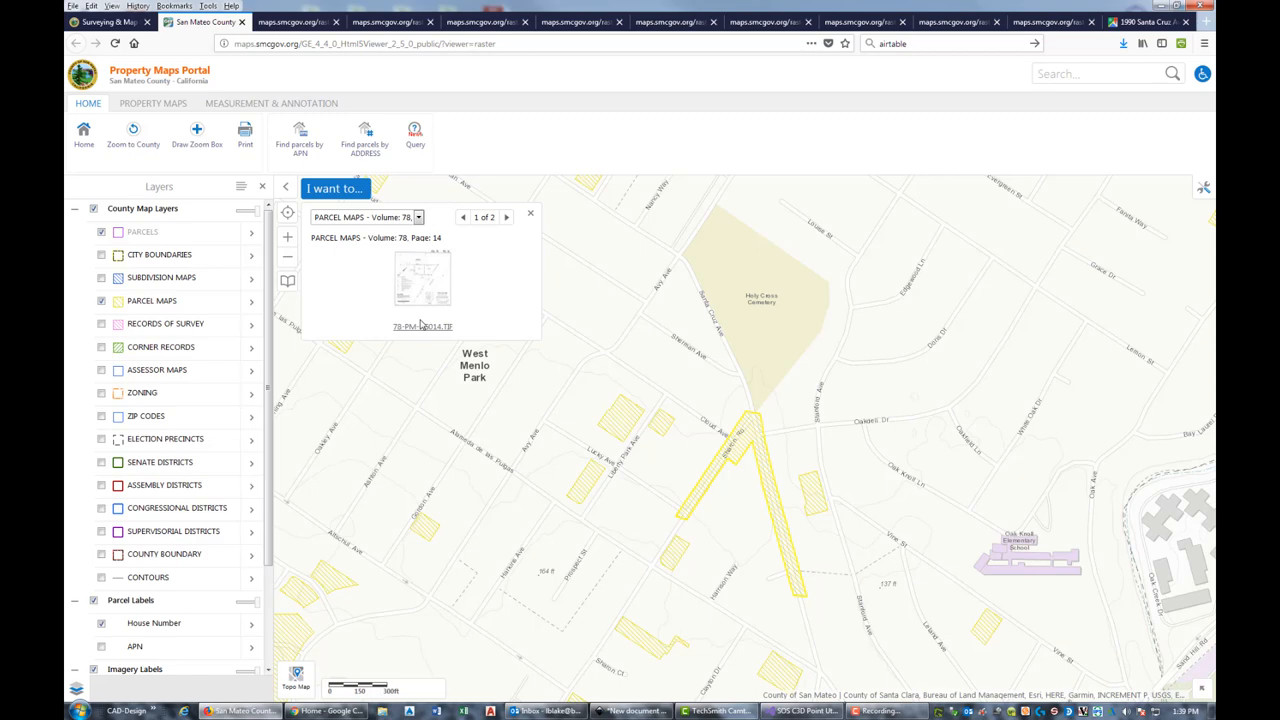
# Swap the Parcel Maps layer for Records of Survey and view Volume 29, Page 47 in IrfanView.
pyautogui.click(100, 324)
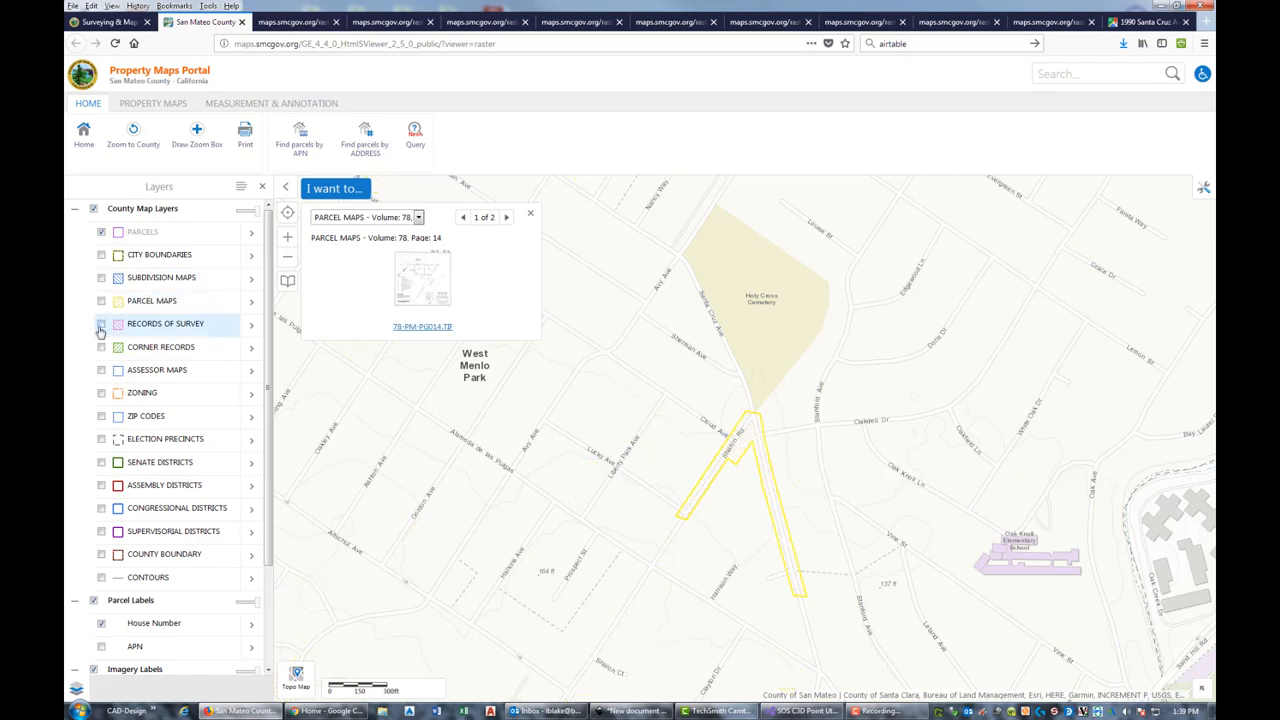
pyautogui.click(100, 324)
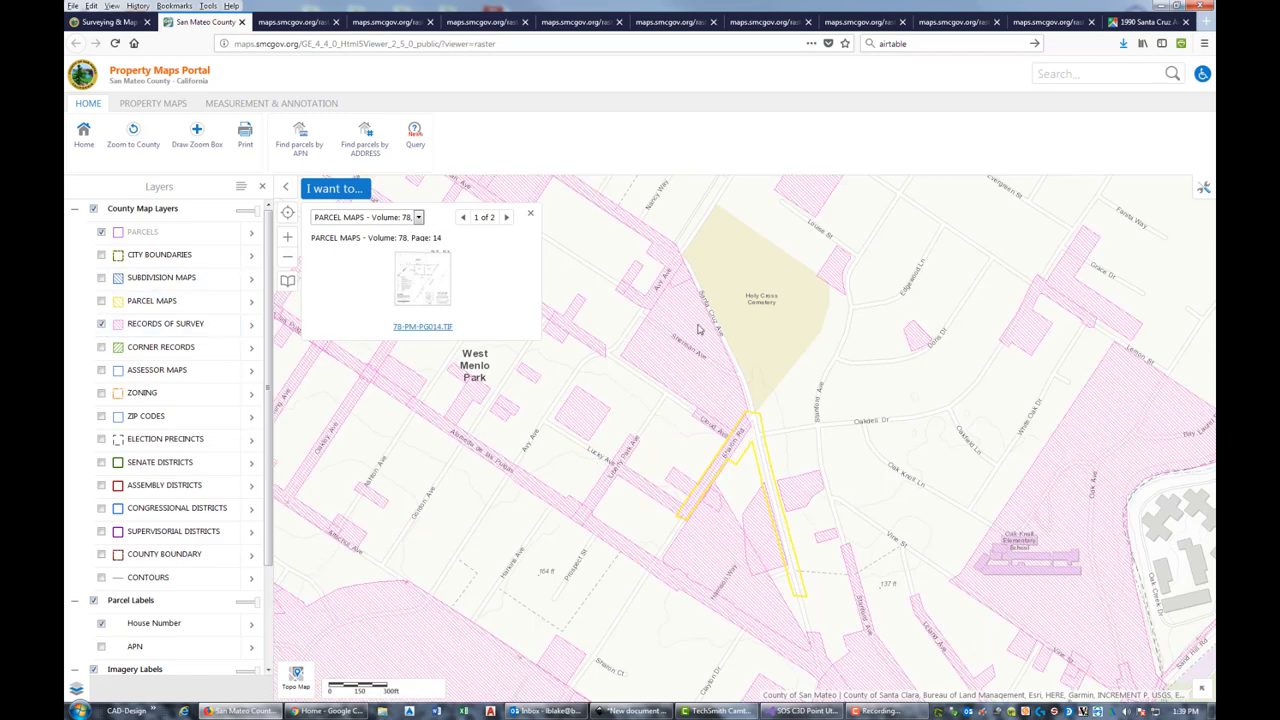
pyautogui.moveTo(728, 390)
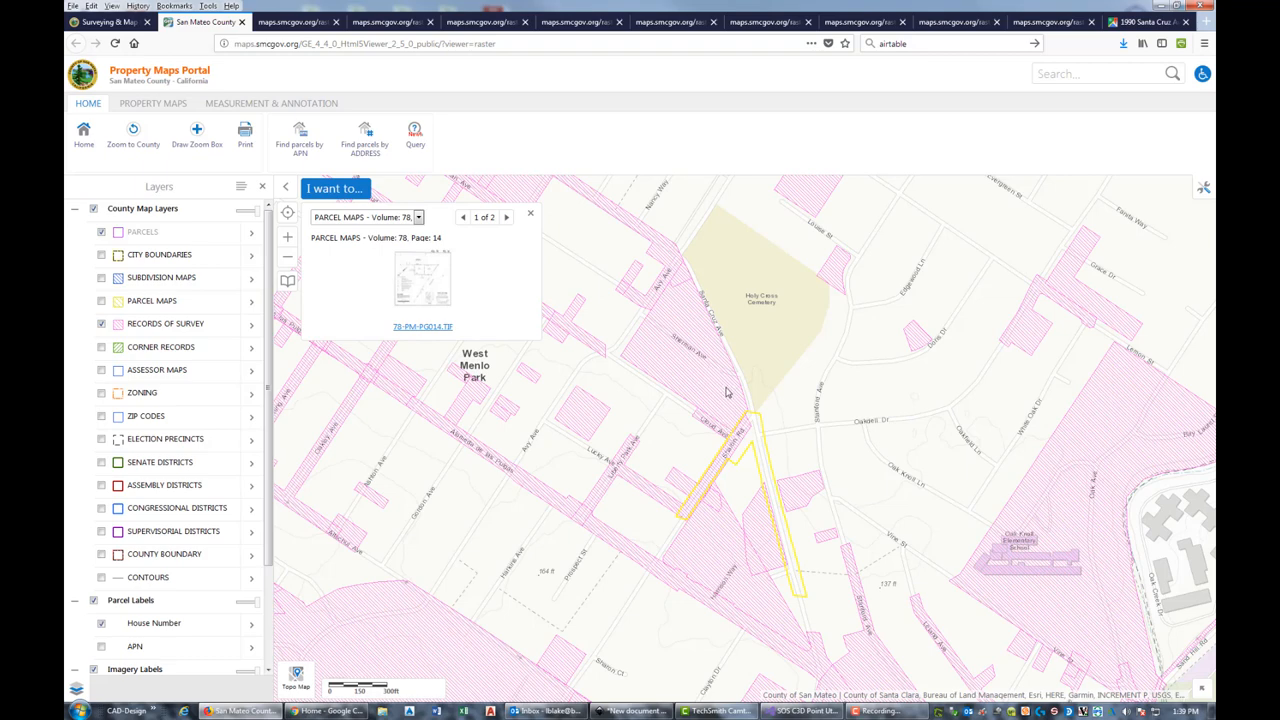
pyautogui.moveTo(712, 432)
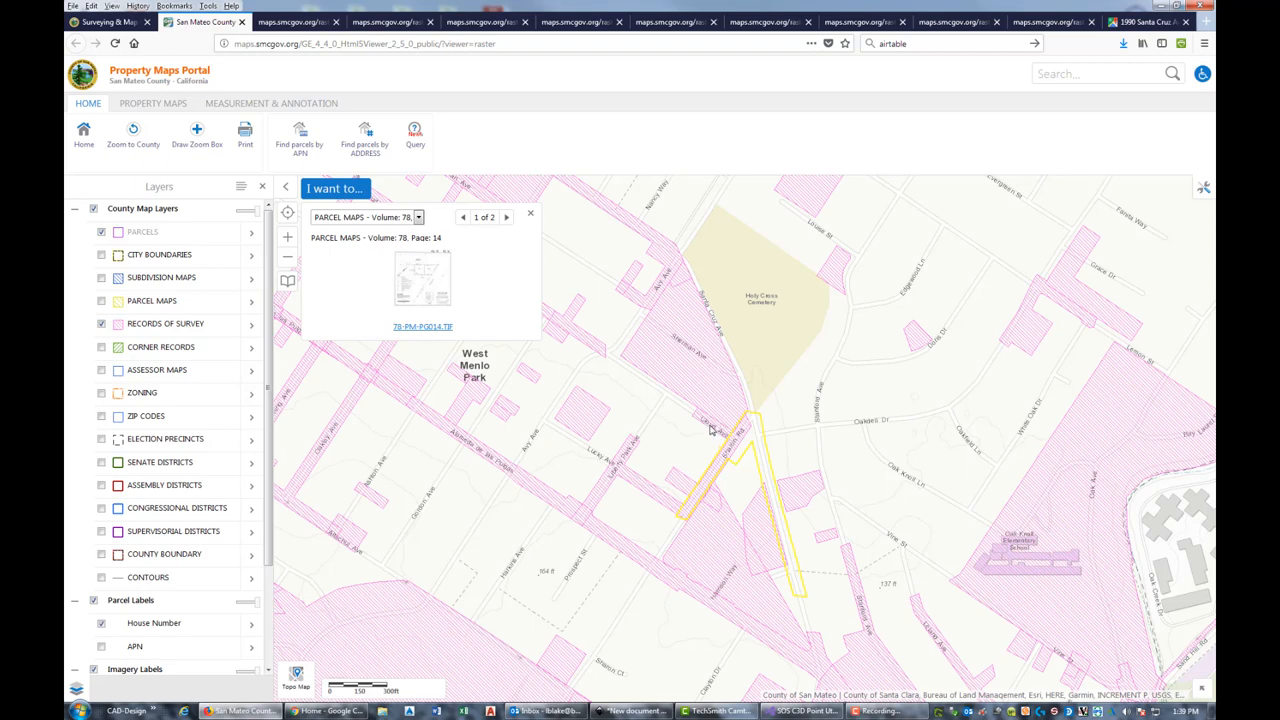
pyautogui.rightClick(422, 298)
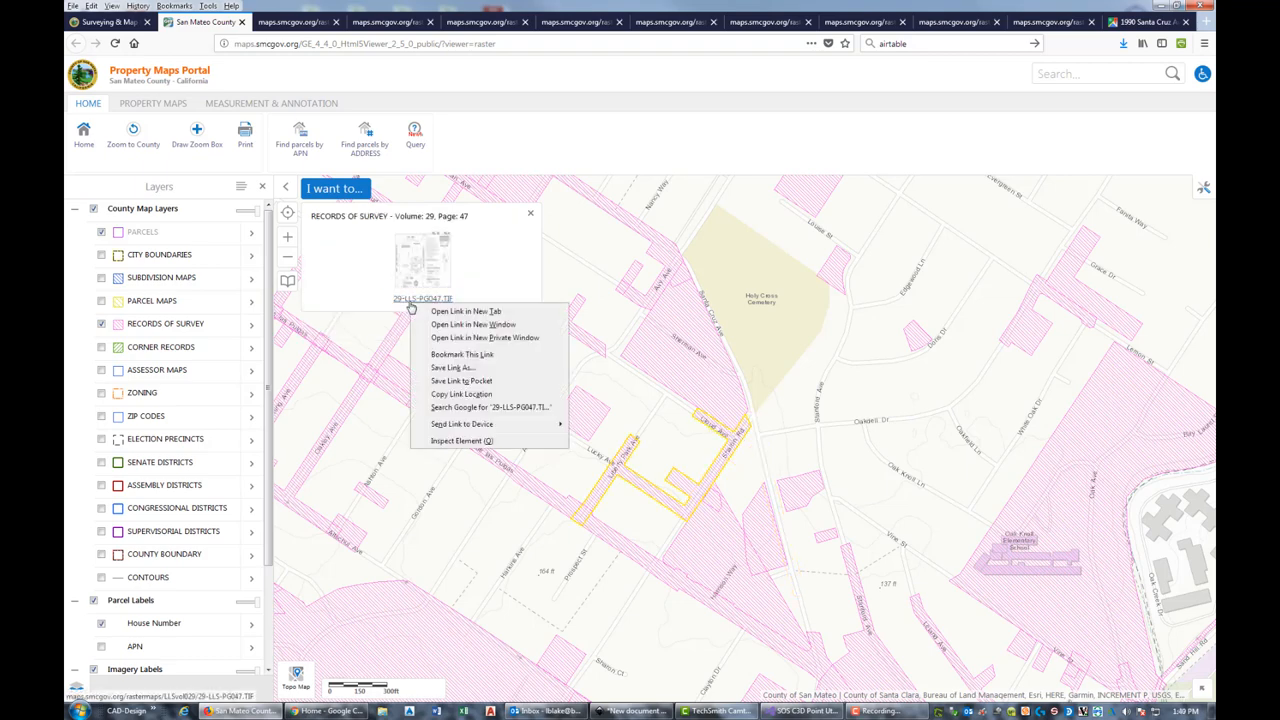
pyautogui.click(464, 312)
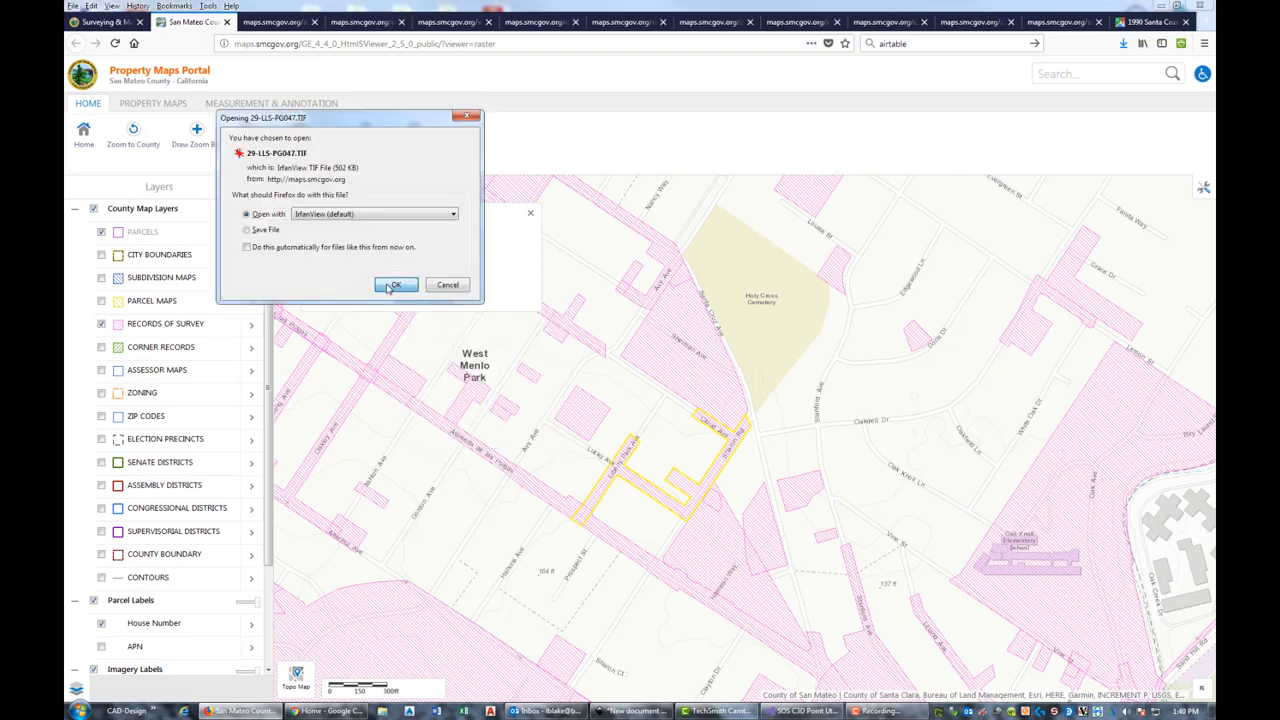
pyautogui.click(396, 284)
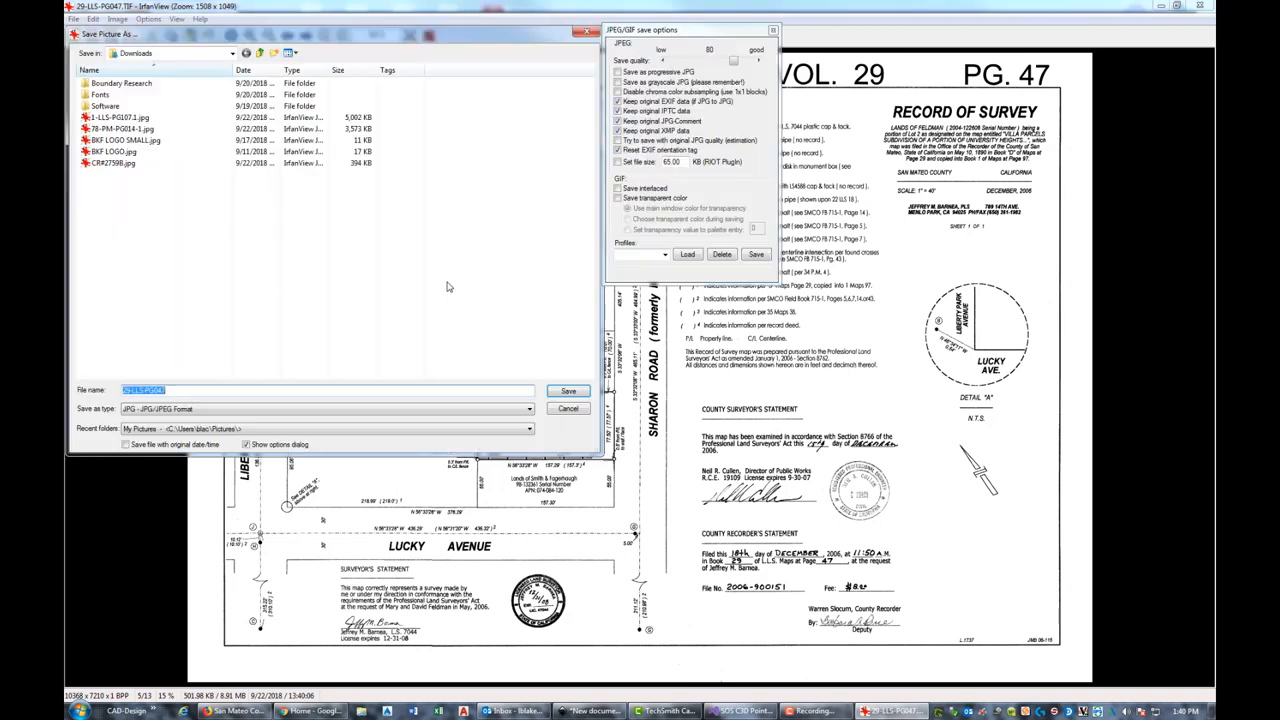
# Save the Volume 29, Page 47 survey image as JPG and return to the map.
pyautogui.click(568, 390)
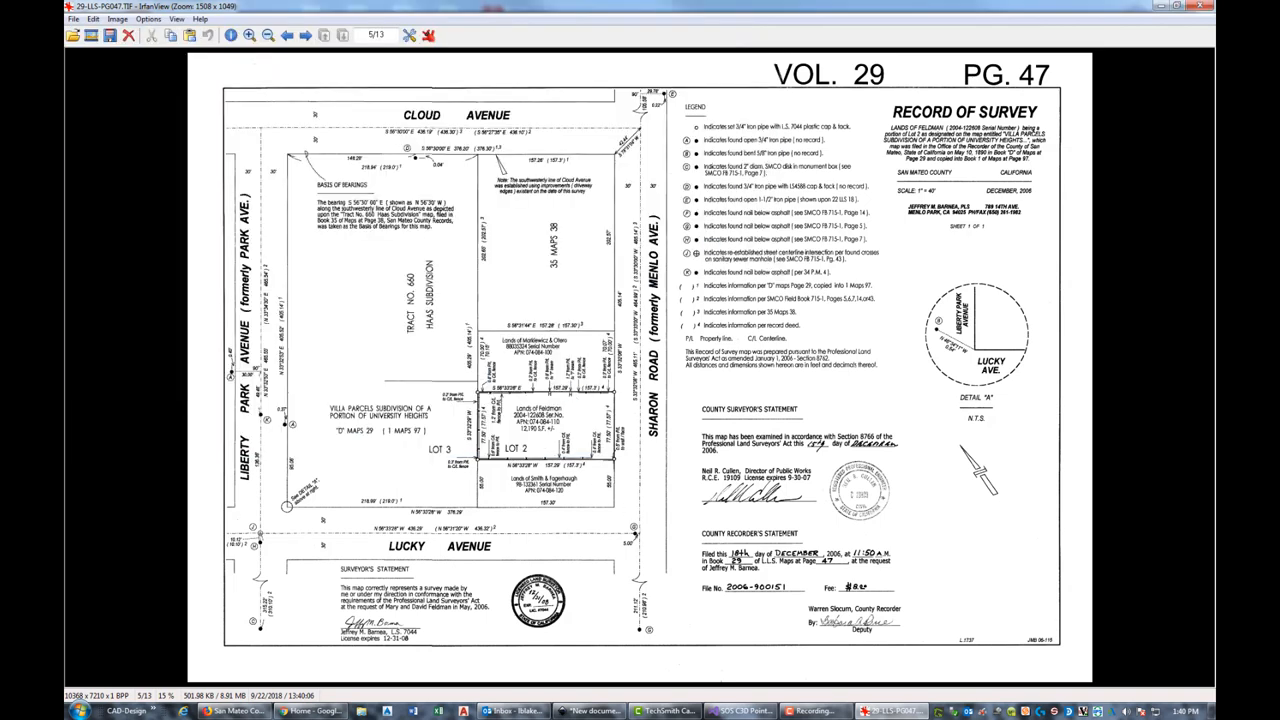
pyautogui.click(232, 710)
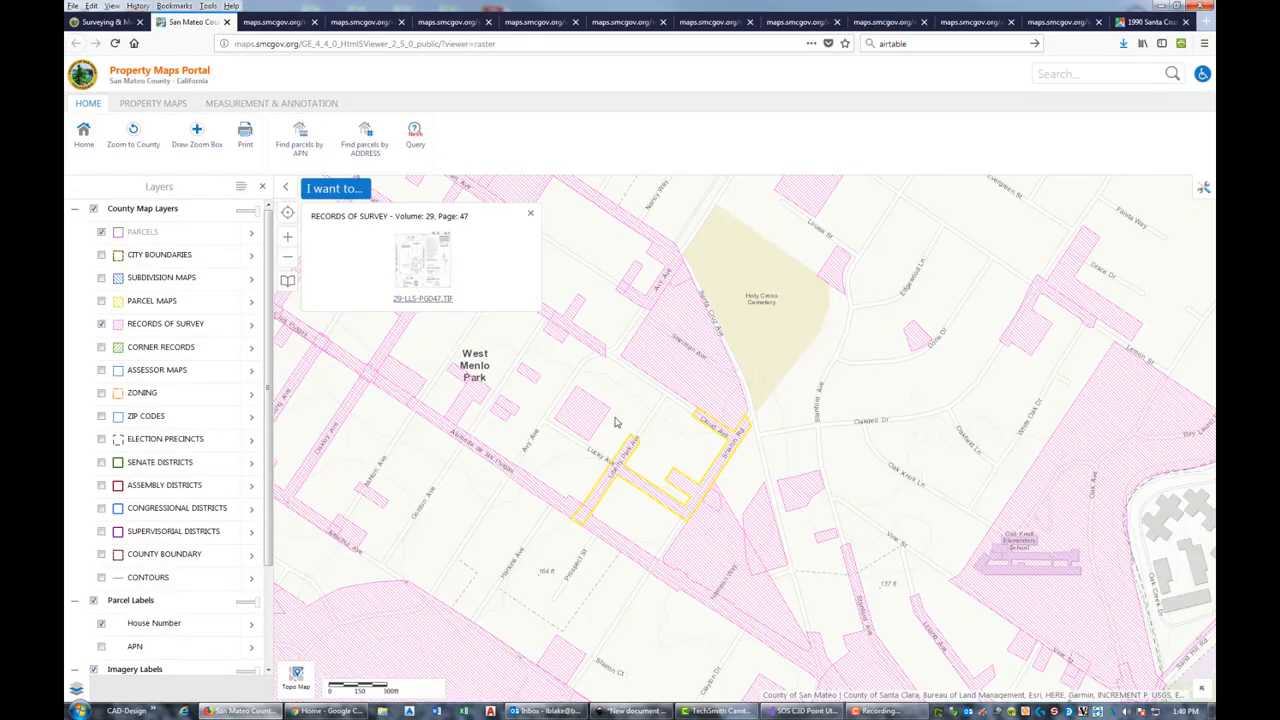
pyautogui.moveTo(664, 300)
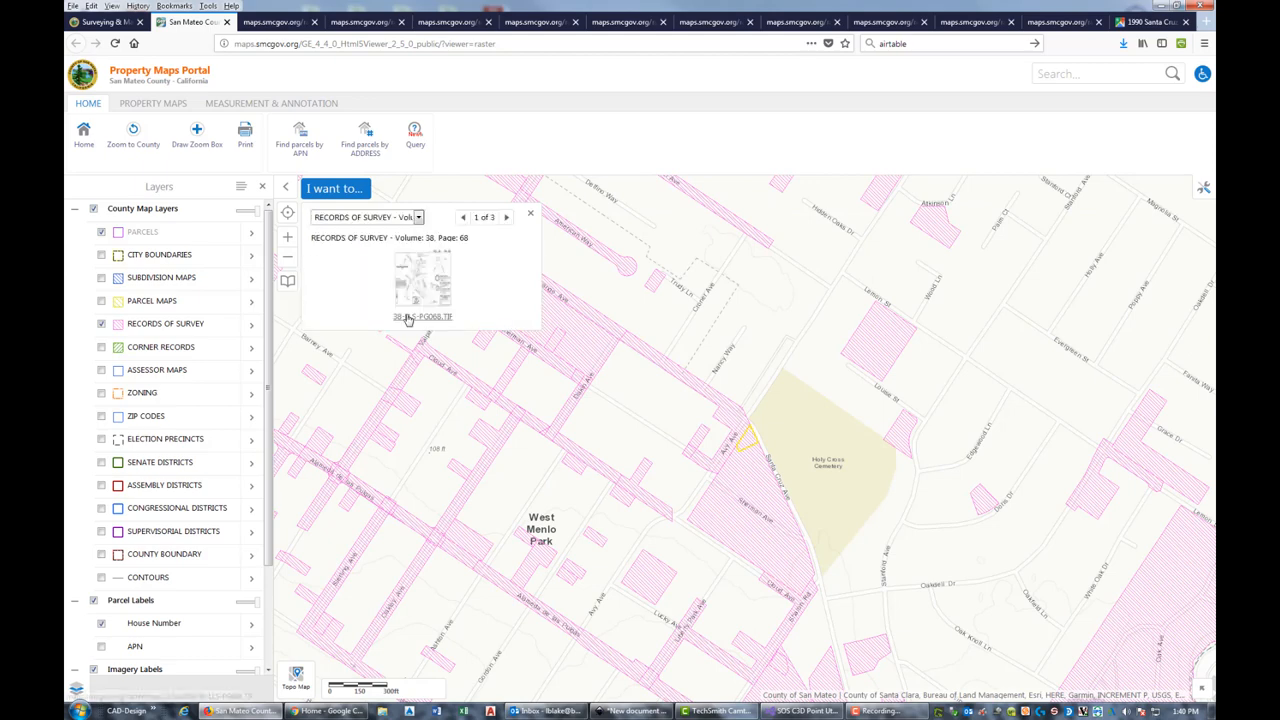
# View survey file 38-LLS-P0068.TIF (Volume 38, Page 68) in IrfanView via Open Link.
pyautogui.rightClick(408, 316)
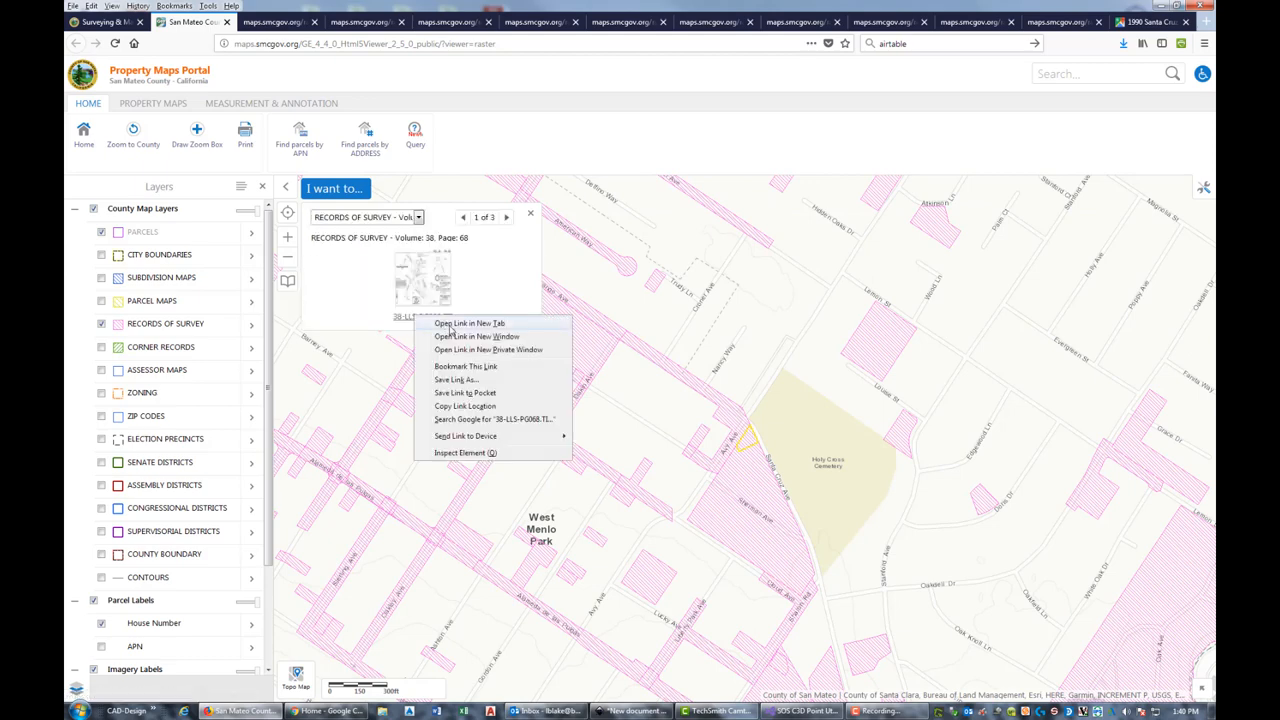
pyautogui.click(470, 322)
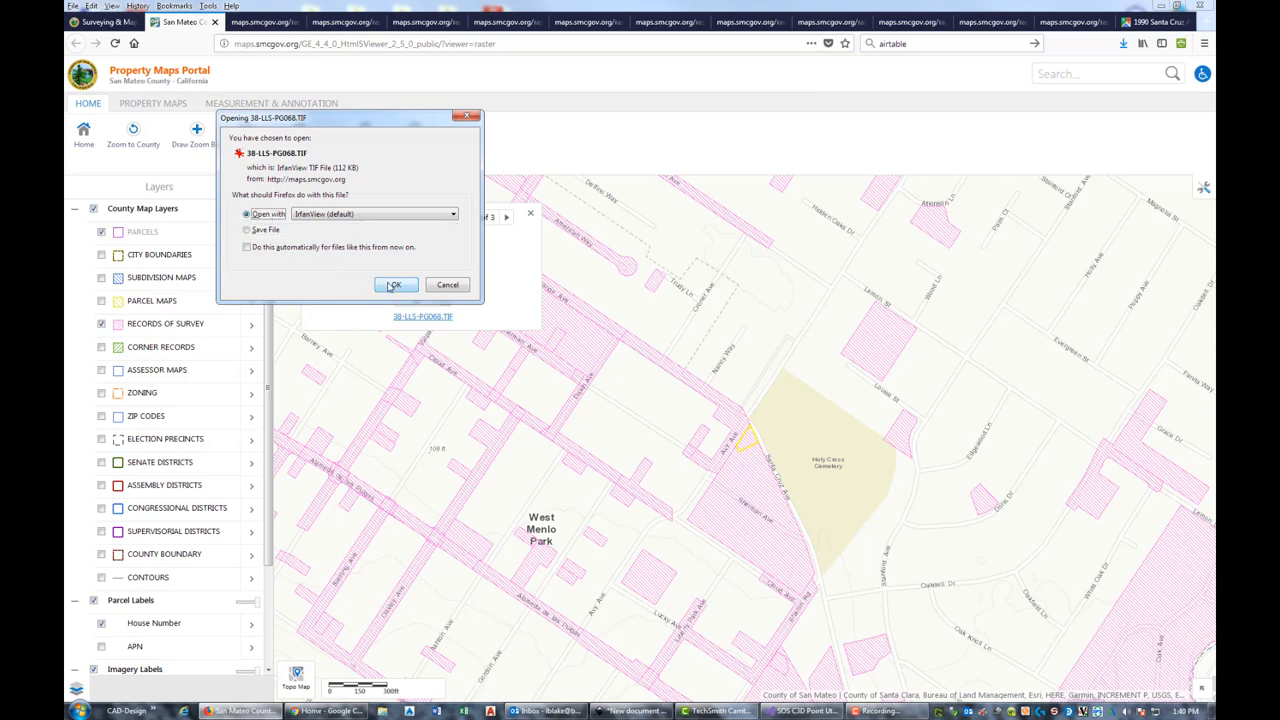
pyautogui.click(394, 284)
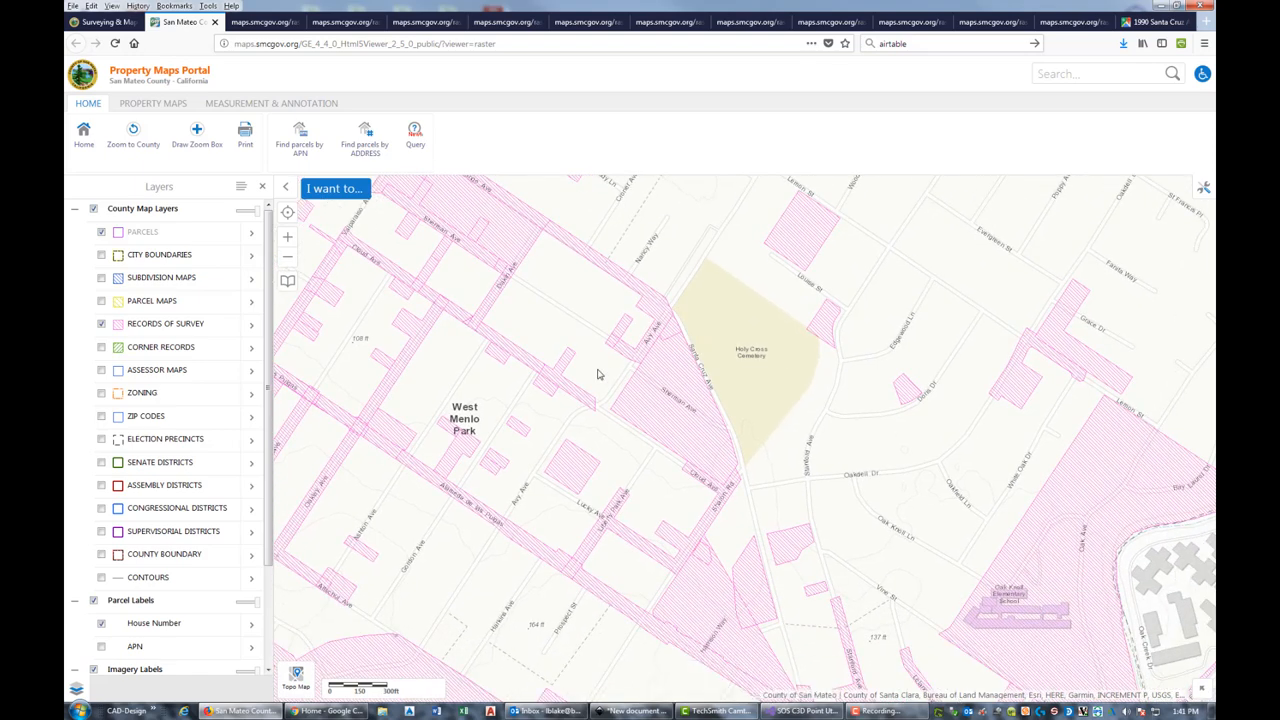
pyautogui.moveTo(614, 350)
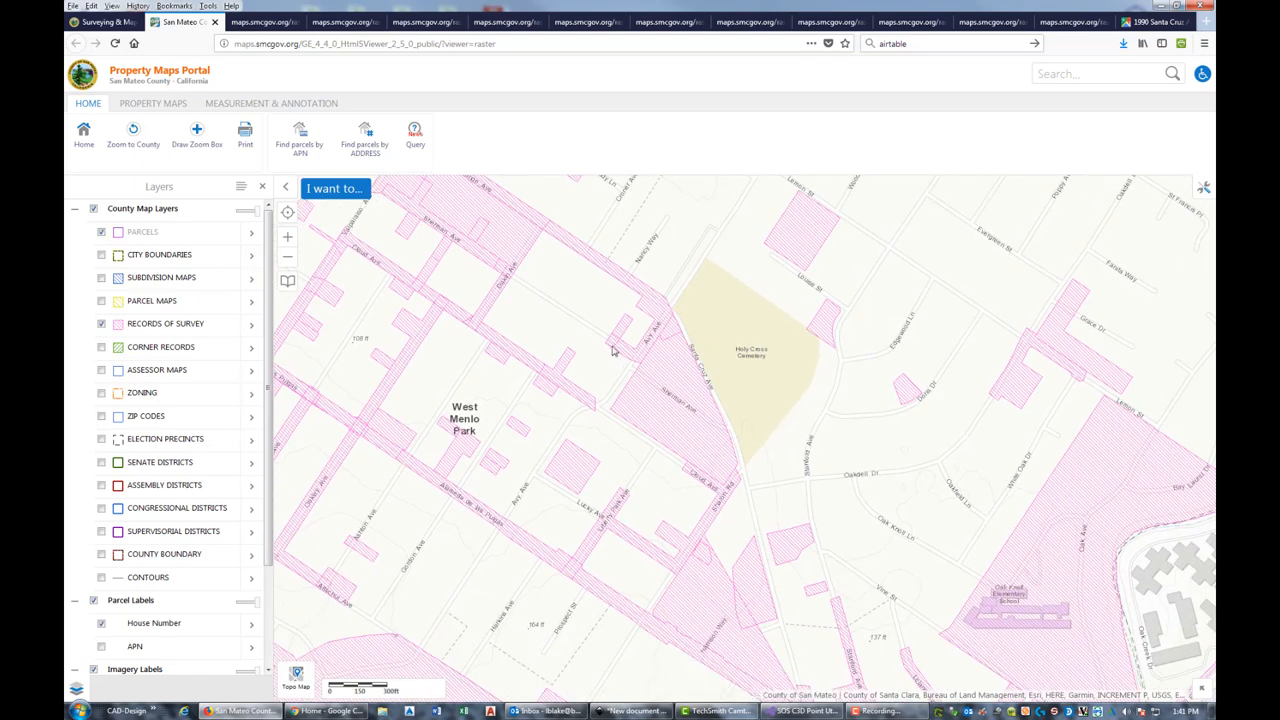
pyautogui.moveTo(624, 336)
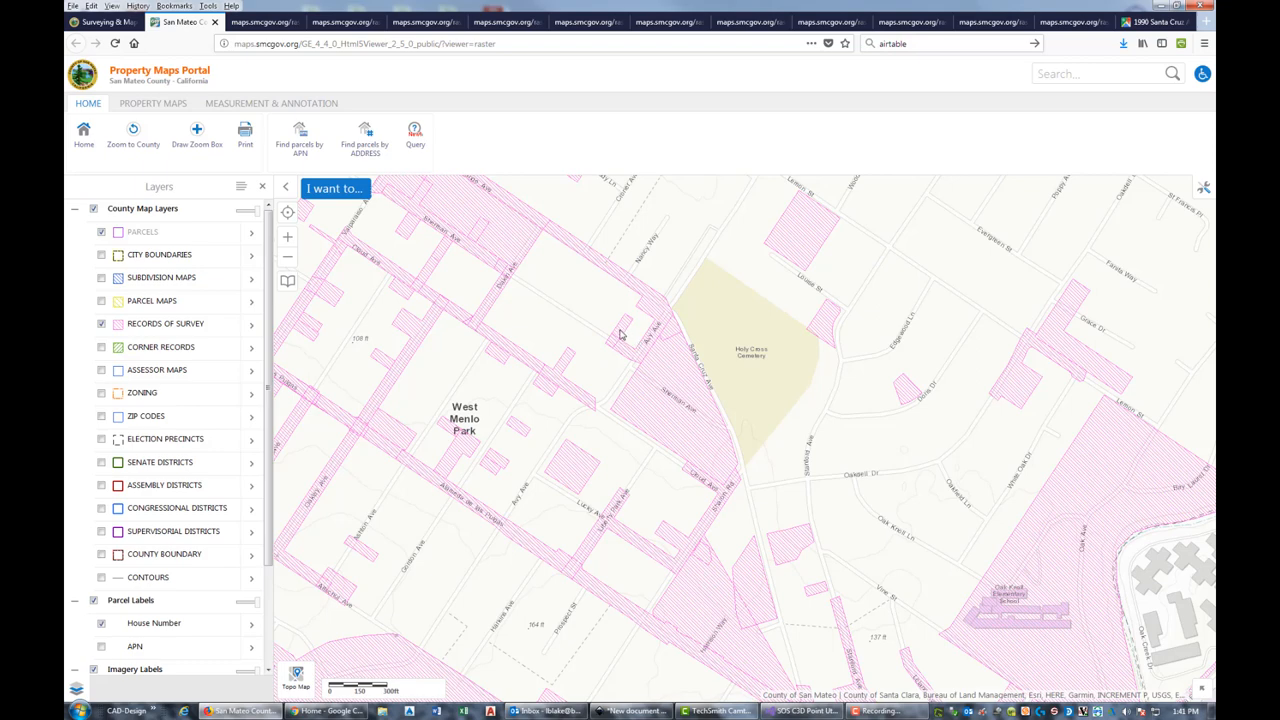
pyautogui.moveTo(624, 334)
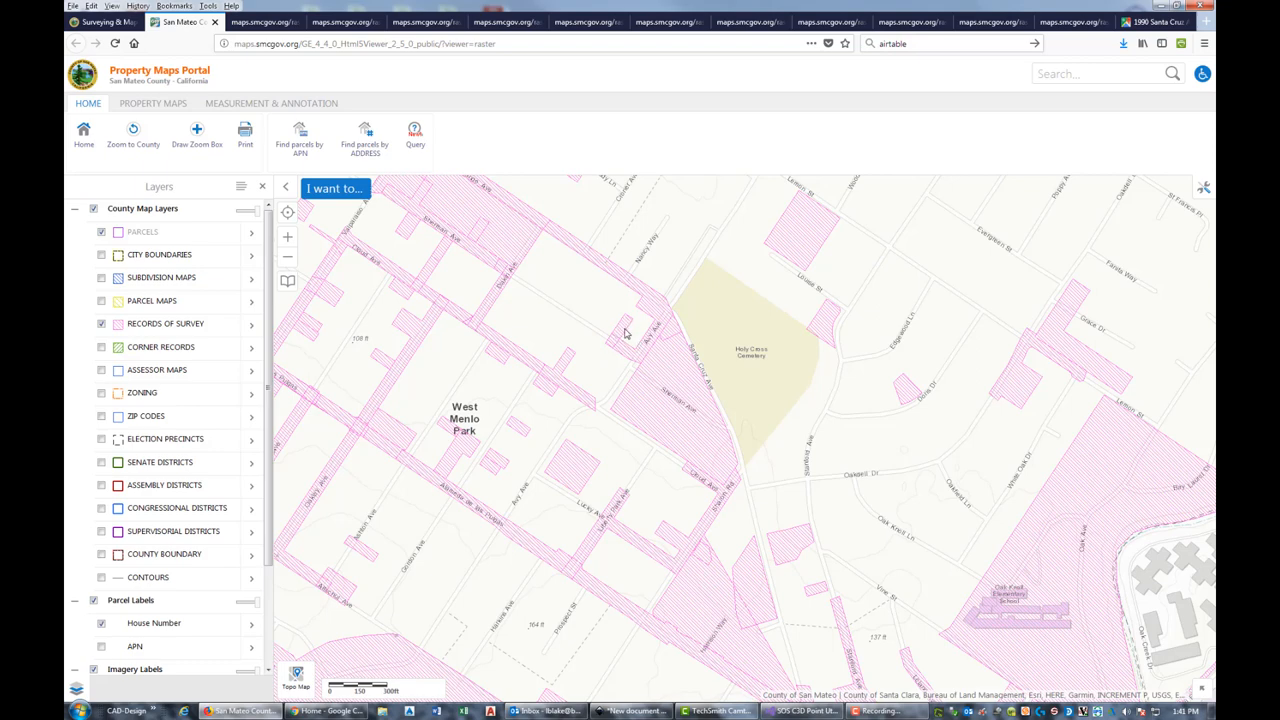
pyautogui.moveTo(620, 336)
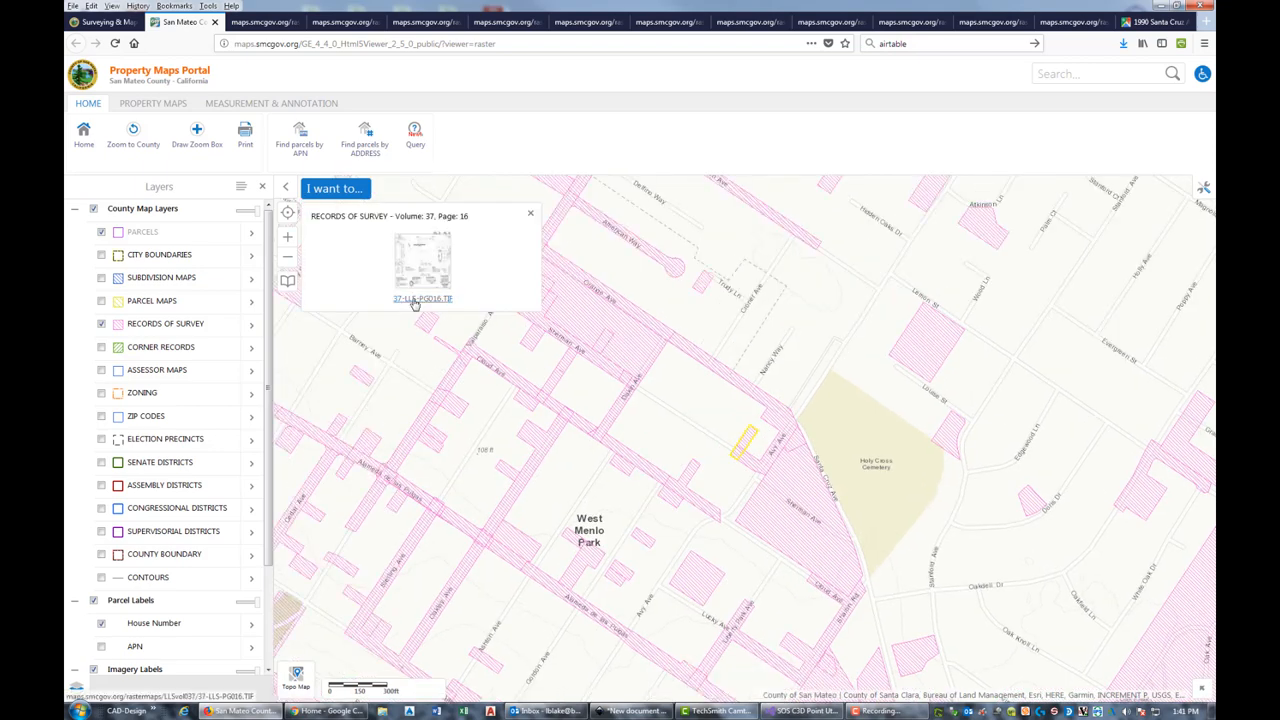
# Download 37-LLS-P0016.TIF (Volume 37, Page 16), review it in IrfanView, then dismiss the record popup.
pyautogui.click(422, 298)
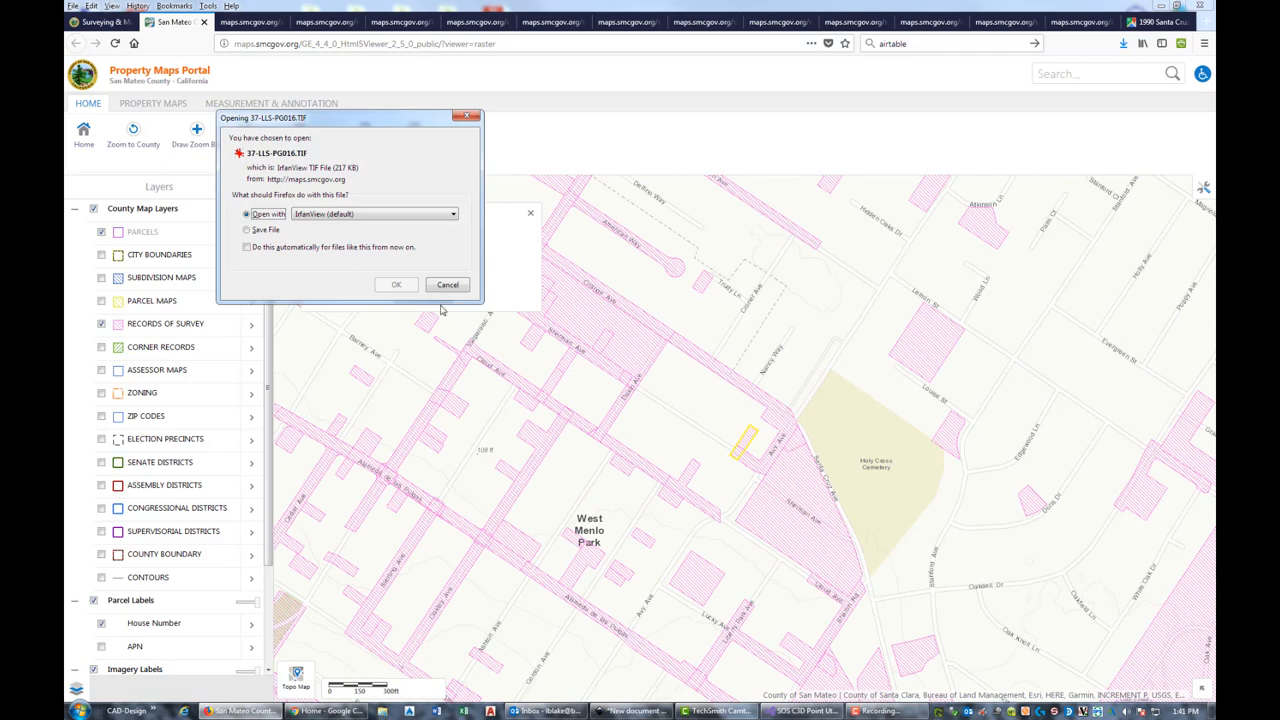
pyautogui.click(248, 228)
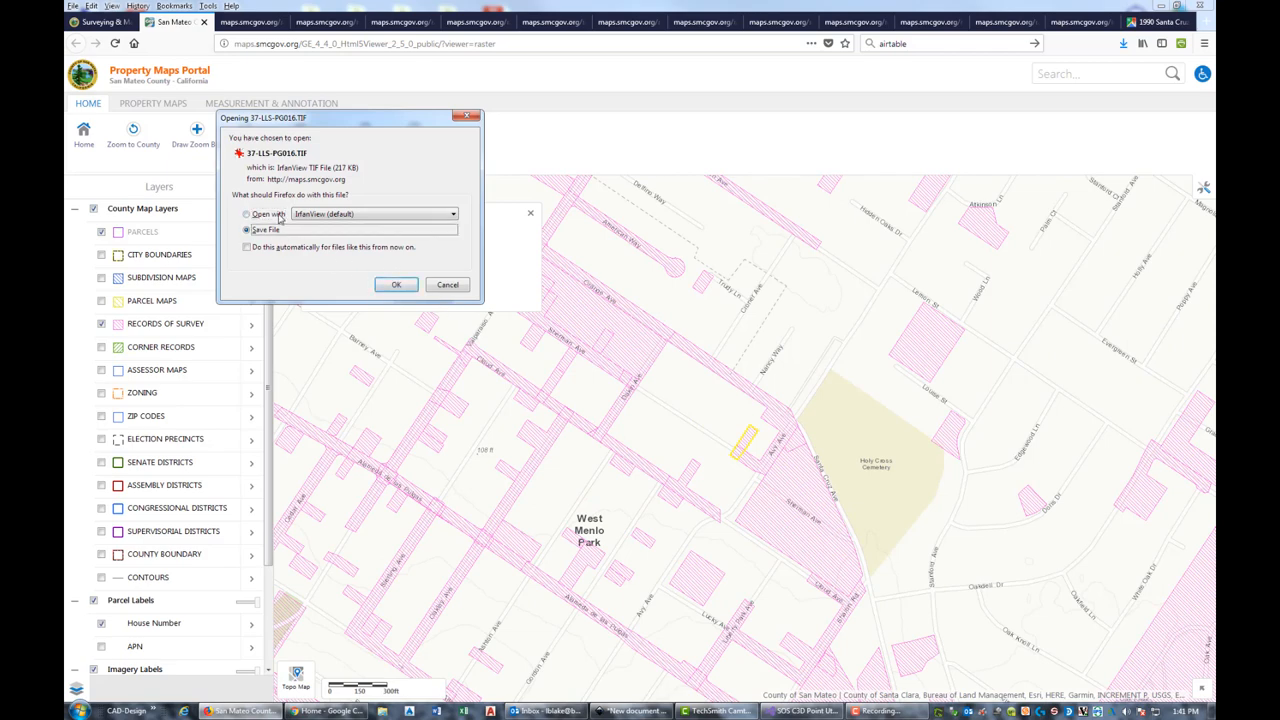
pyautogui.click(396, 284)
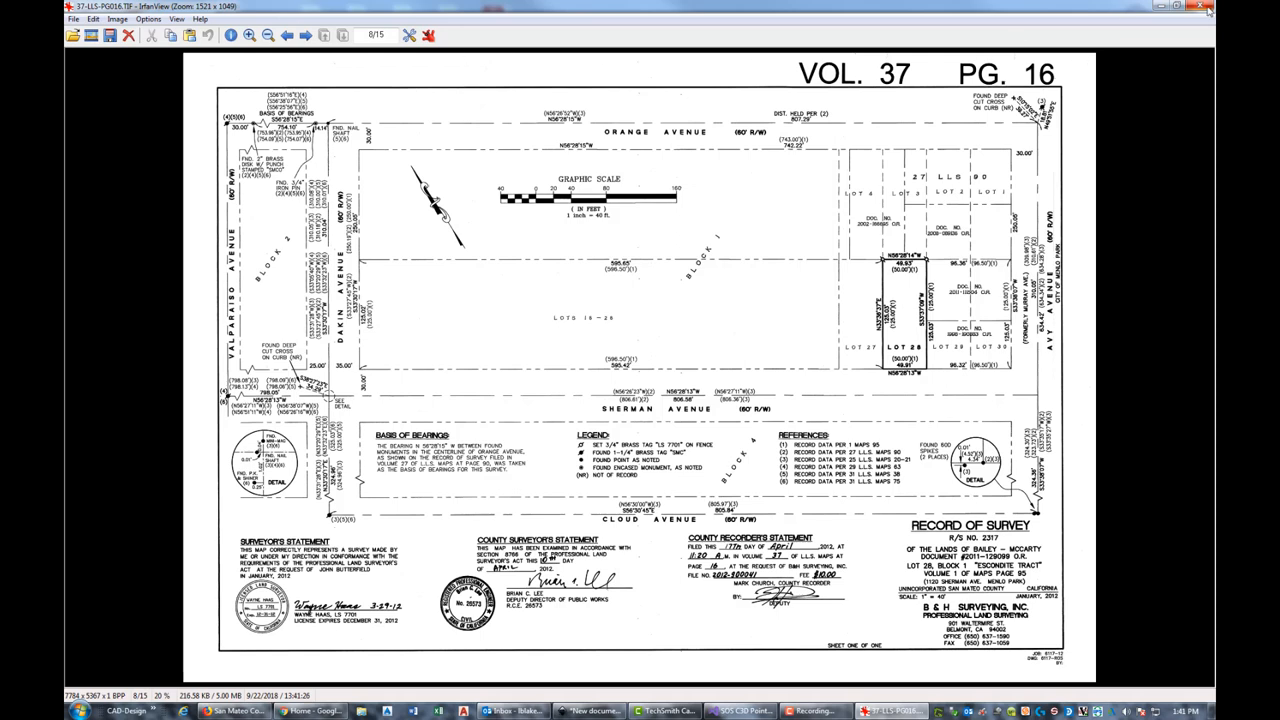
pyautogui.click(236, 712)
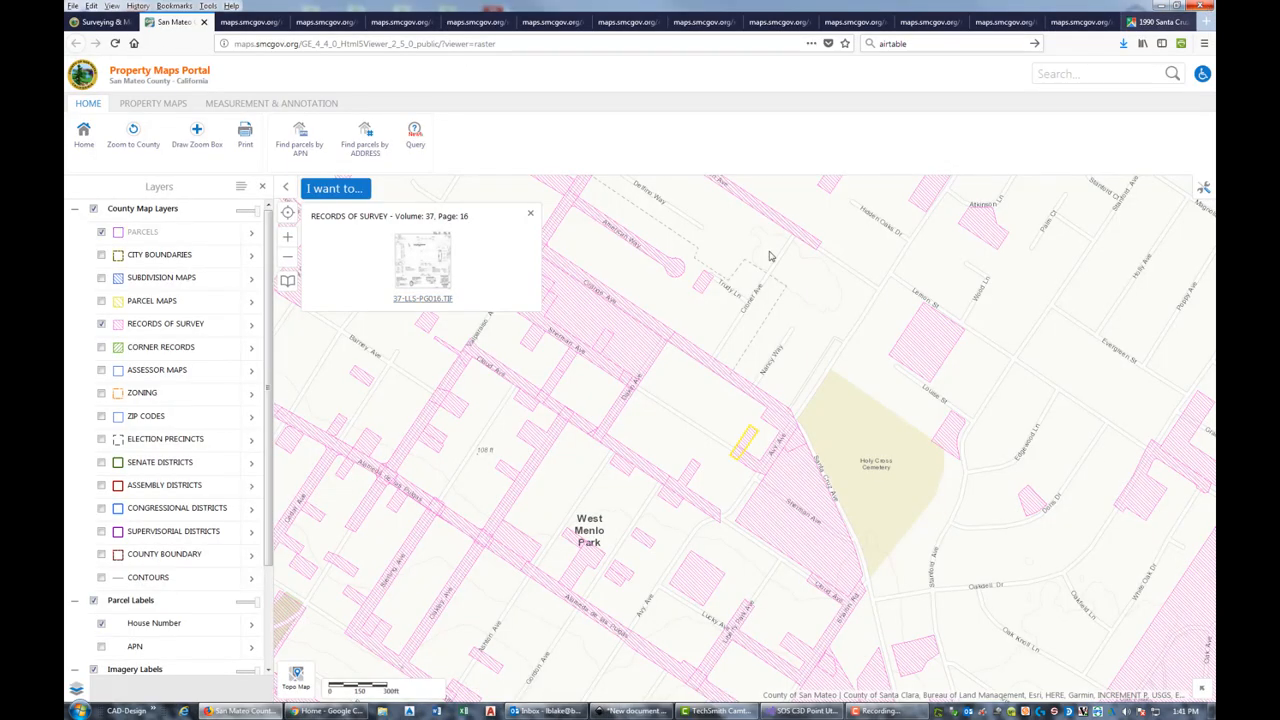
pyautogui.click(530, 212)
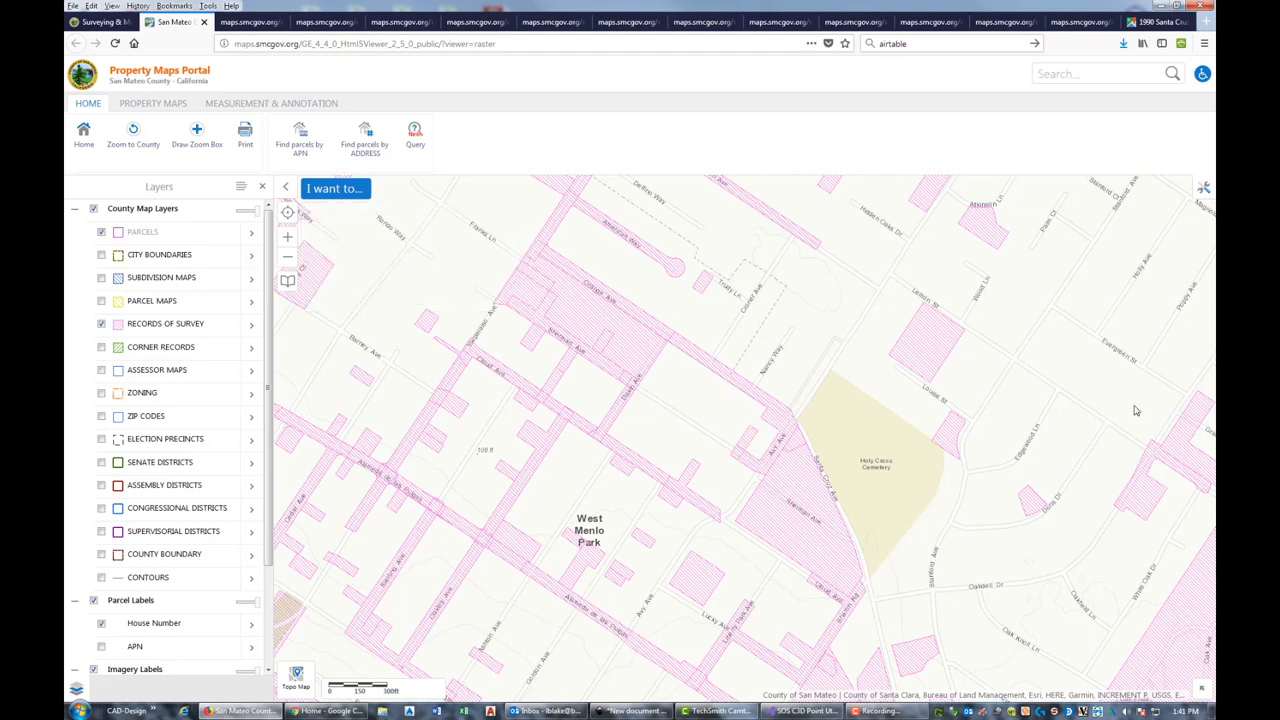
pyautogui.moveTo(704, 184)
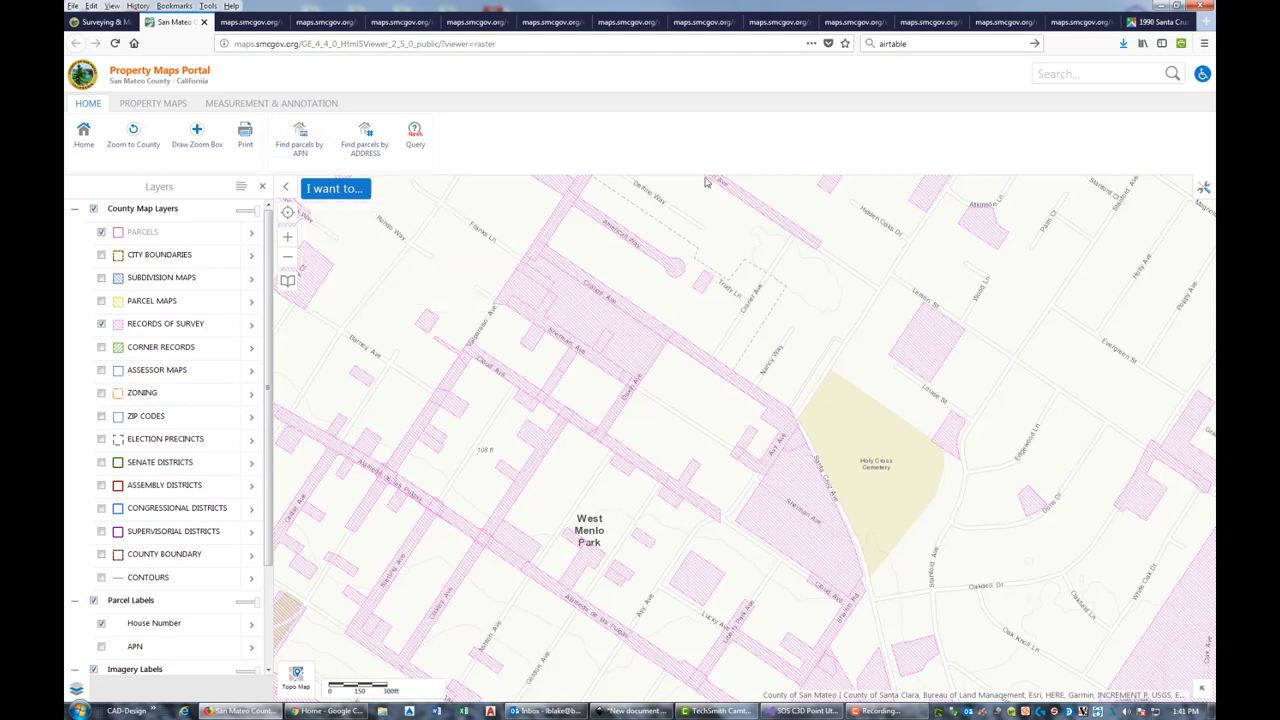